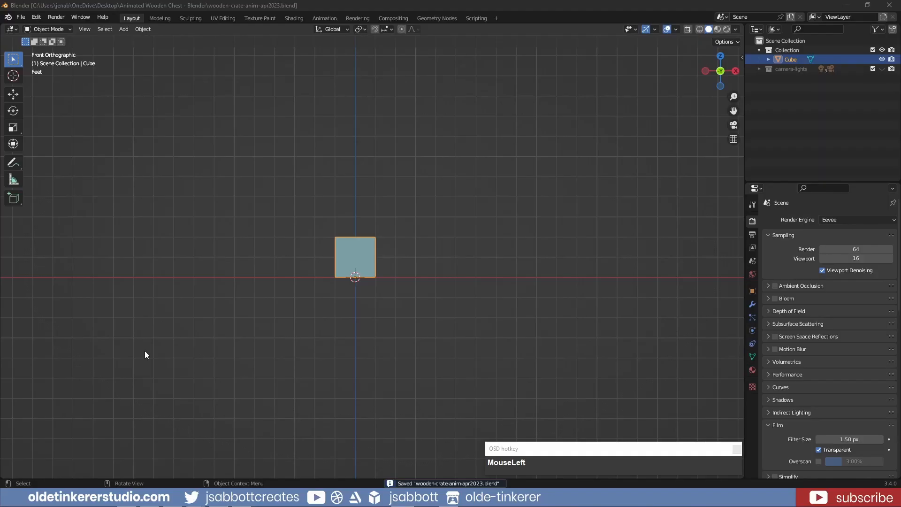
{"action": "mouse_move", "coordinate": [372, 265]}
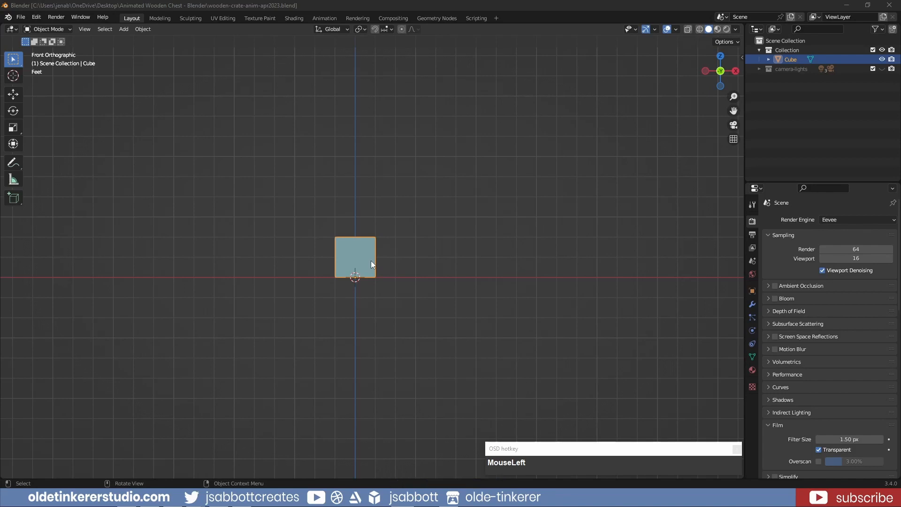
Scale the cube in Edit Mode, slide an edge loop and inset the faces into framed panels
{"action": "key", "text": "Tab"}
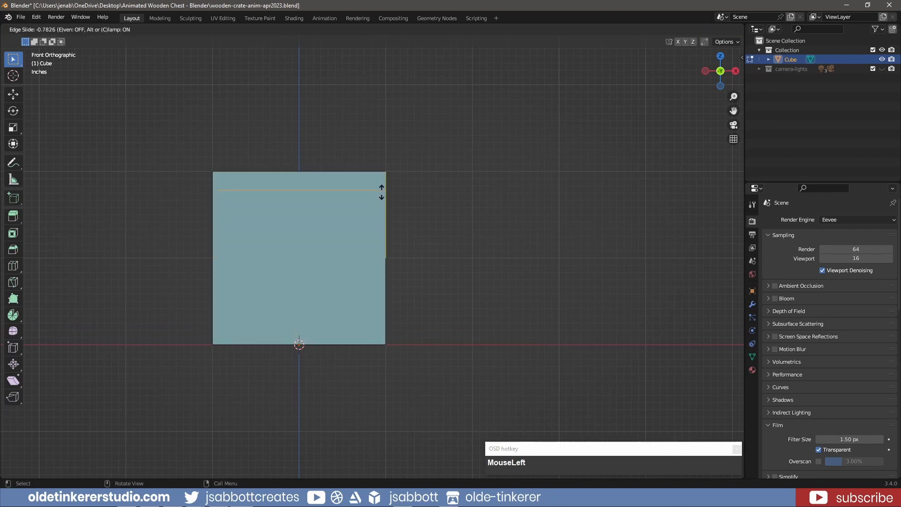
{"action": "left_click", "coordinate": [382, 221]}
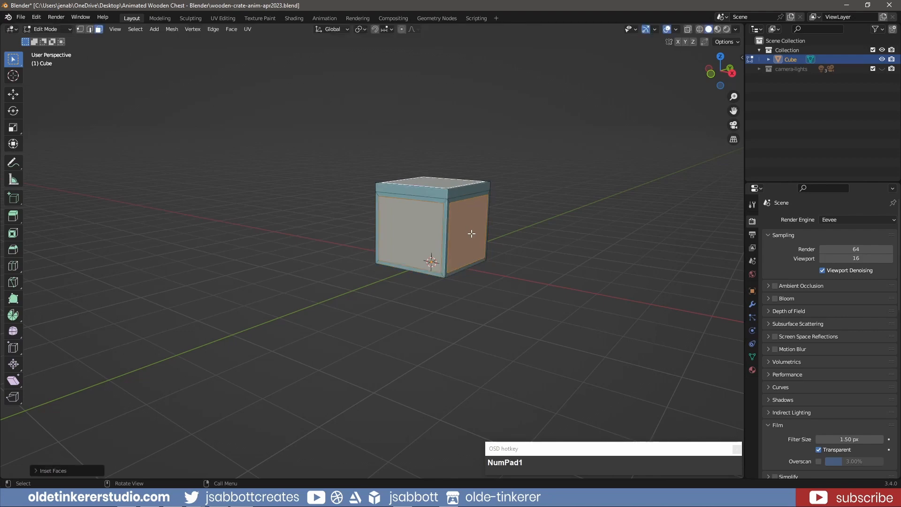
{"action": "scroll", "scroll_direction": "up", "scroll_amount": 3}
{"action": "type", "text": "-.05"}
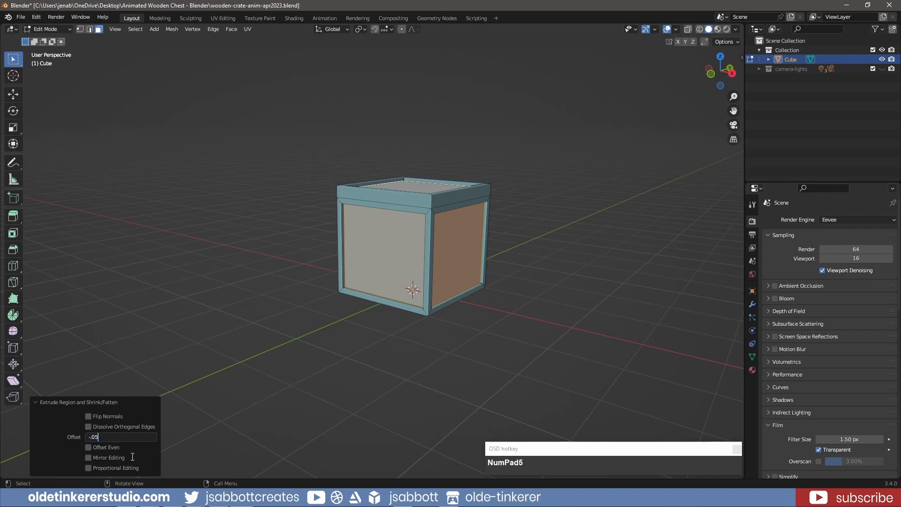
Confirm the panel extrusion, check face orientation, select the inset panels and bring up Separate
{"action": "left_click", "coordinate": [416, 325]}
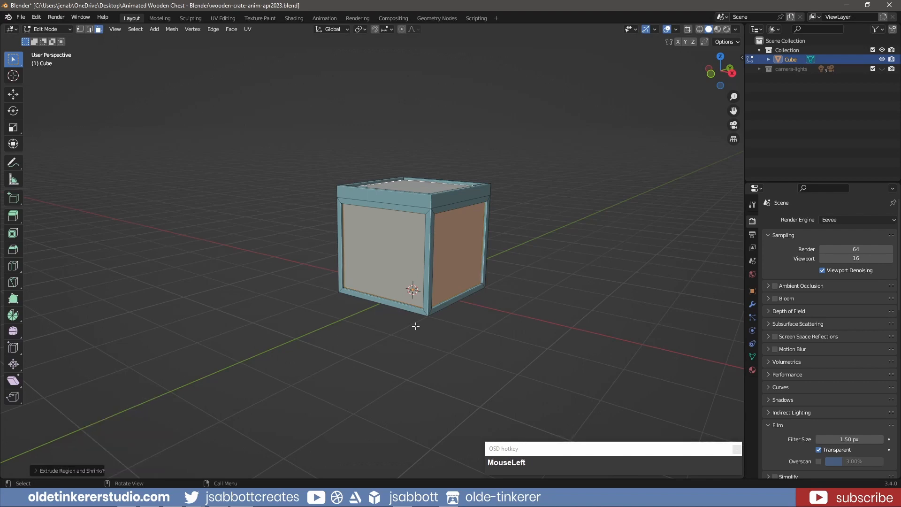
{"action": "key", "text": "a"}
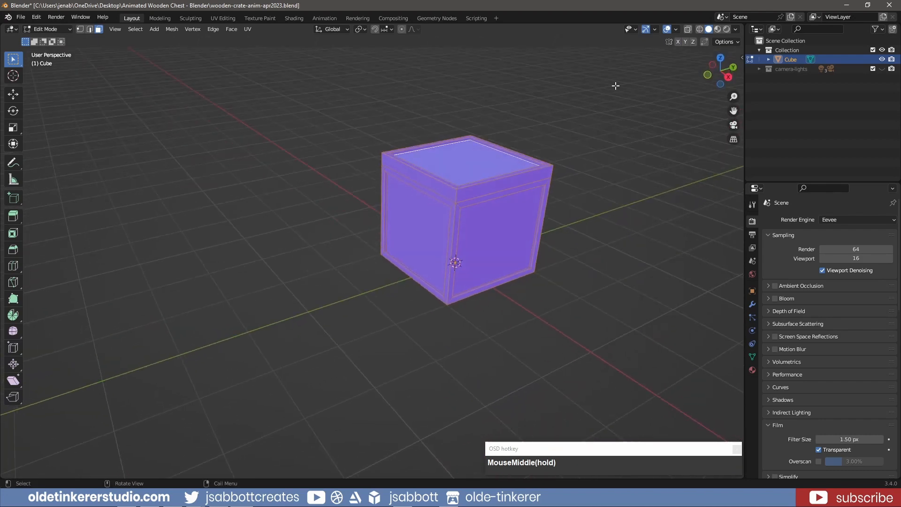
{"action": "left_click", "coordinate": [675, 29]}
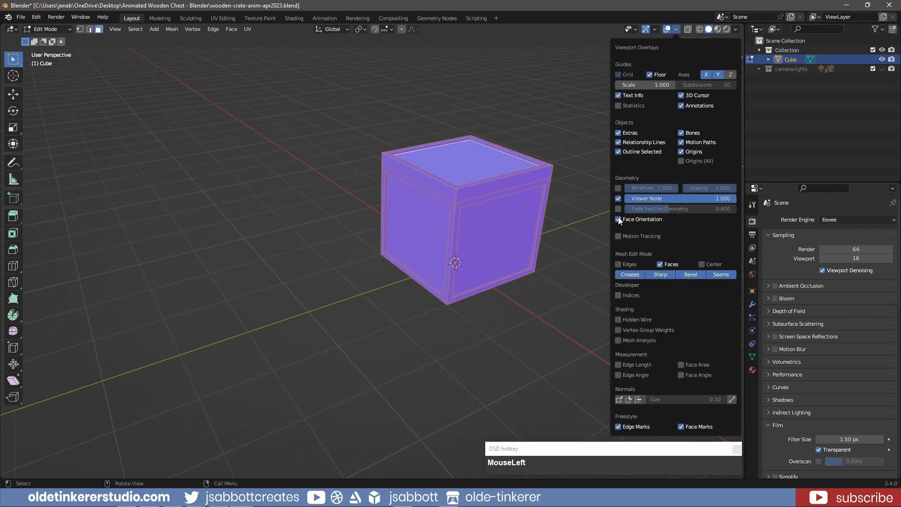
{"action": "left_click", "coordinate": [619, 218]}
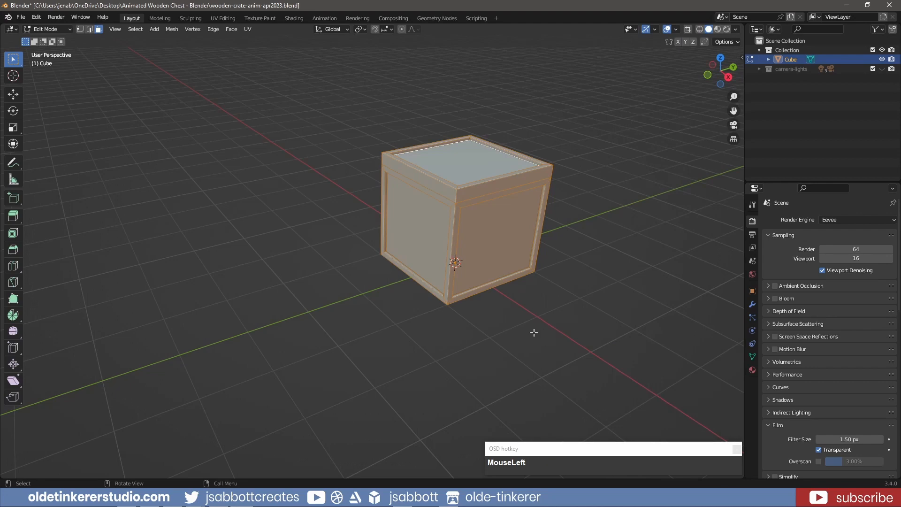
{"action": "key", "text": "ctrl+z"}
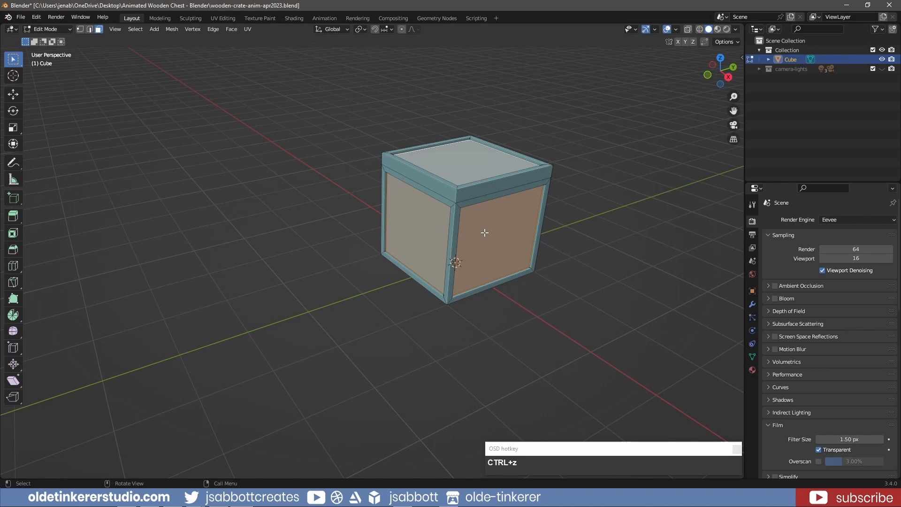
{"action": "key", "text": "p"}
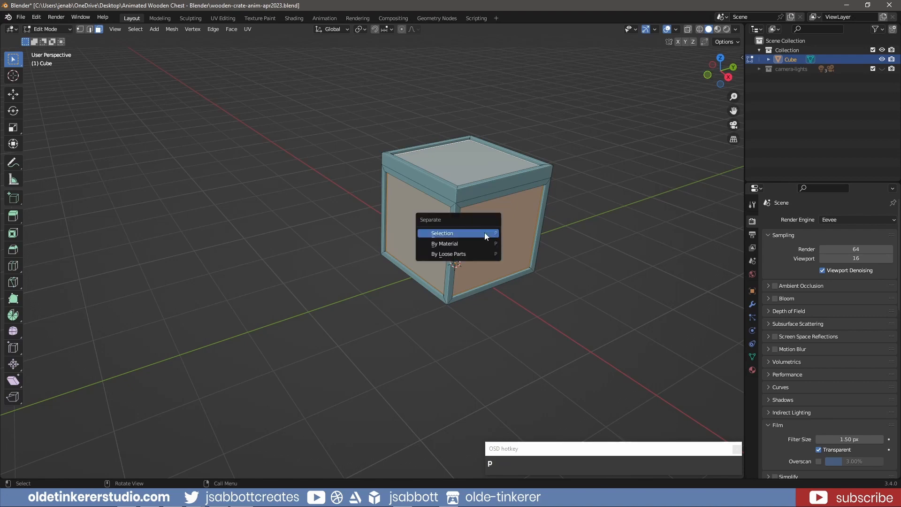
Separate the panels as the slate object and loop-cut them into vertical plank strips
{"action": "left_click", "coordinate": [442, 233]}
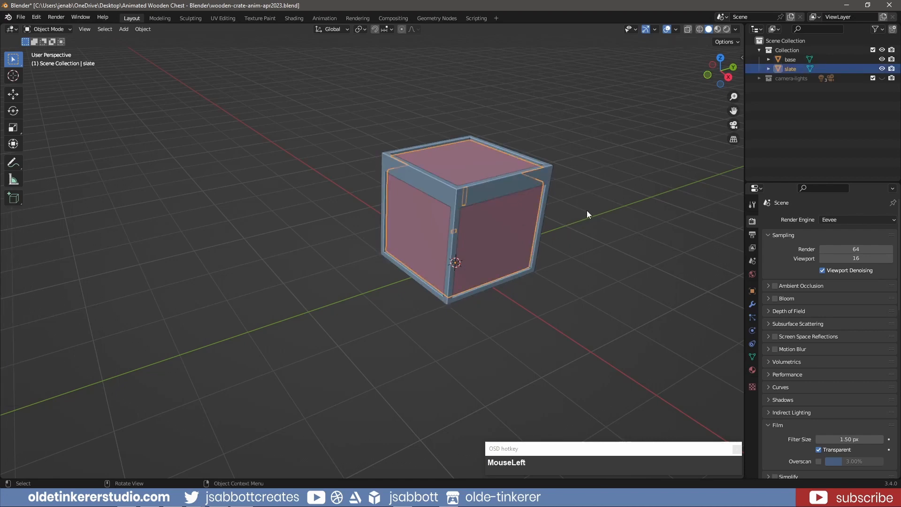
{"action": "key", "text": "Tab"}
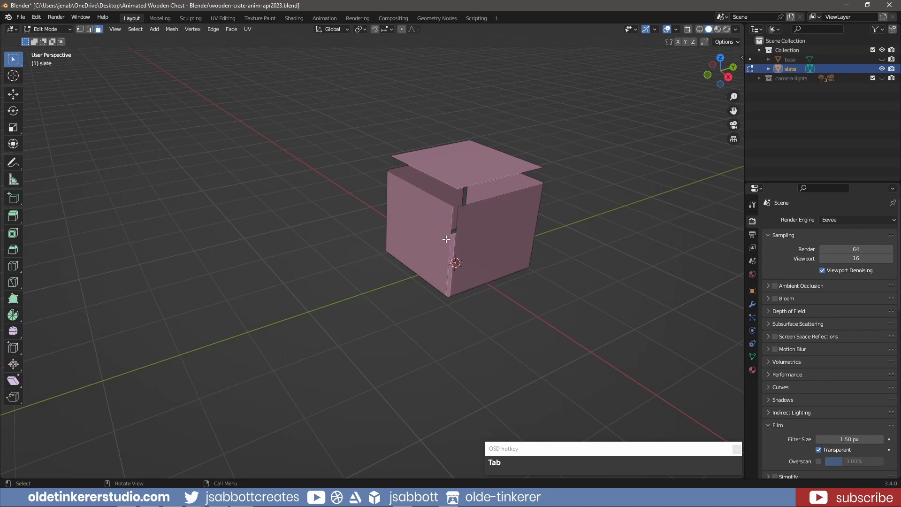
{"action": "key", "text": "ctrl+r"}
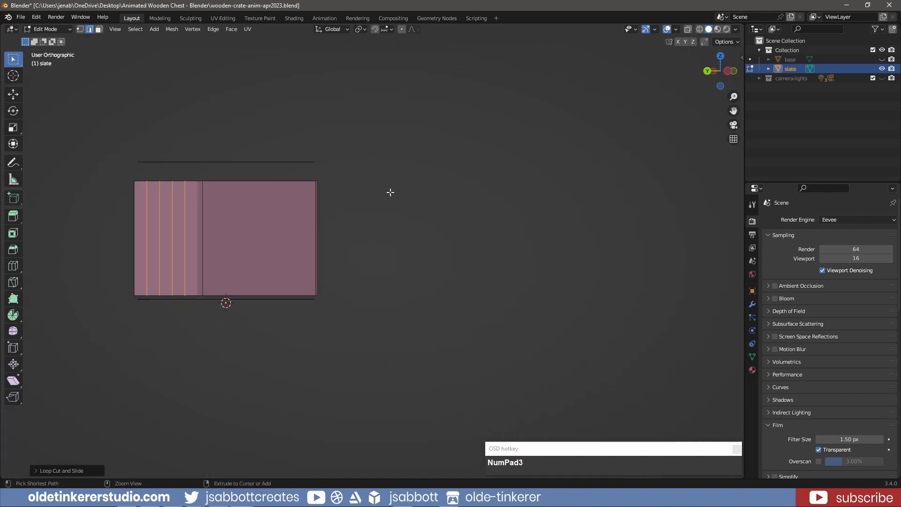
{"action": "key", "text": "ctrl+r"}
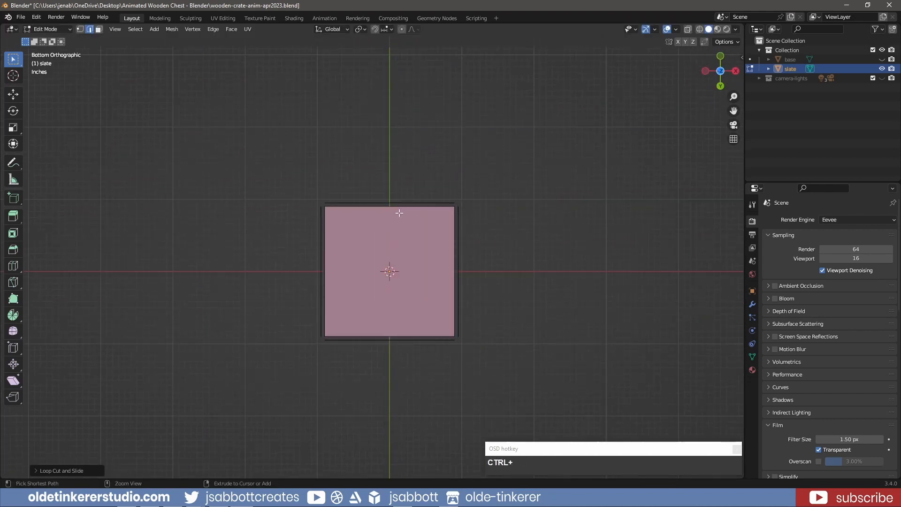
{"action": "key", "text": "3"}
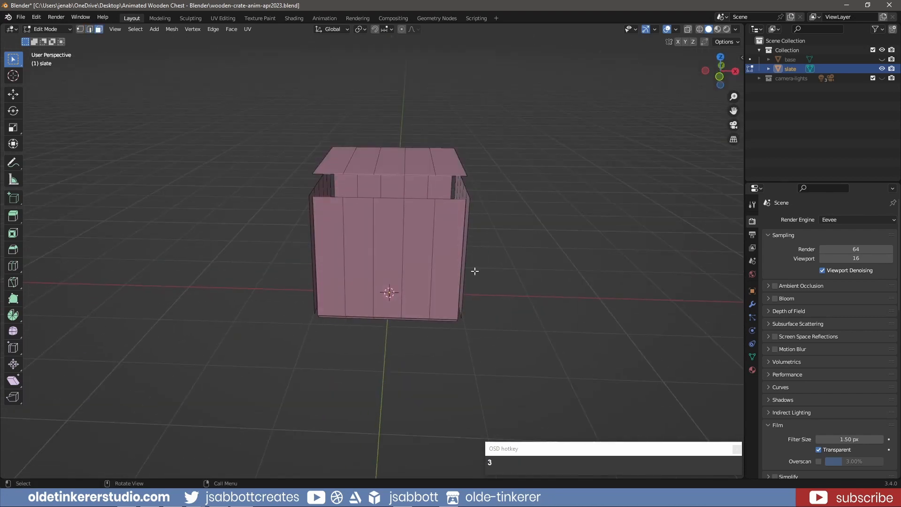
Pick plank faces, undo a stray move and select all of the slate geometry
{"action": "left_click", "coordinate": [388, 253]}
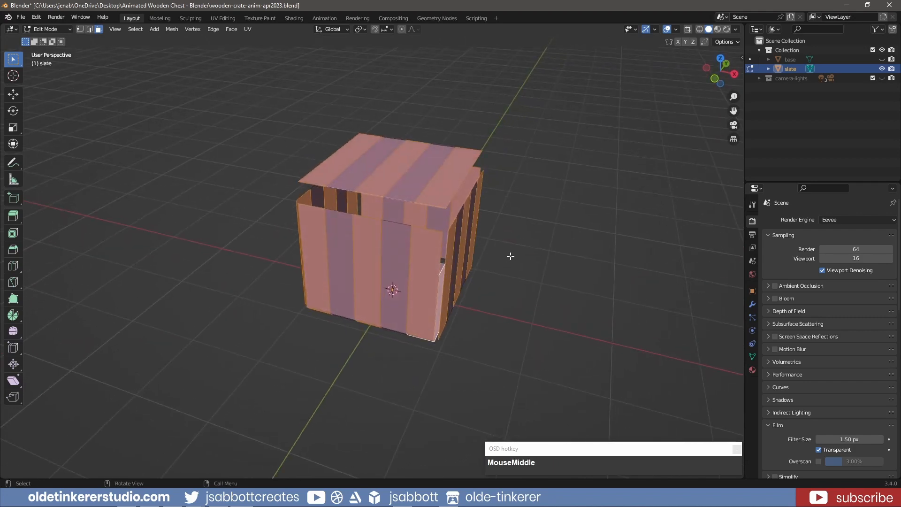
{"action": "key", "text": "y"}
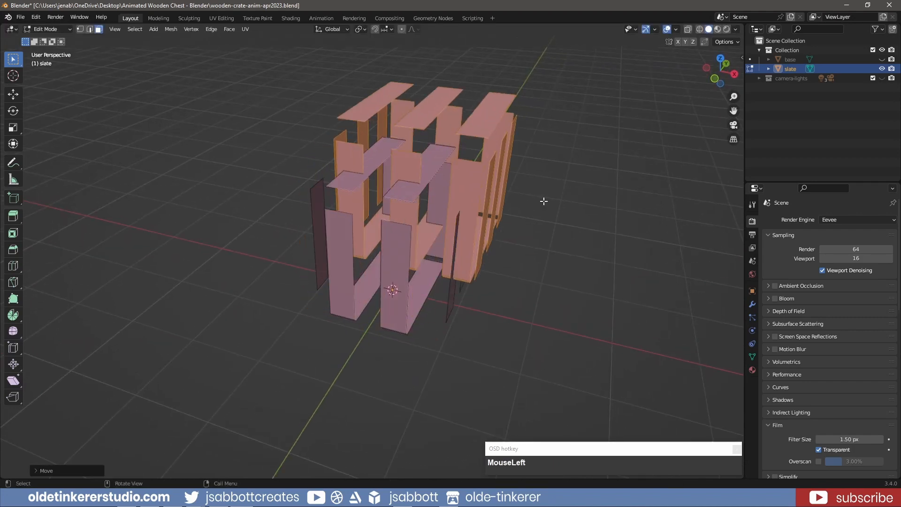
{"action": "key", "text": "ctrl+z"}
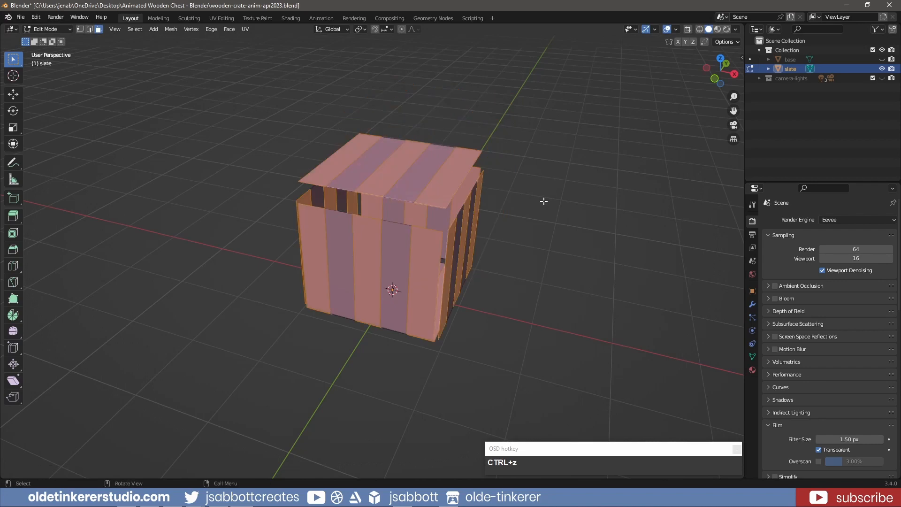
{"action": "key", "text": "a"}
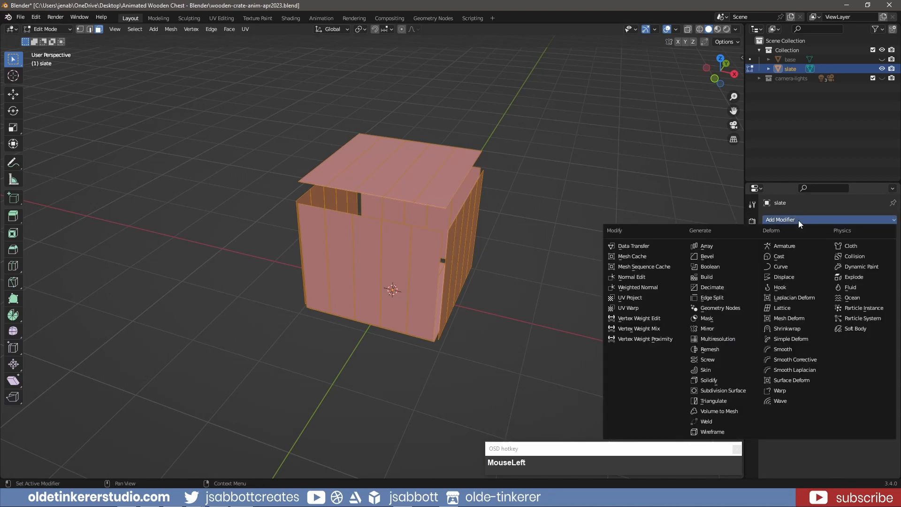
Give the slate planks Solidify thickness 0.05 and a Bevel of 0.01 with 5 segments
{"action": "left_click", "coordinate": [709, 380]}
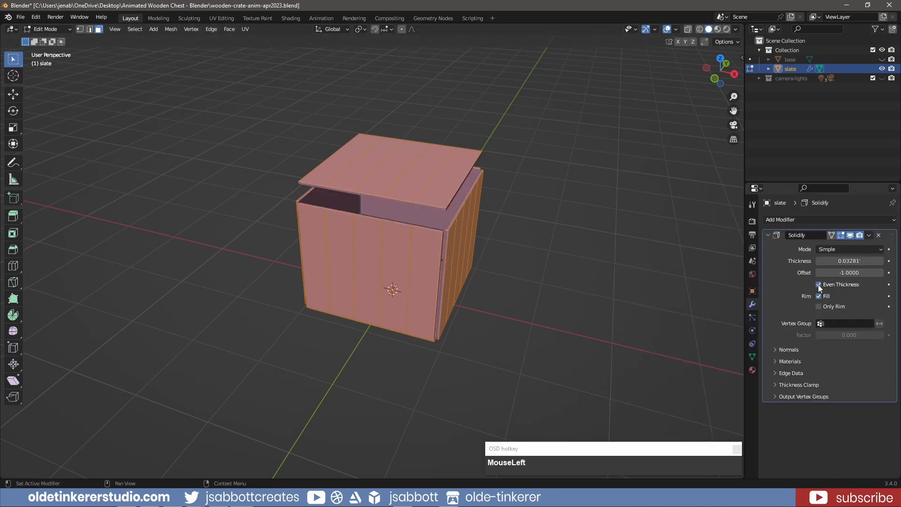
{"action": "double_click", "coordinate": [848, 261]}
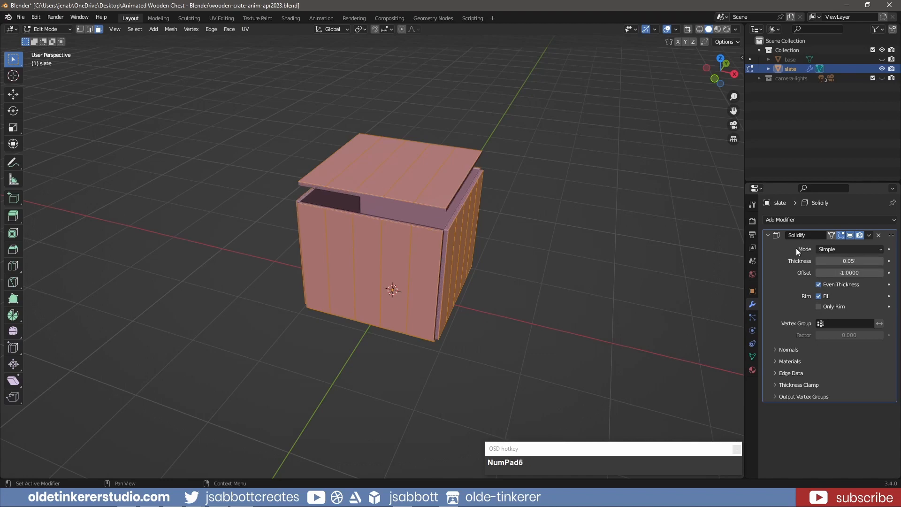
{"action": "left_click", "coordinate": [780, 220]}
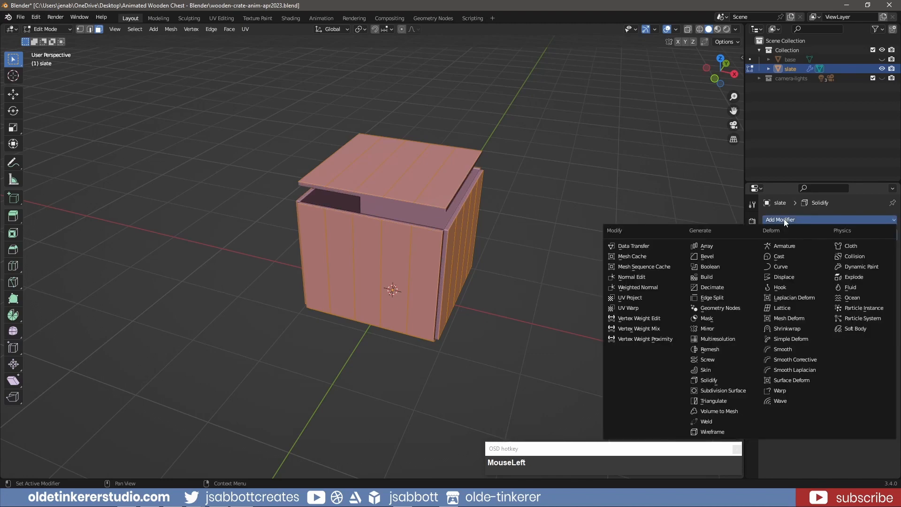
{"action": "left_click", "coordinate": [706, 255]}
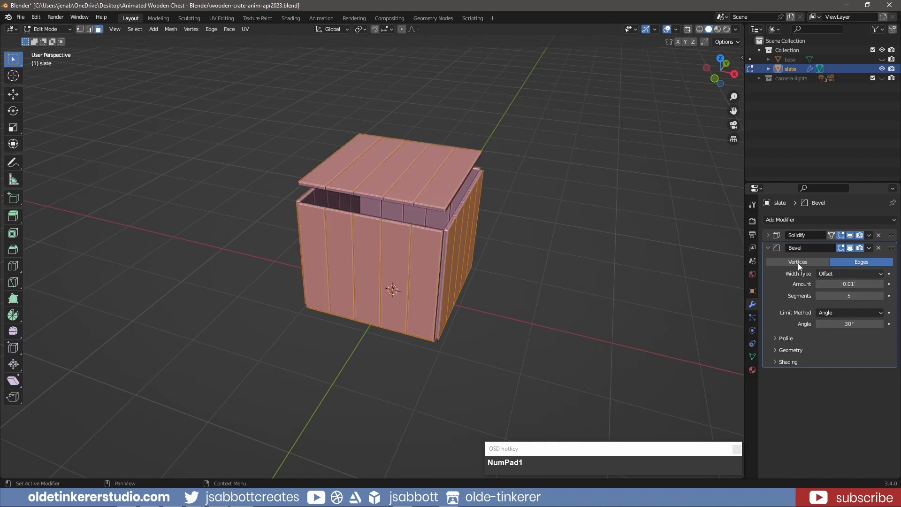
{"action": "key", "text": "Tab"}
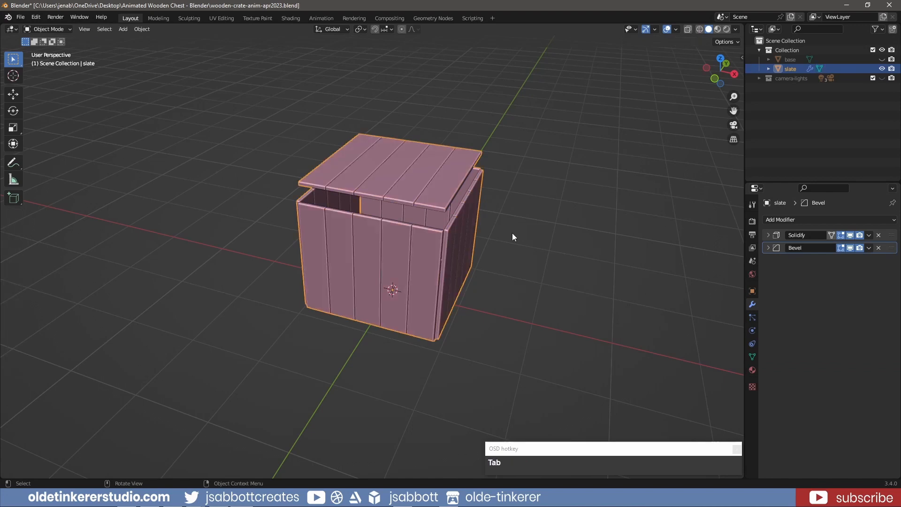
Unhide the base frame, give it its own Bevel modifier and auto-smooth the slate planks
{"action": "left_click", "coordinate": [882, 59]}
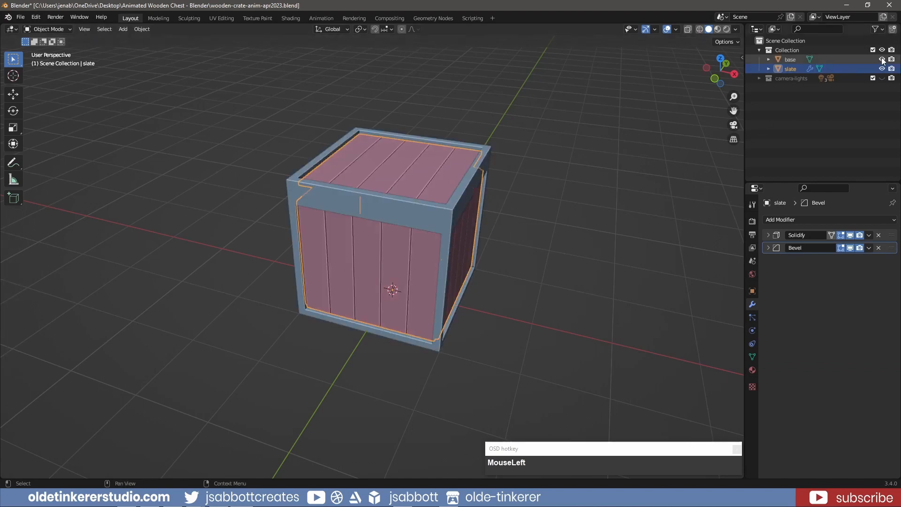
{"action": "left_click", "coordinate": [790, 59]}
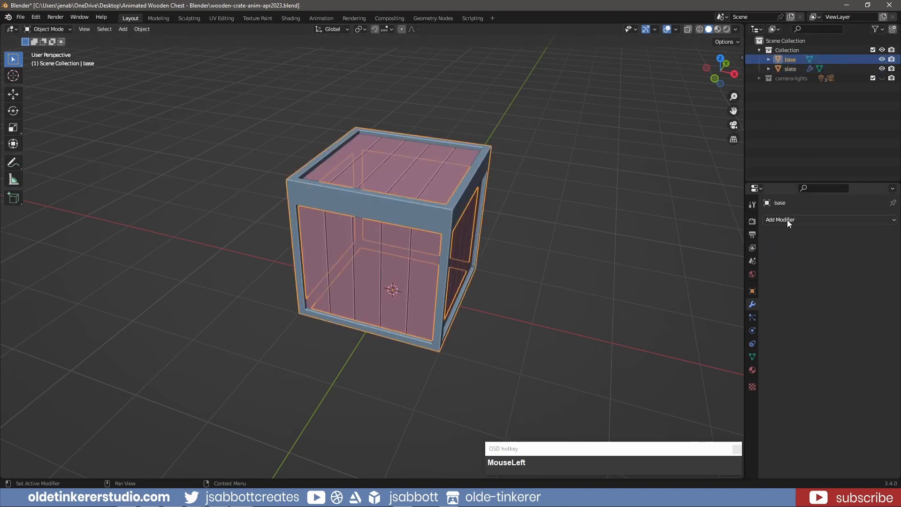
{"action": "left_click", "coordinate": [779, 220]}
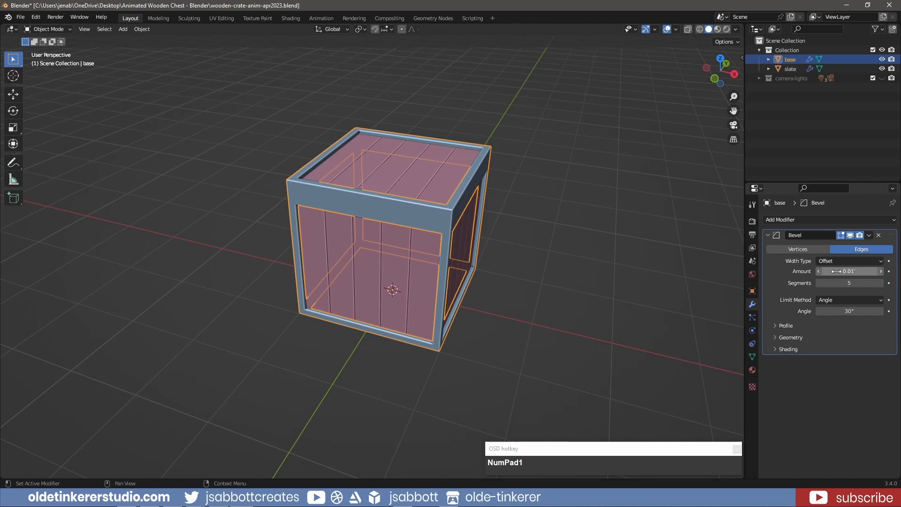
{"action": "left_click", "coordinate": [767, 235]}
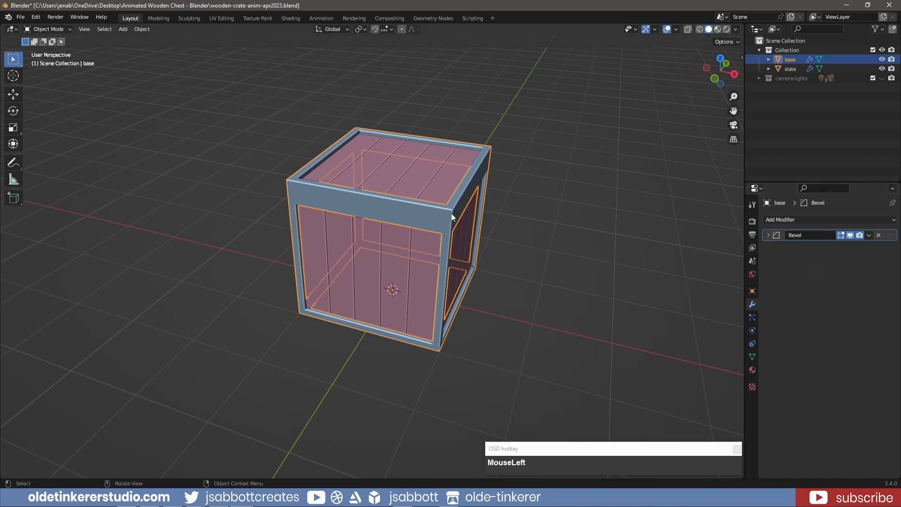
{"action": "right_click", "coordinate": [452, 217]}
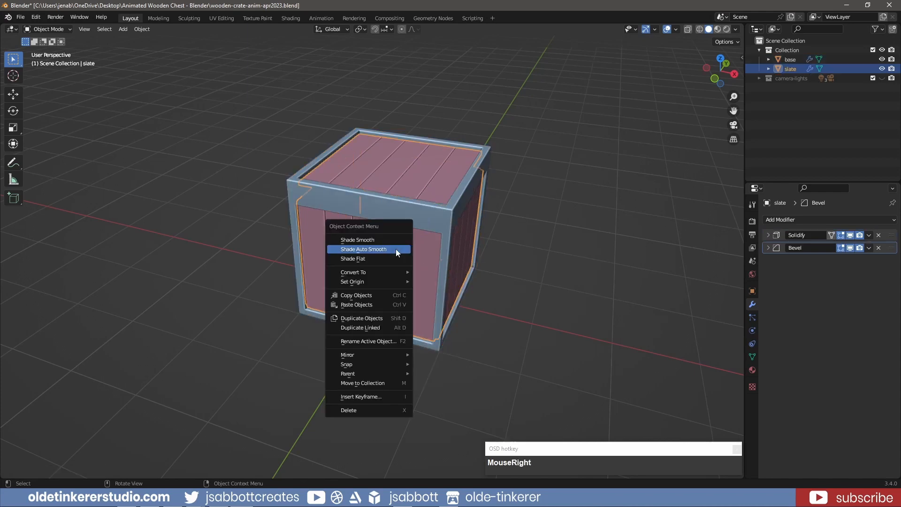
{"action": "left_click", "coordinate": [357, 239]}
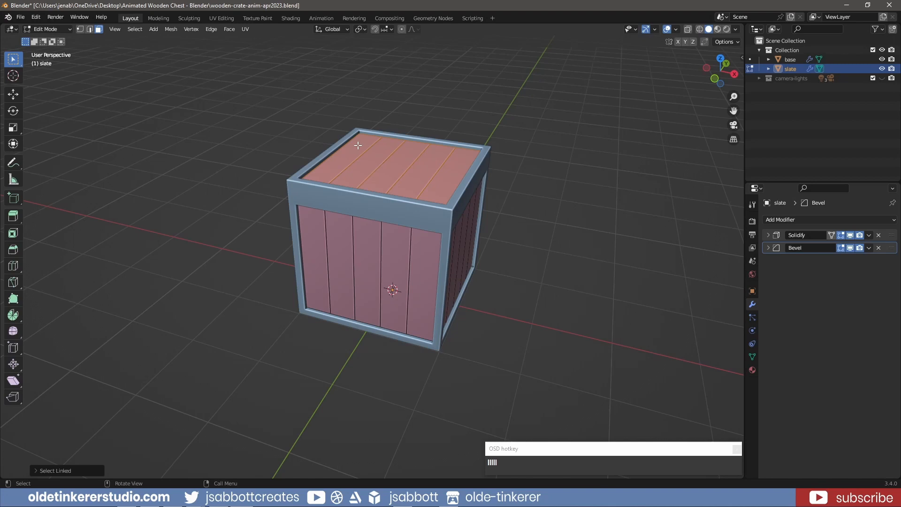
Separate the top planks as slate-top and split the base's top rim off as lid
{"action": "key", "text": "p"}
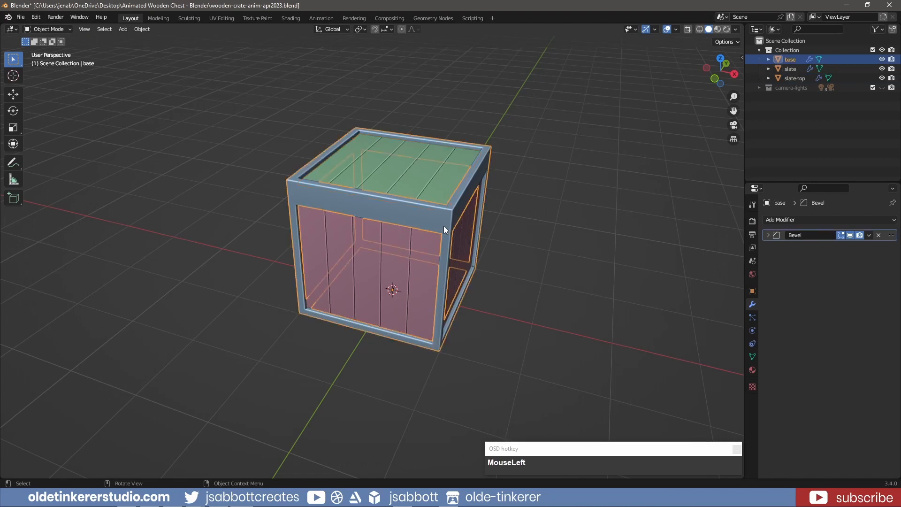
{"action": "key", "text": "Tab"}
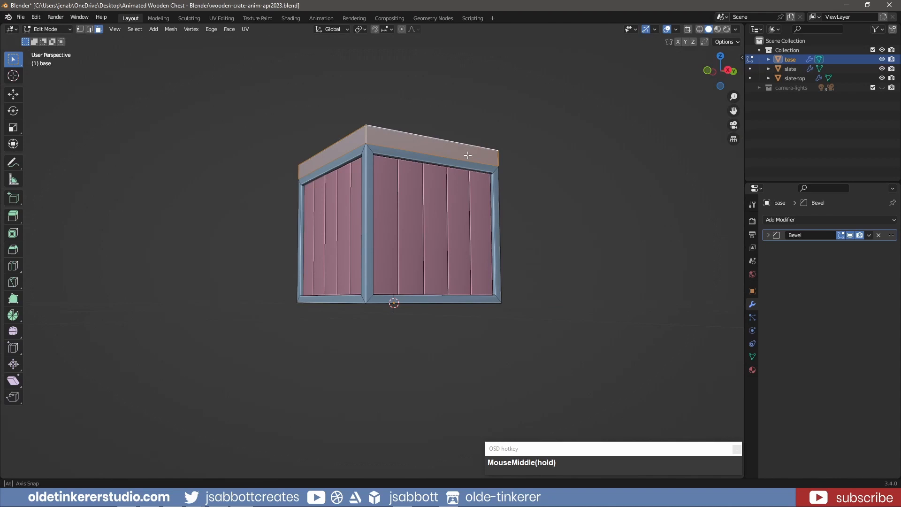
{"action": "key", "text": "p"}
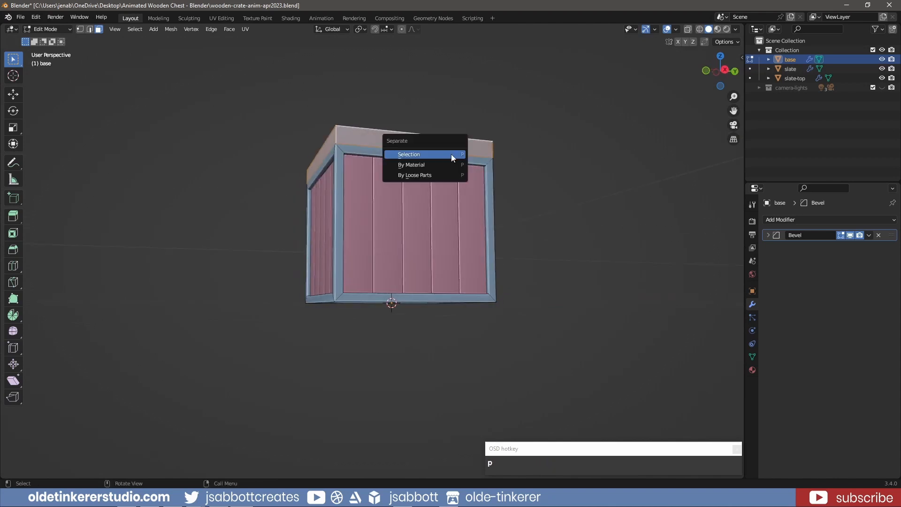
{"action": "key", "text": "ctrl+z"}
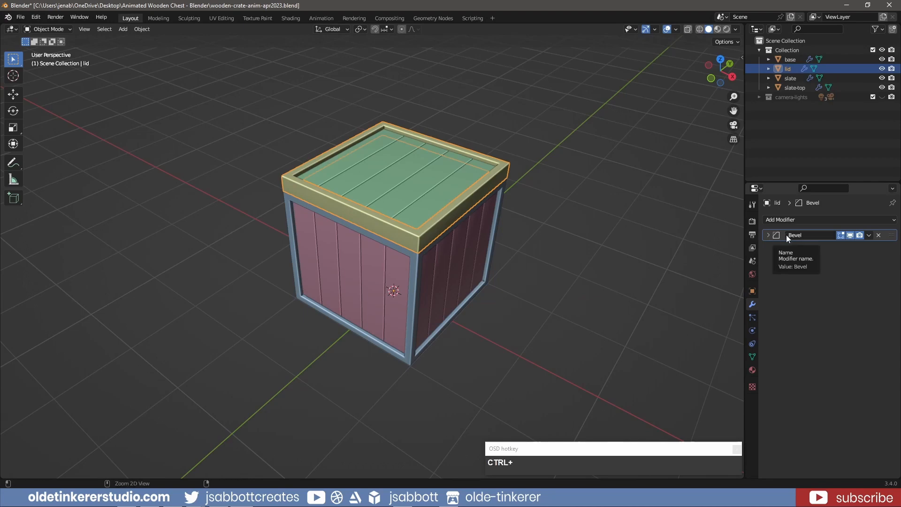
Apply the slate and base modifiers and join the slate planks into the base
{"action": "left_click", "coordinate": [790, 78]}
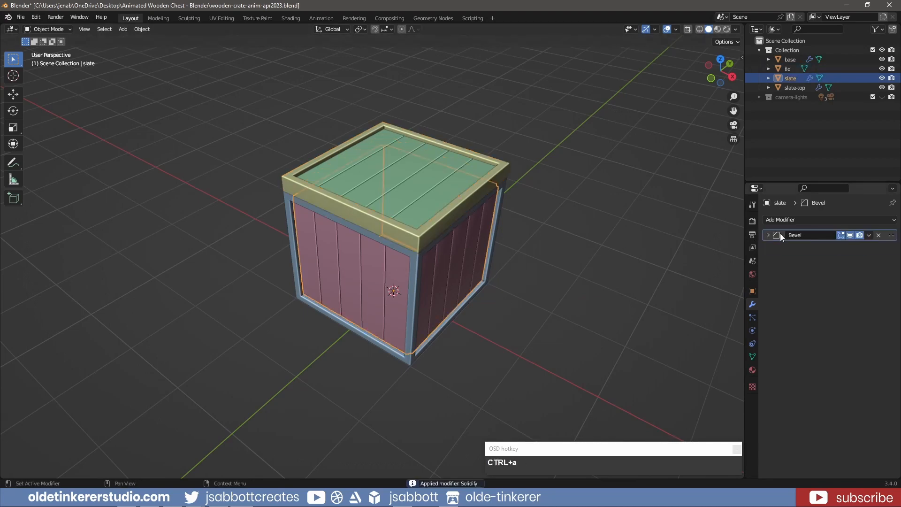
{"action": "left_click", "coordinate": [790, 60]}
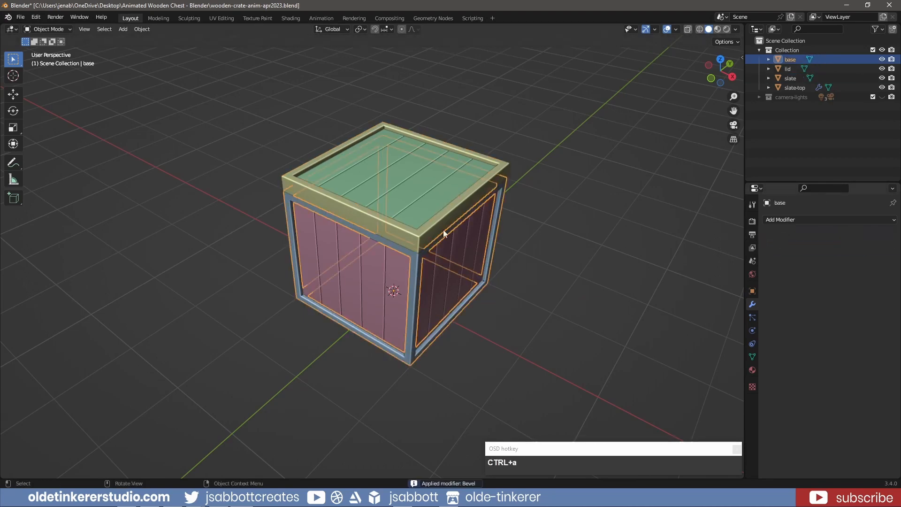
{"action": "left_click", "coordinate": [473, 285]}
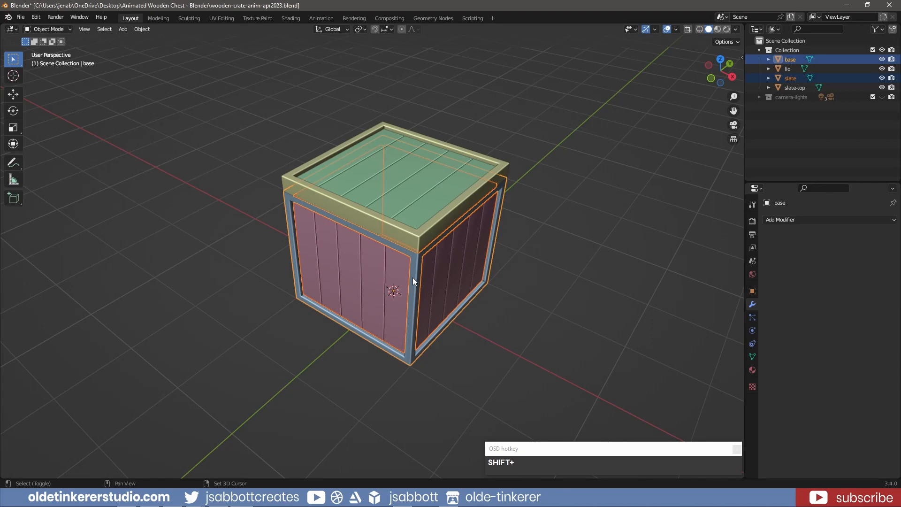
{"action": "key", "text": "ctrl+j"}
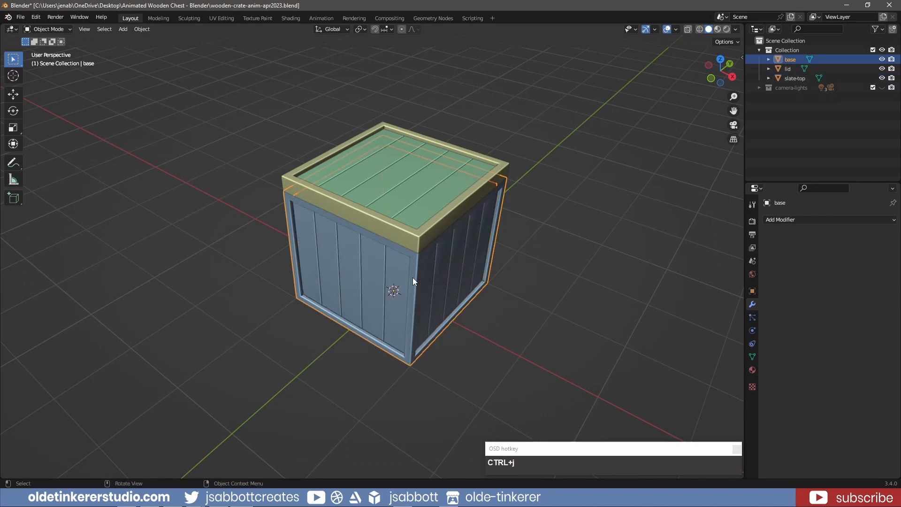
{"action": "mouse_move", "coordinate": [395, 176]}
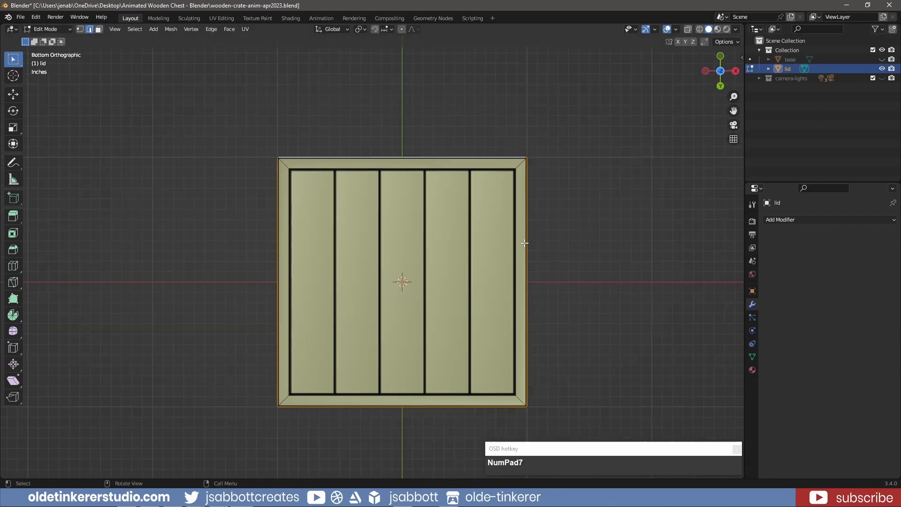
Extrude a rim downward around the lid's underside
{"action": "key", "text": "e"}
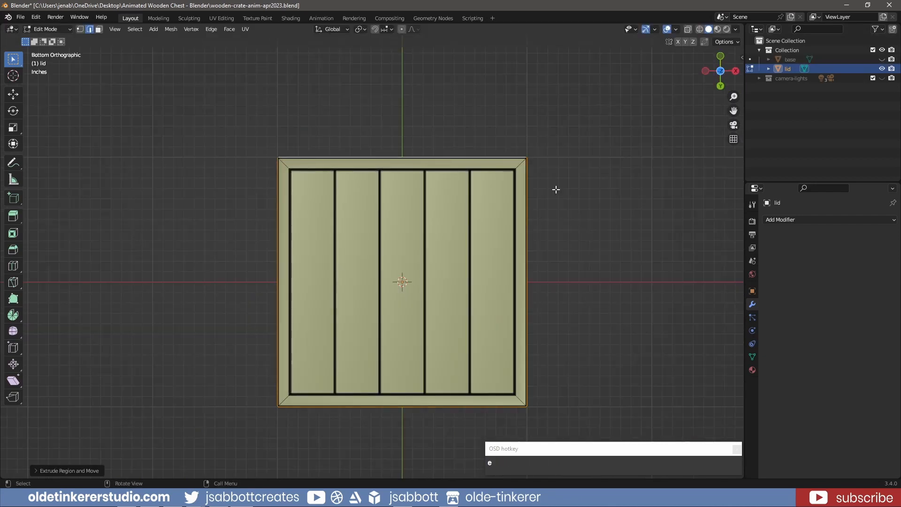
{"action": "key", "text": "s"}
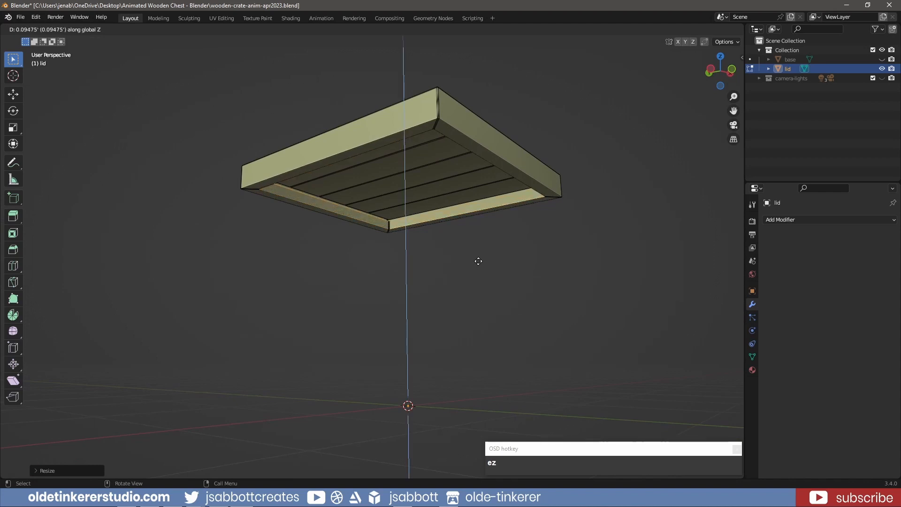
{"action": "left_click", "coordinate": [488, 251]}
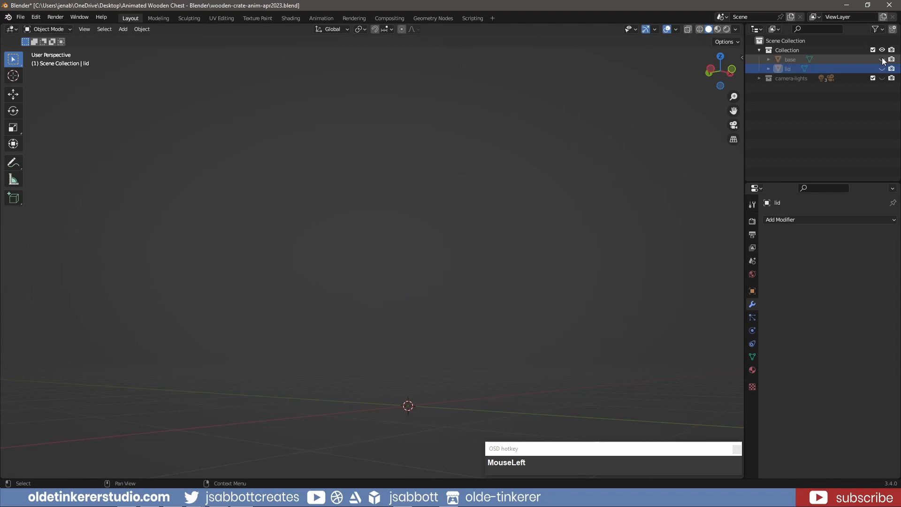
Extrude the base's top edge inward and upward into a raised inner lip
{"action": "key", "text": "Tab"}
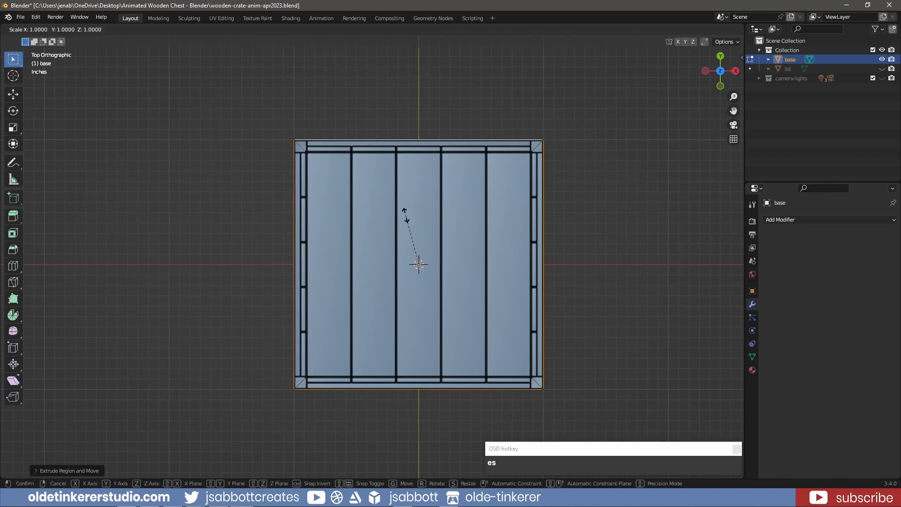
{"action": "left_click", "coordinate": [438, 268]}
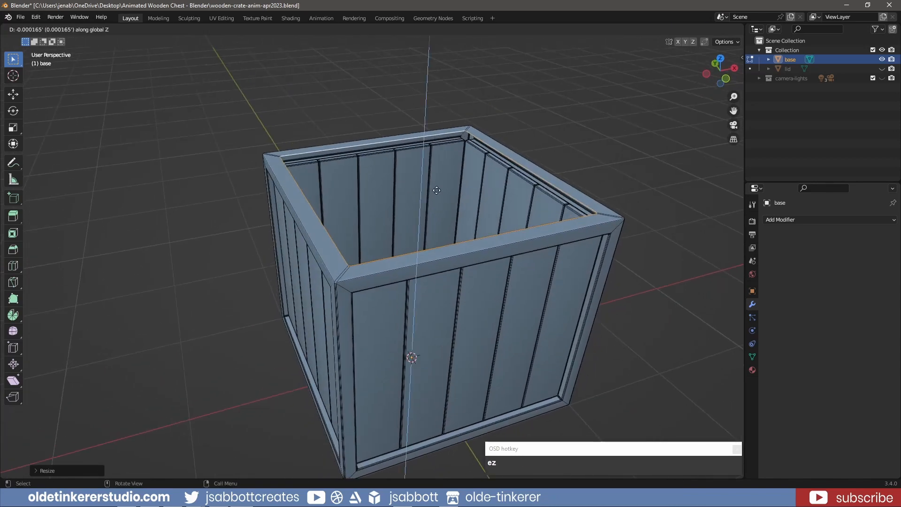
{"action": "left_click", "coordinate": [578, 173]}
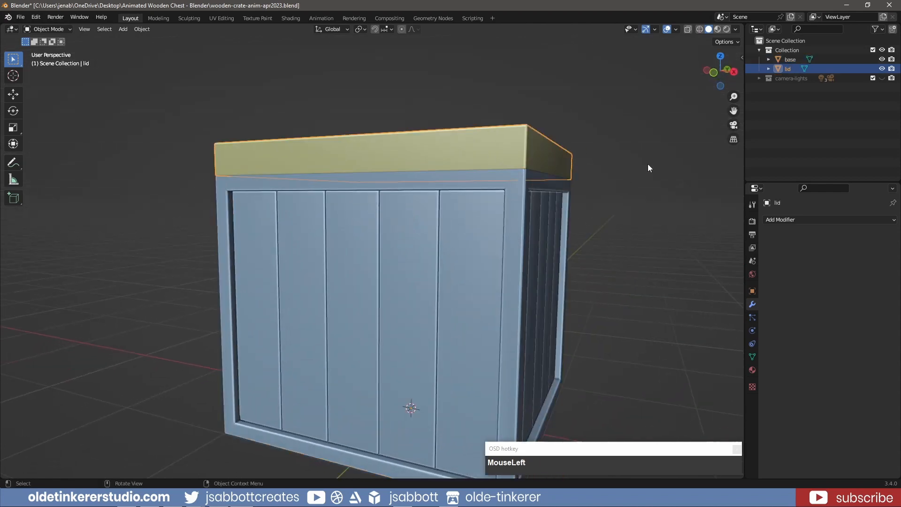
Bevel the lid's lower edge loop where it meets the crate base
{"action": "key", "text": "Tab"}
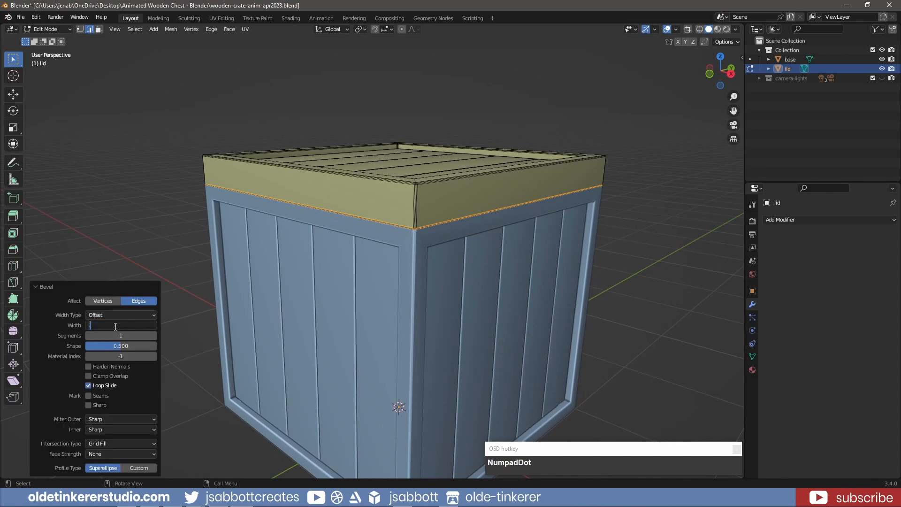
{"action": "key", "text": "Tab"}
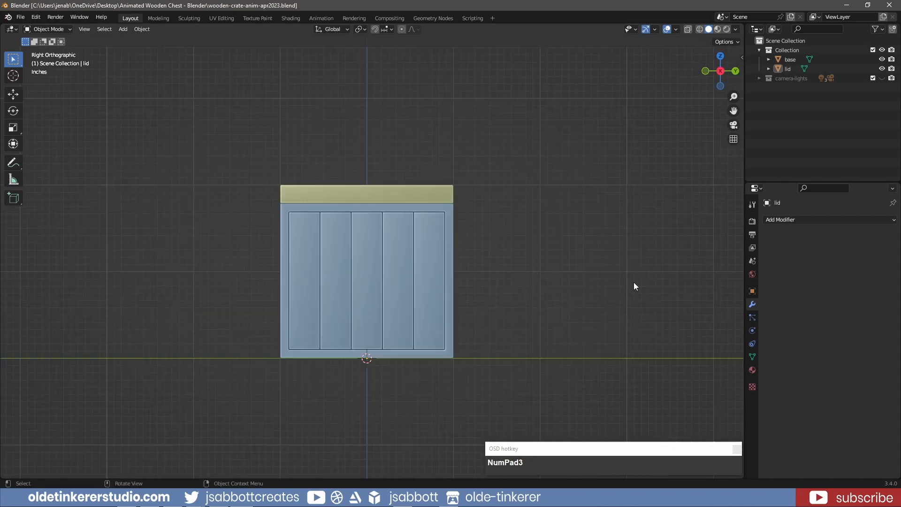
Add a cube and shape it into a thin hinge block on the lid's back face
{"action": "key", "text": "shift+a"}
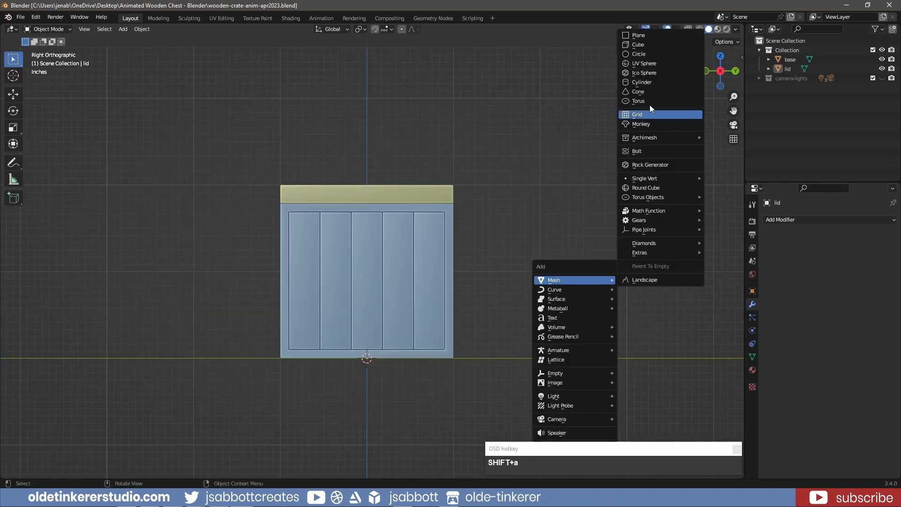
{"action": "left_click", "coordinate": [638, 44]}
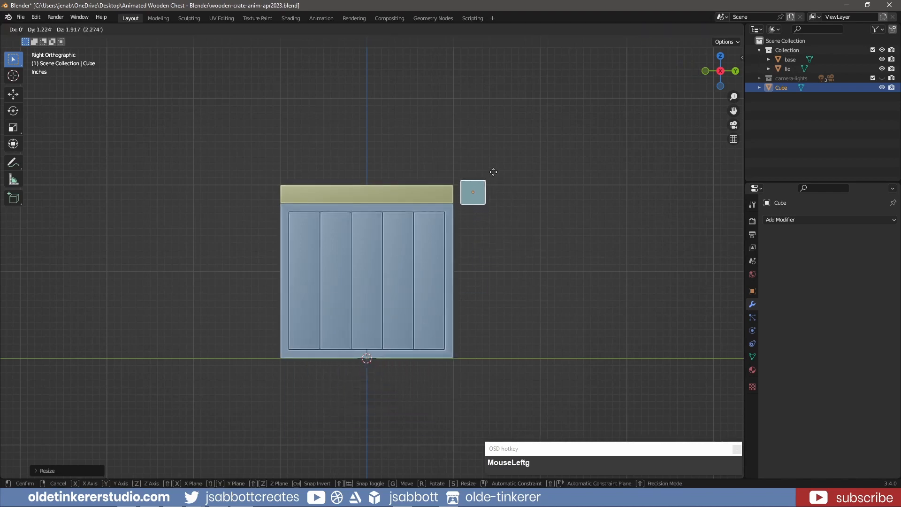
{"action": "key", "text": "NumPad1"}
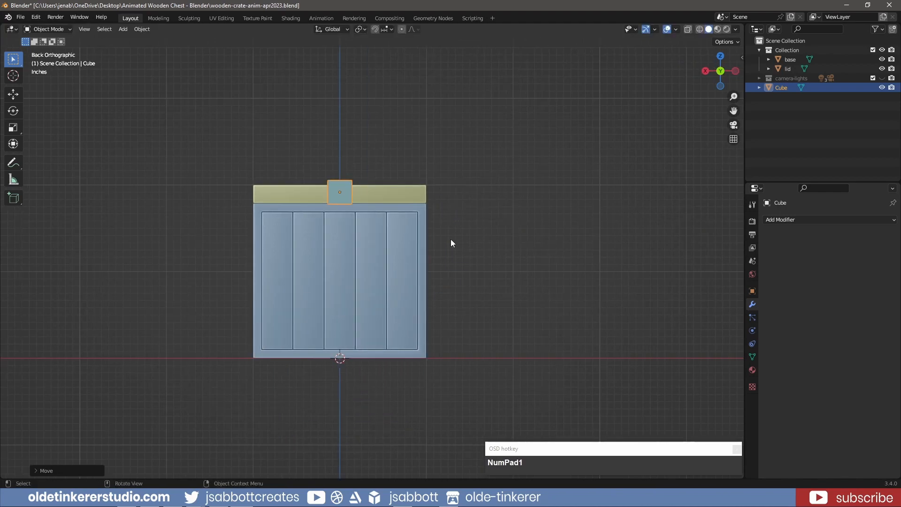
{"action": "key", "text": "s"}
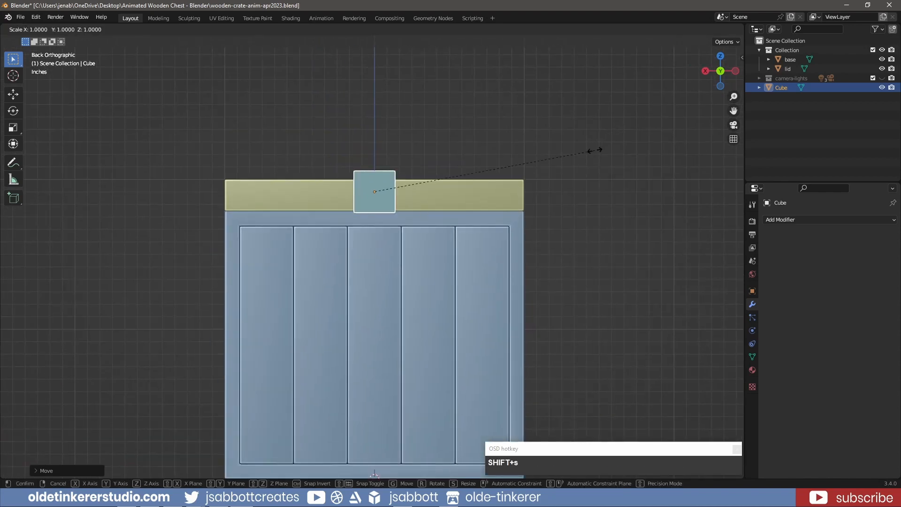
{"action": "key", "text": "s"}
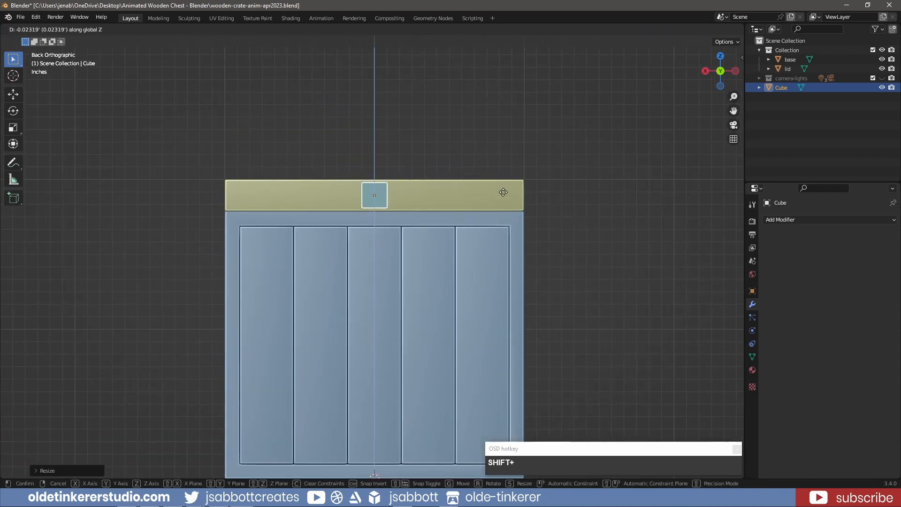
{"action": "left_click", "coordinate": [503, 195]}
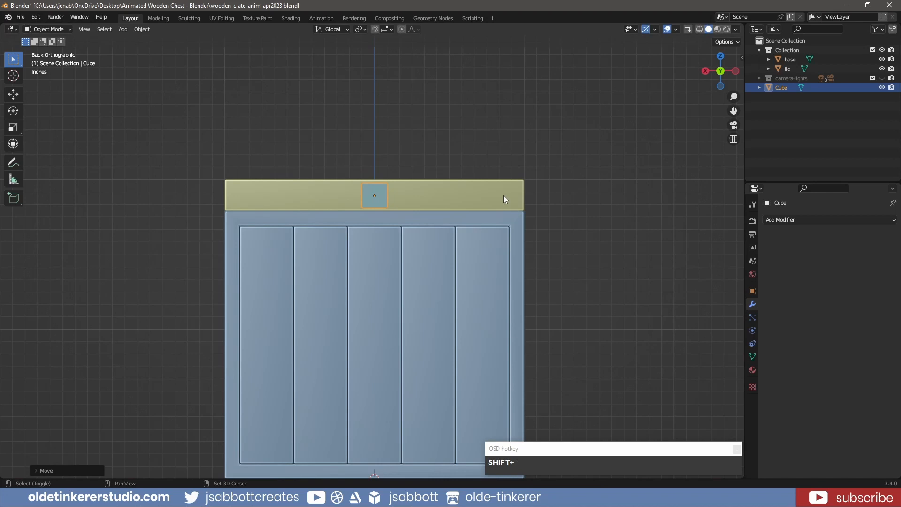
{"action": "key", "text": "g"}
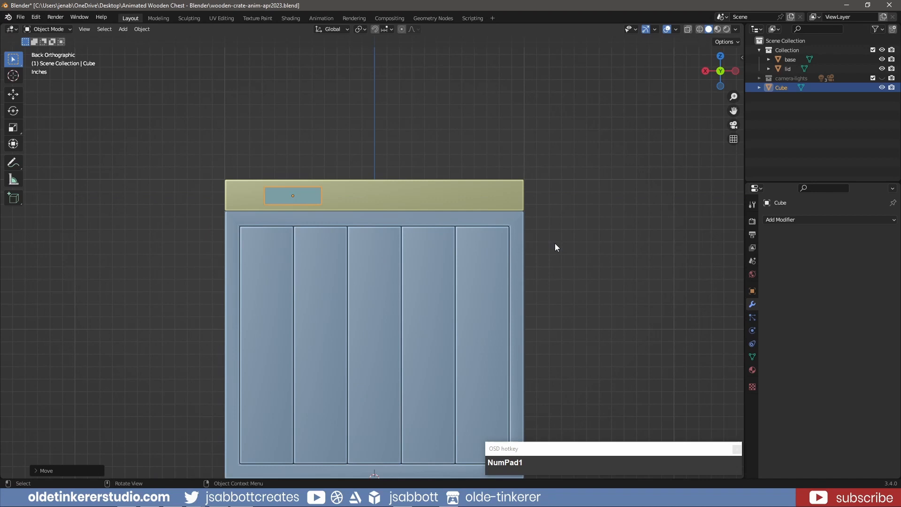
{"action": "mouse_move", "coordinate": [331, 211]}
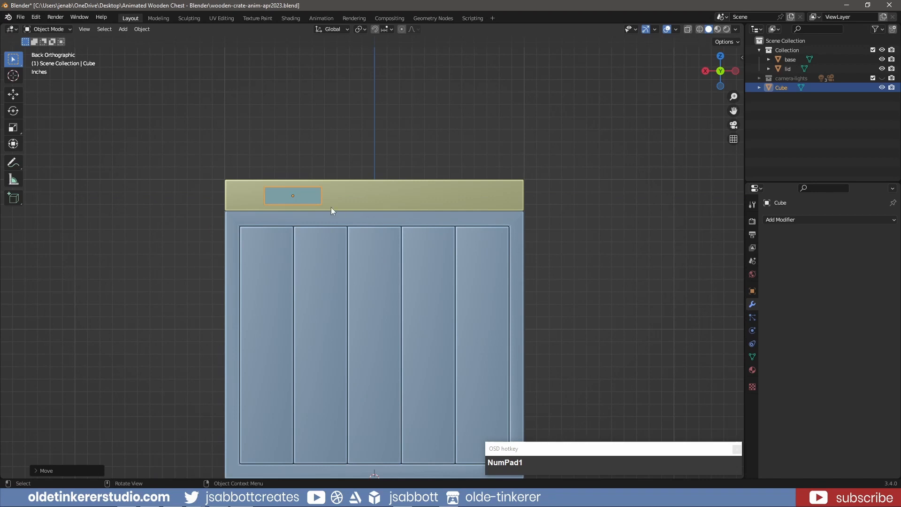
Reset the hinge block's origin and add a Mirror modifier so a matching block appears on the lid
{"action": "right_click", "coordinate": [330, 211]}
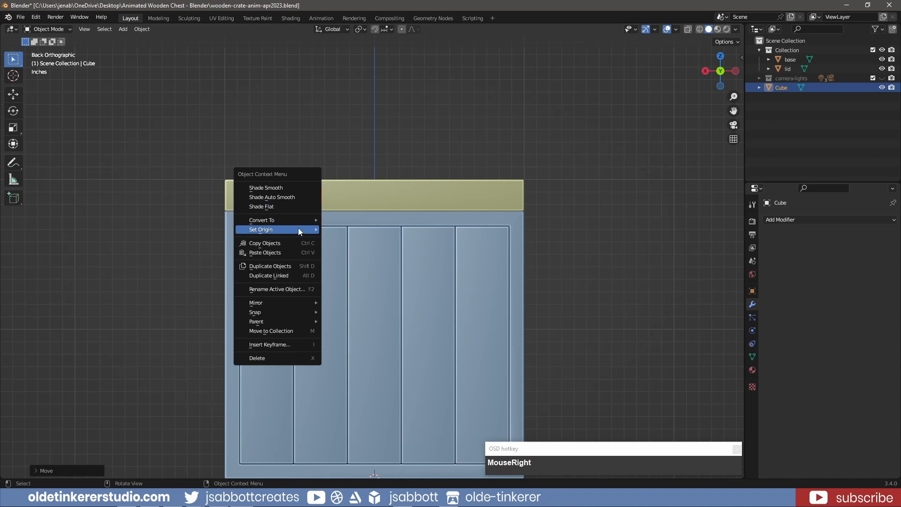
{"action": "left_click", "coordinate": [260, 229]}
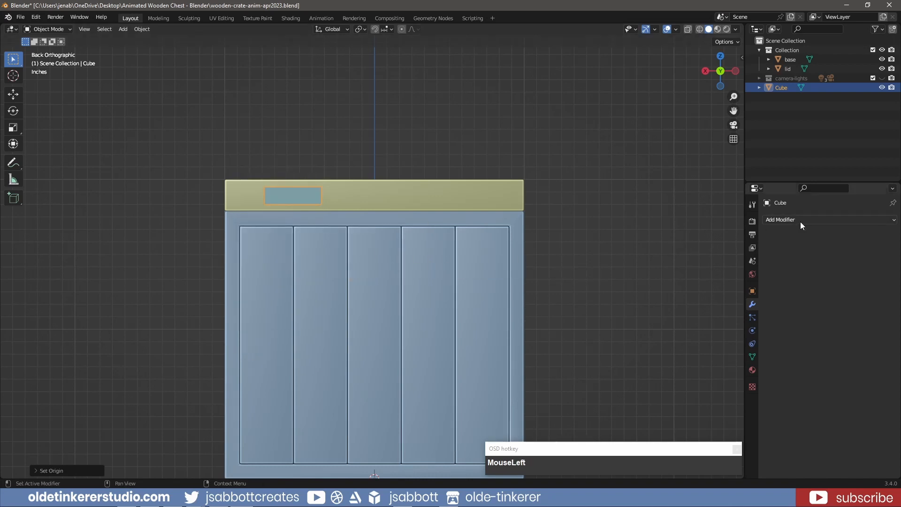
{"action": "left_click", "coordinate": [780, 219]}
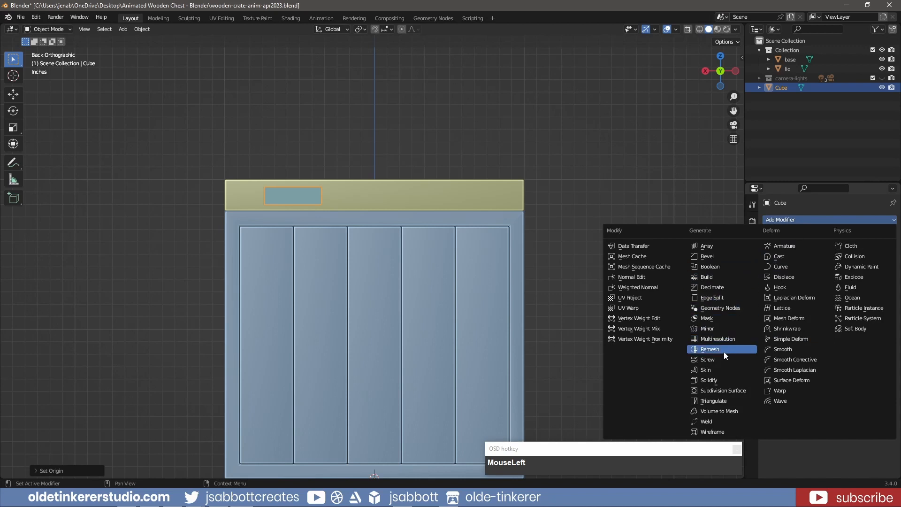
{"action": "left_click", "coordinate": [707, 328]}
{"action": "type", "text": "lid-hinge"}
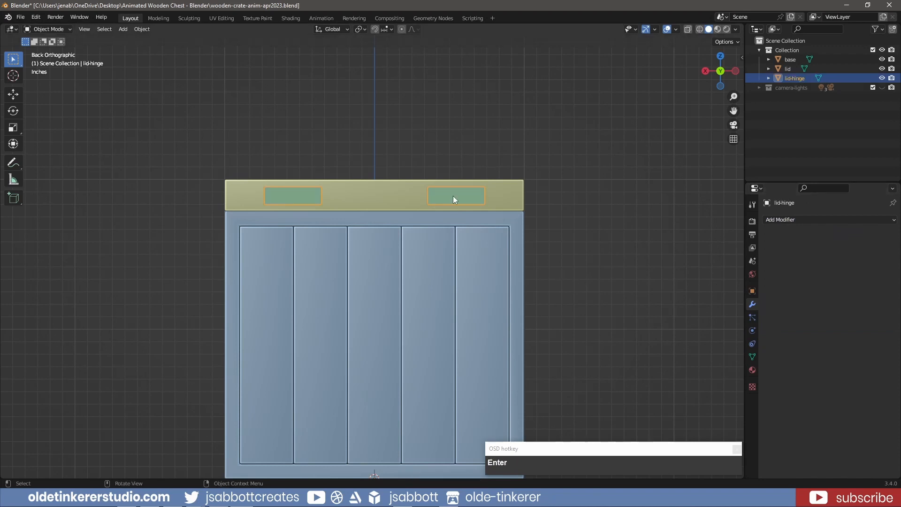
Duplicate the hinge pair as lid-hinge.001 and move the copy straight down on Z
{"action": "key", "text": "shift+d"}
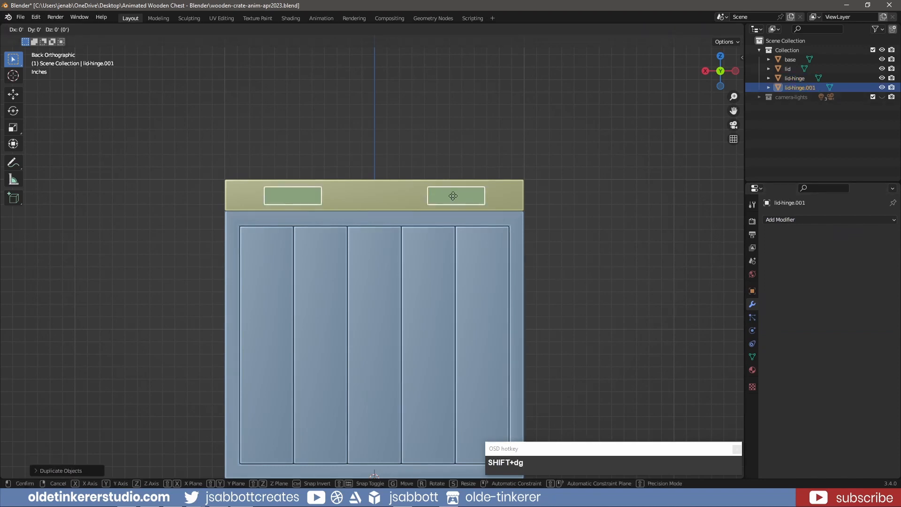
{"action": "key", "text": "z"}
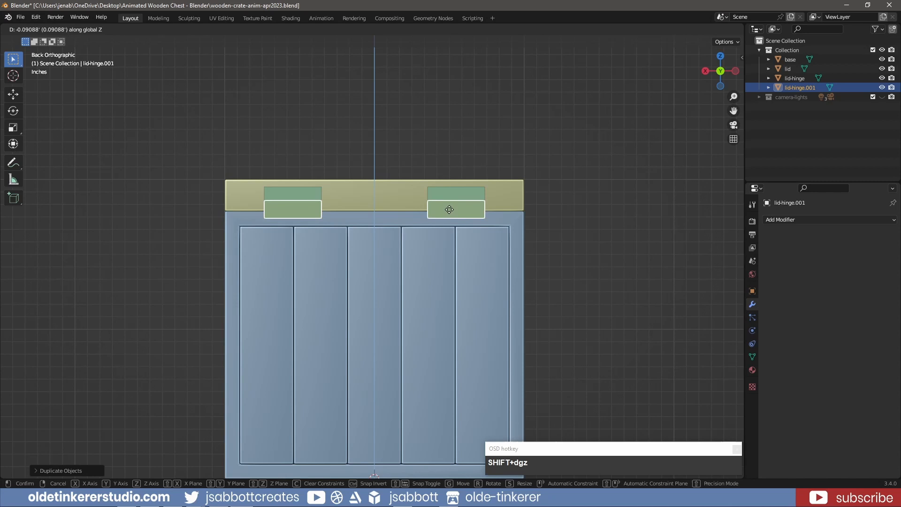
{"action": "mouse_move", "coordinate": [449, 219]}
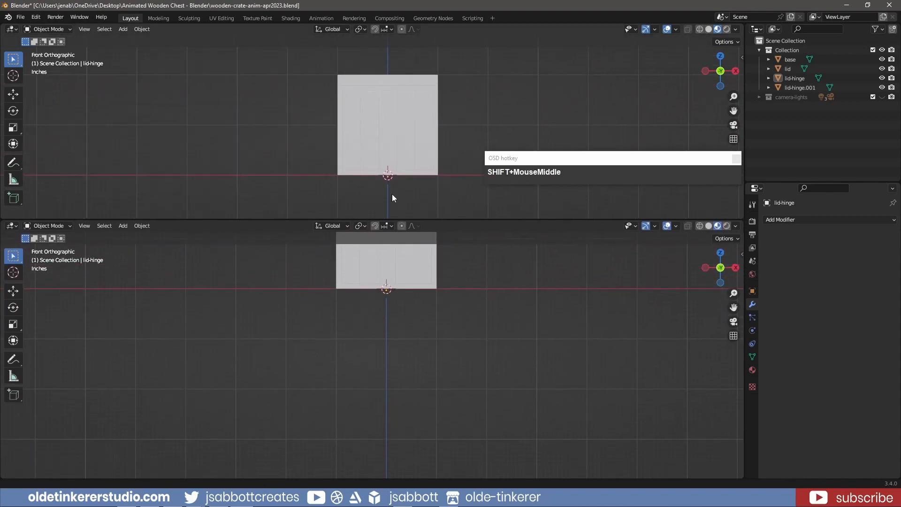
Set up an image viewer area and give the base a new material named crate
{"action": "left_click", "coordinate": [12, 225]}
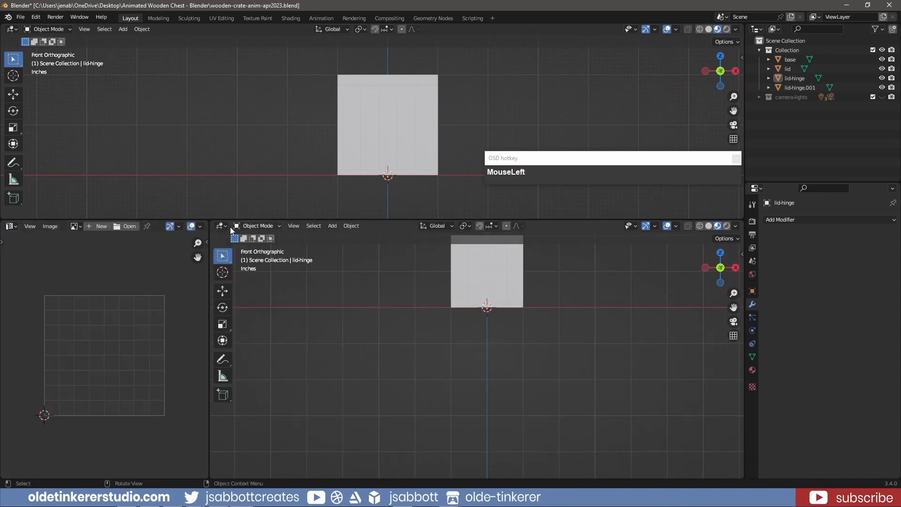
{"action": "key", "text": "n"}
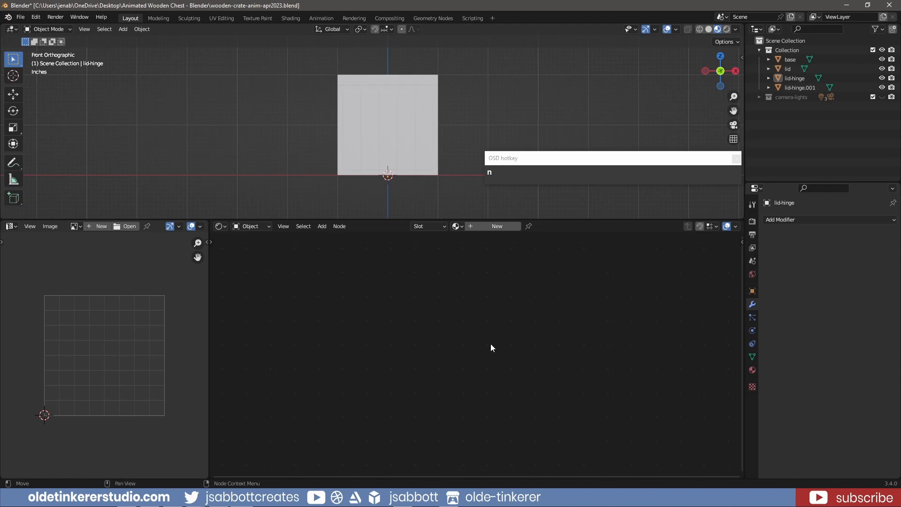
{"action": "mouse_move", "coordinate": [434, 155]}
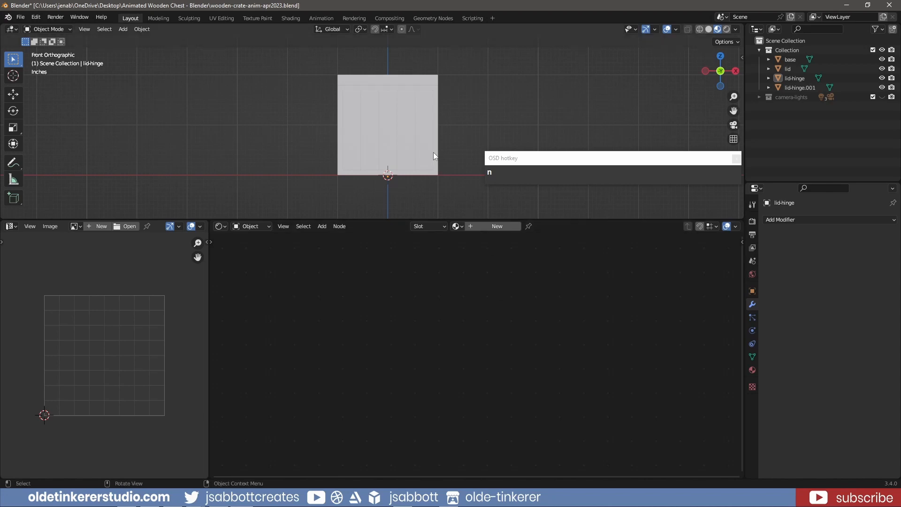
{"action": "left_click", "coordinate": [388, 124]}
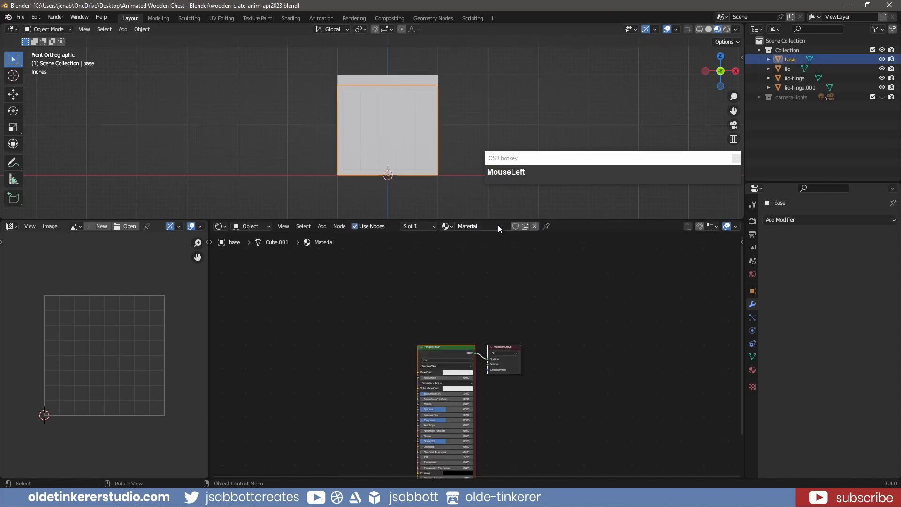
{"action": "type", "text": "crate"}
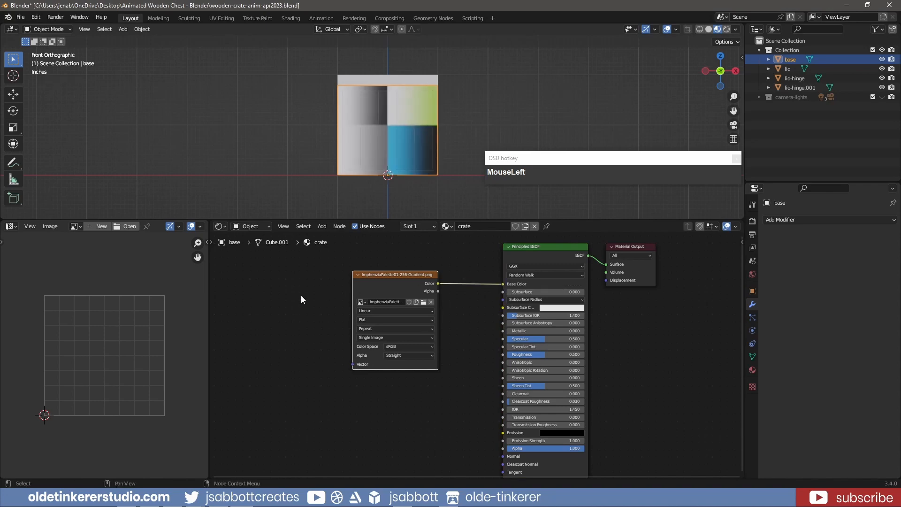
Show the palette image, then select all of the base's mesh in Edit Mode for UV mapping
{"action": "left_click", "coordinate": [75, 226]}
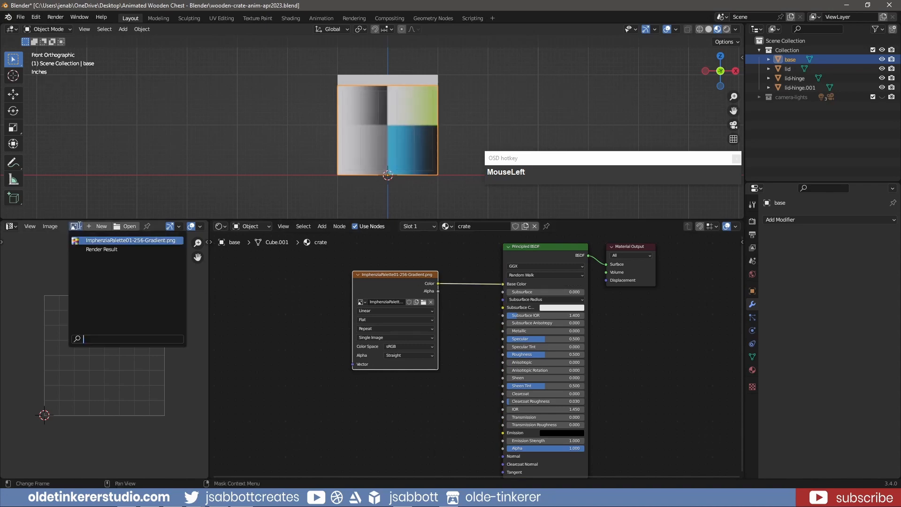
{"action": "left_click", "coordinate": [130, 240]}
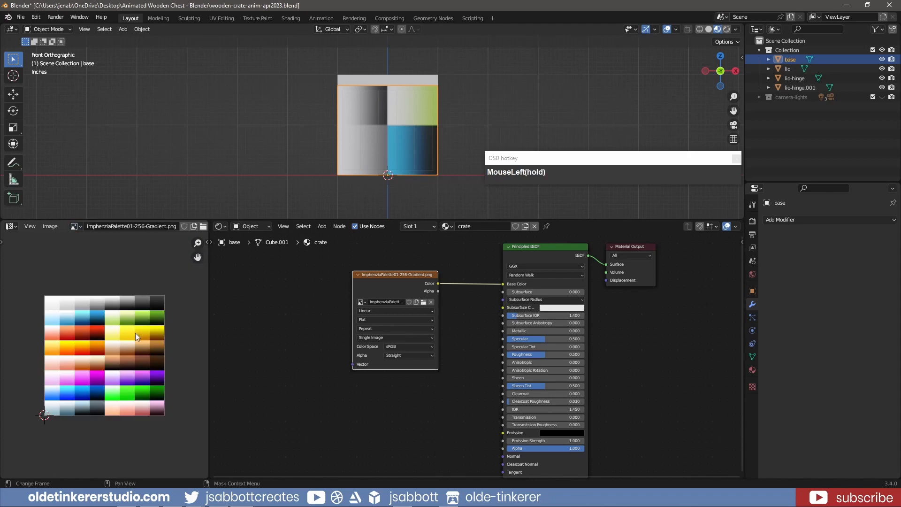
{"action": "key", "text": "Tab"}
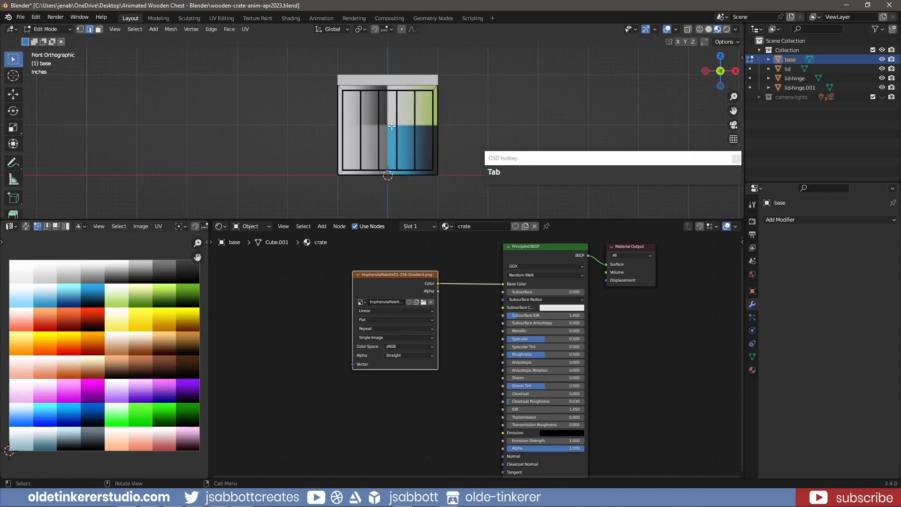
{"action": "key", "text": "a"}
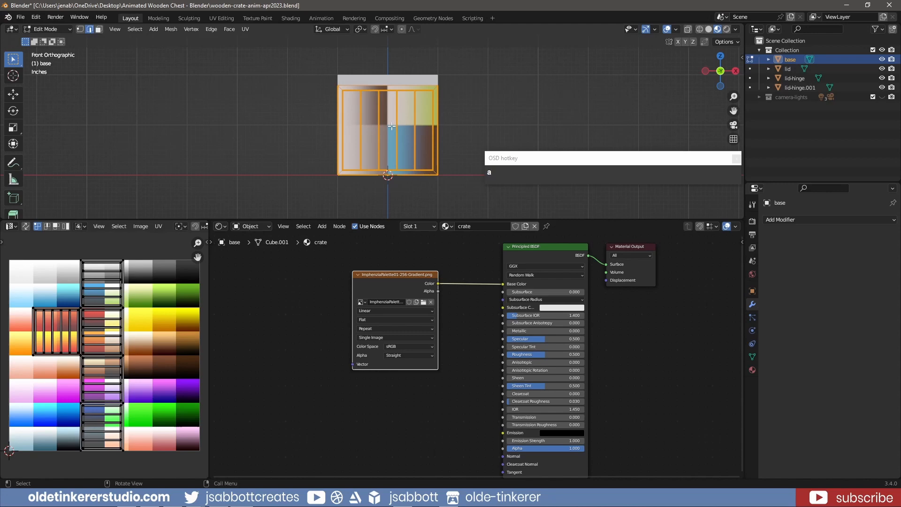
{"action": "key", "text": "3"}
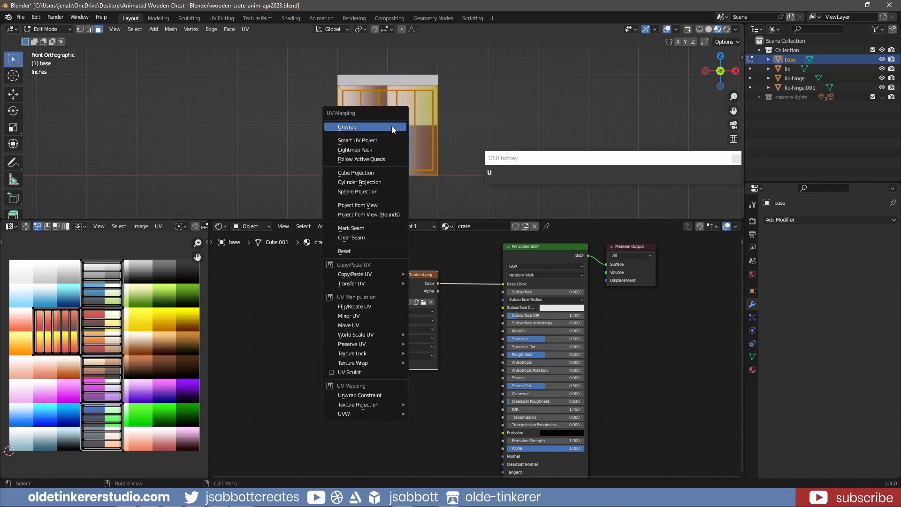
{"action": "mouse_move", "coordinate": [385, 170]}
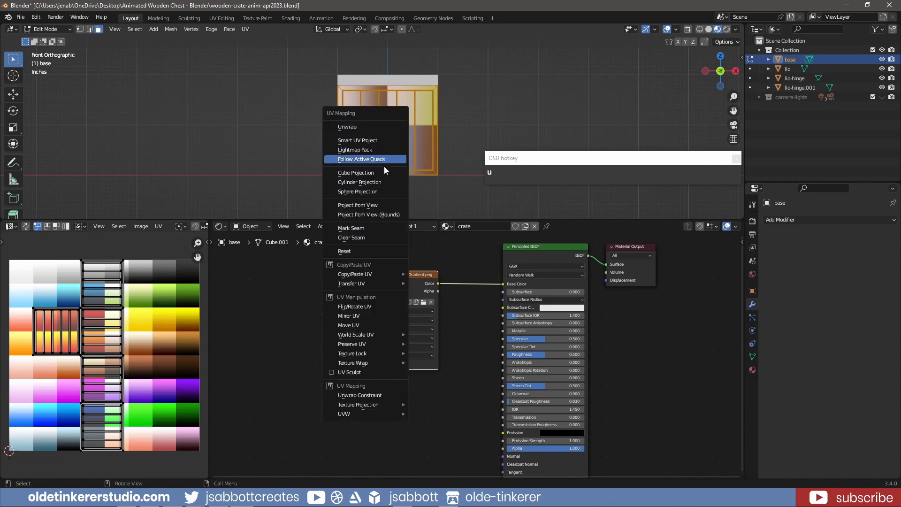
{"action": "mouse_move", "coordinate": [357, 205]}
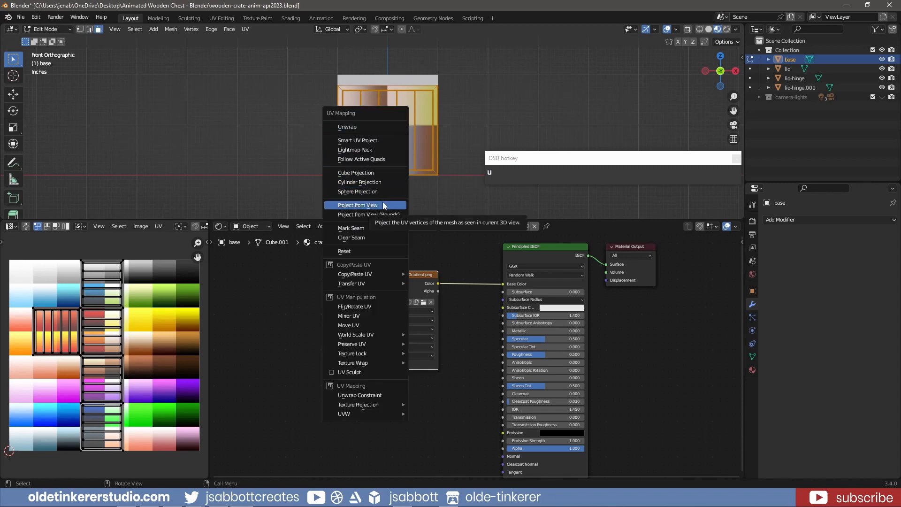
Project the base's UVs from the front view and shrink them onto a brown palette swatch
{"action": "left_click", "coordinate": [356, 205]}
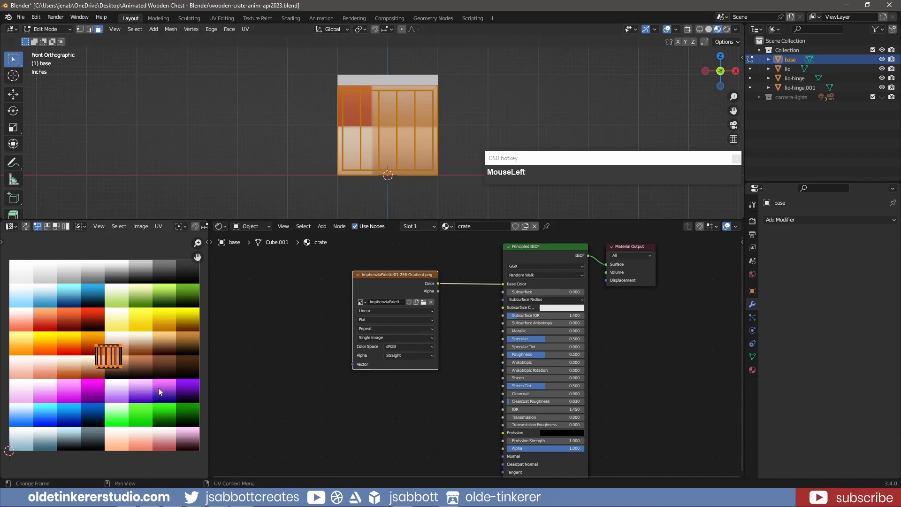
{"action": "key", "text": "s"}
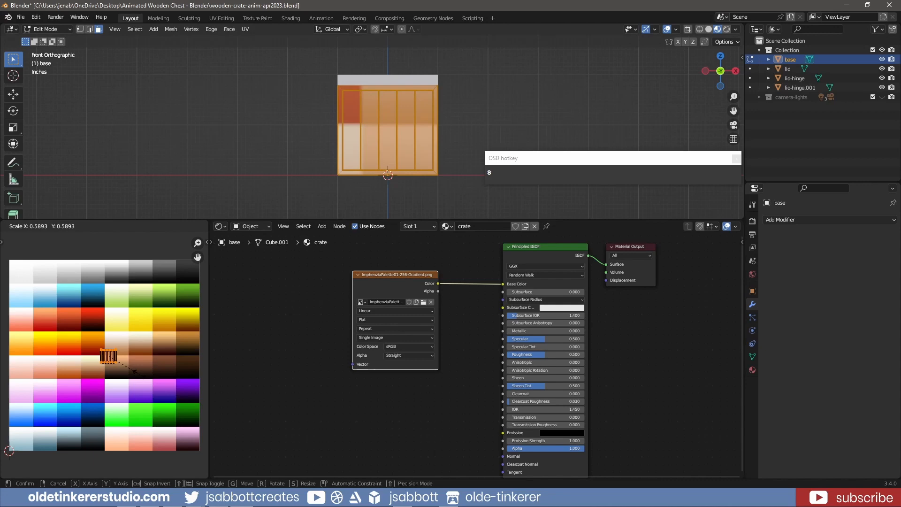
{"action": "left_click", "coordinate": [134, 371]}
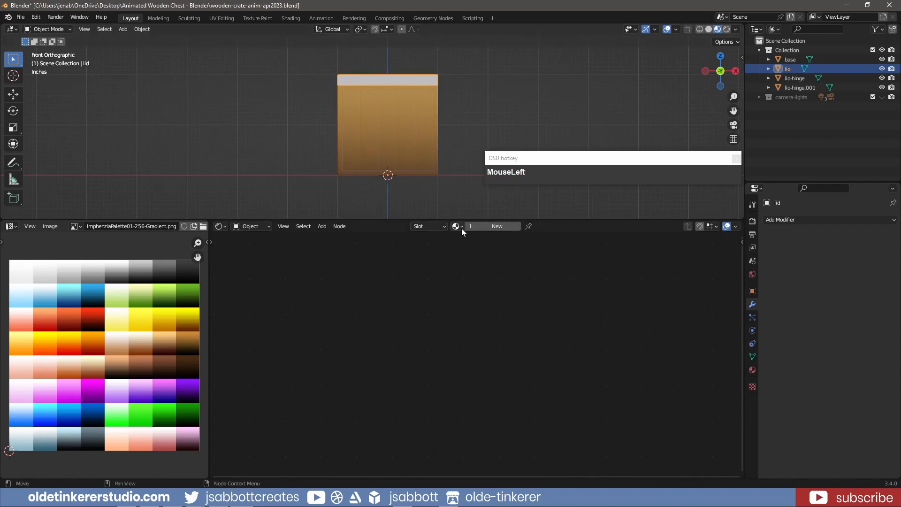
Assign the crate material to the lid and project its UVs from view onto the brown swatch
{"action": "left_click", "coordinate": [456, 227]}
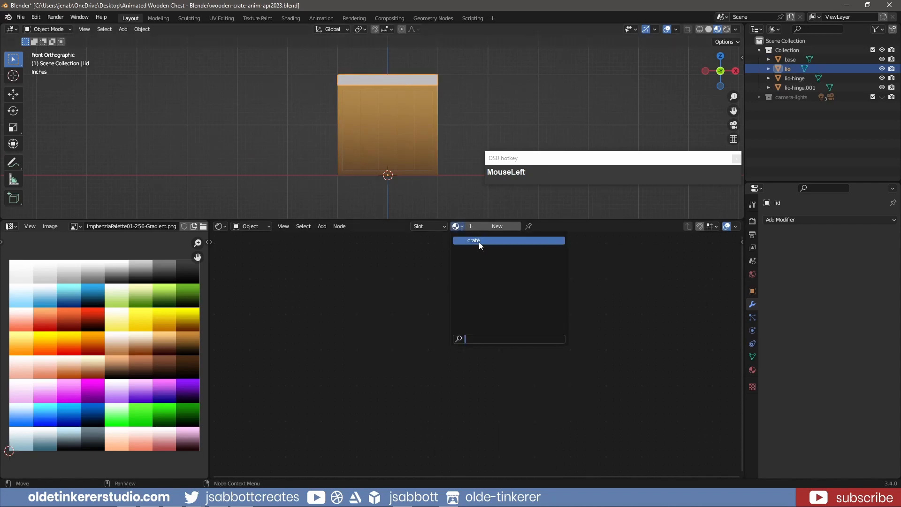
{"action": "key", "text": "Tab"}
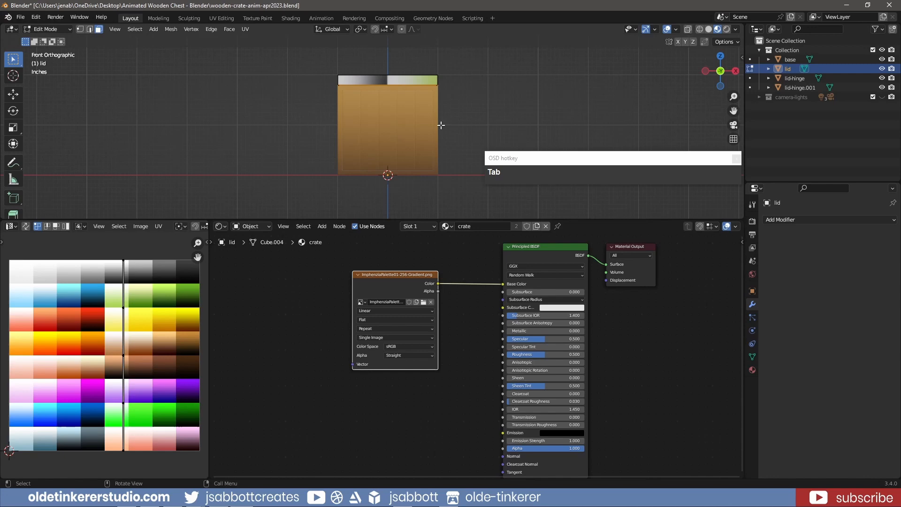
{"action": "key", "text": "a"}
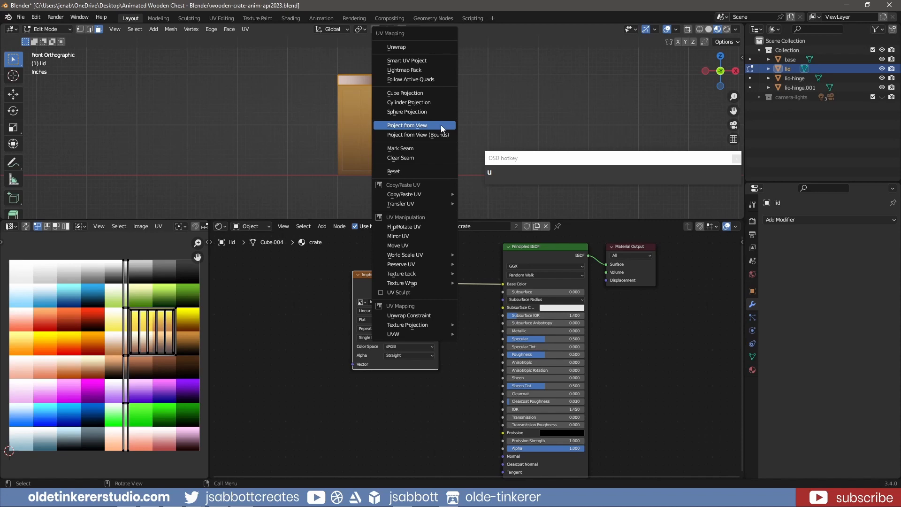
{"action": "left_click", "coordinate": [407, 125]}
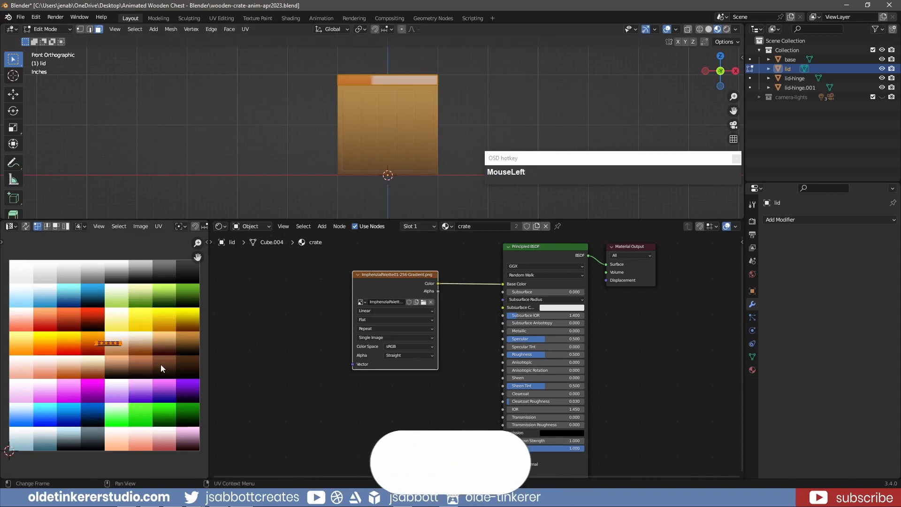
{"action": "key", "text": "s"}
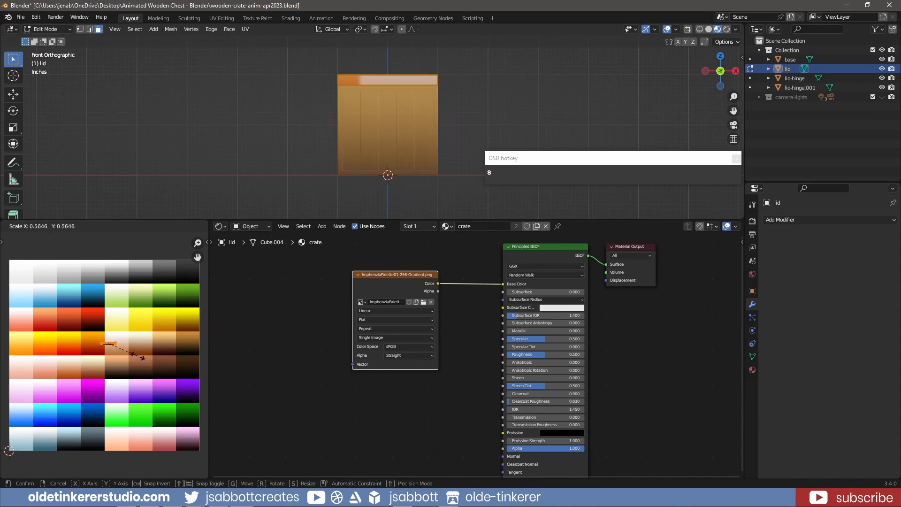
{"action": "left_click", "coordinate": [135, 358]}
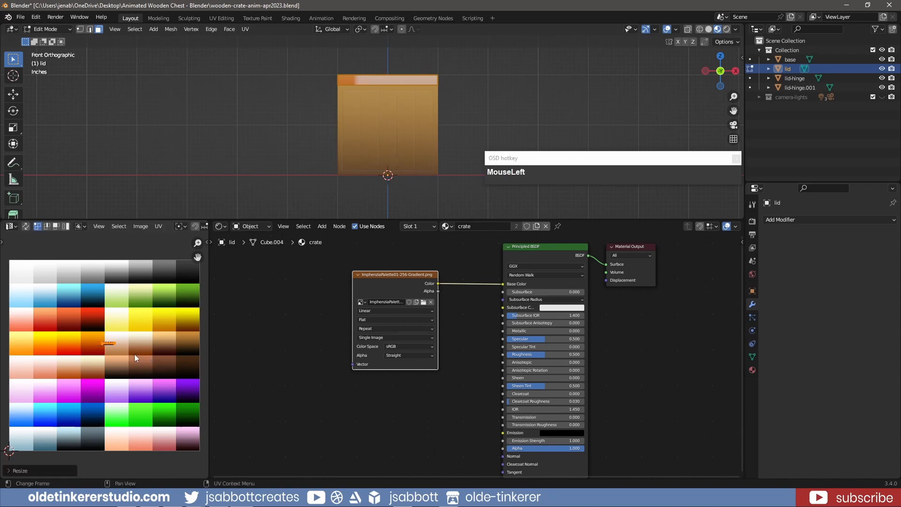
{"action": "key", "text": "Tab"}
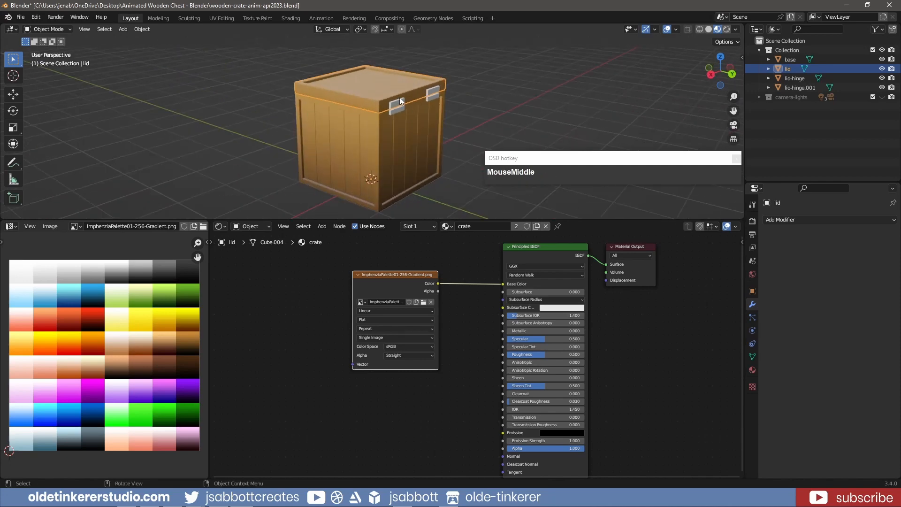
Give the hinge pieces the crate material and shrink their UVs onto a darker palette colour
{"action": "left_click", "coordinate": [795, 78]}
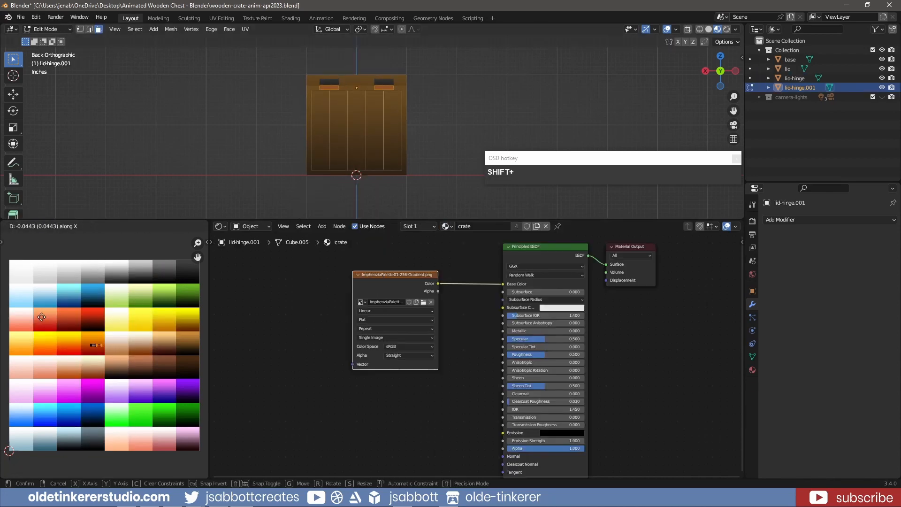
{"action": "key", "text": "s"}
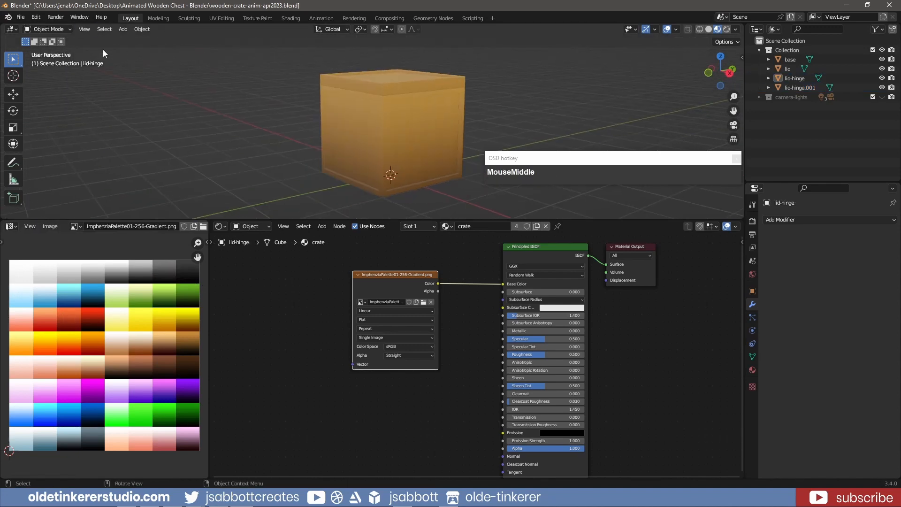
Pack the external palette image into the .blend via File > External Data > Pack Resources
{"action": "left_click", "coordinate": [20, 17]}
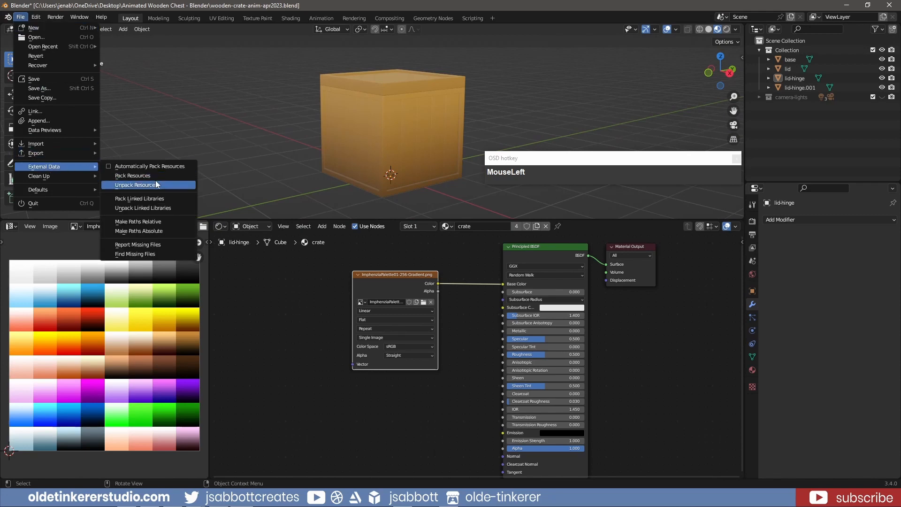
{"action": "mouse_move", "coordinate": [133, 175]}
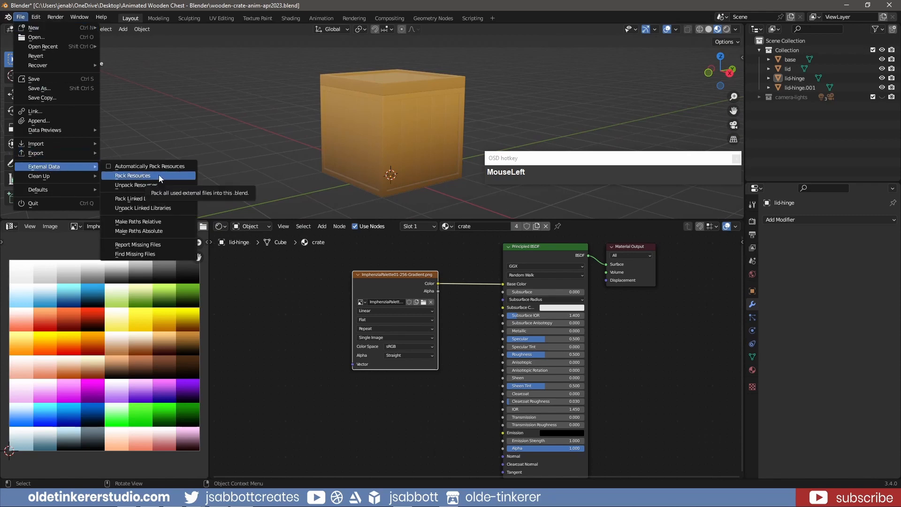
{"action": "left_click", "coordinate": [132, 175]}
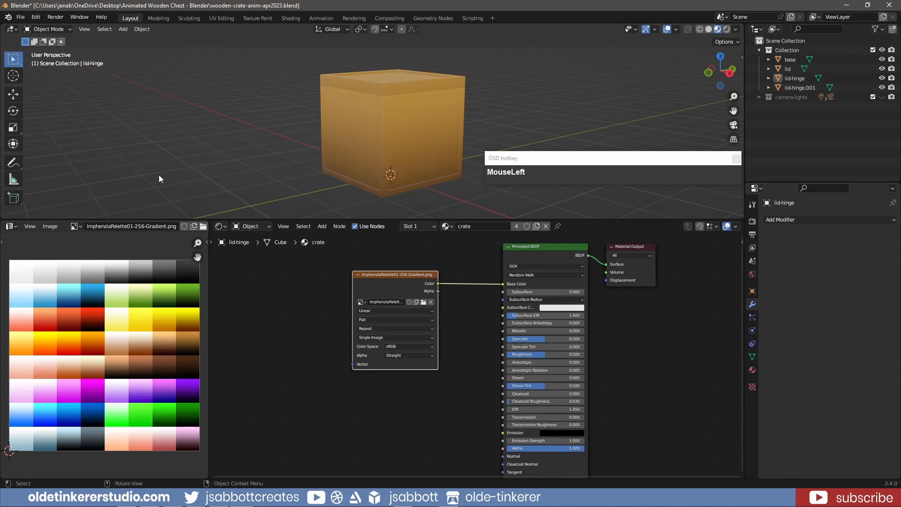
{"action": "left_click", "coordinate": [408, 235]}
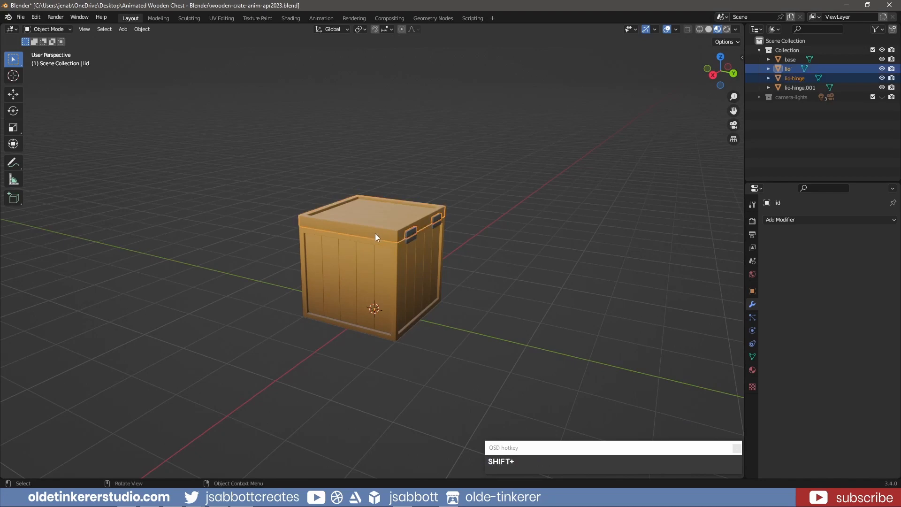
Join one hinge into the lid and the other into the base, undoing the test moves
{"action": "key", "text": "ctrl+p"}
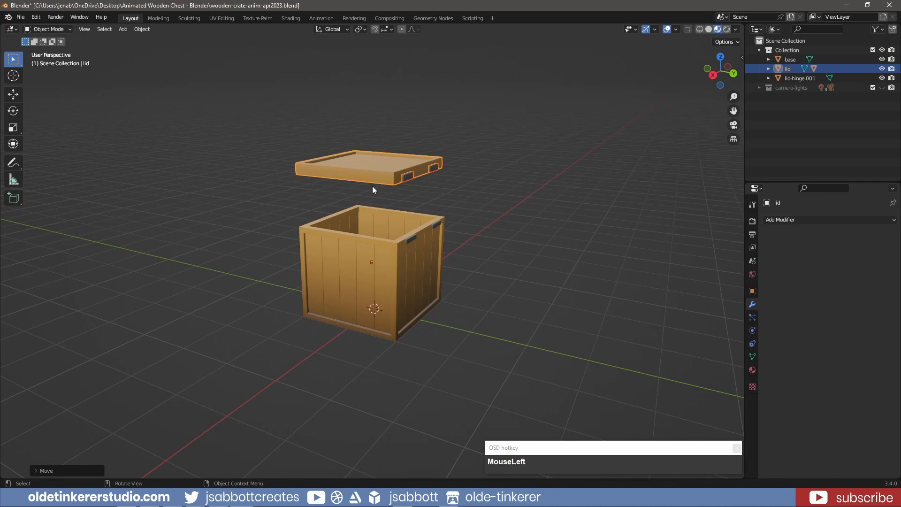
{"action": "key", "text": "ctrl+z"}
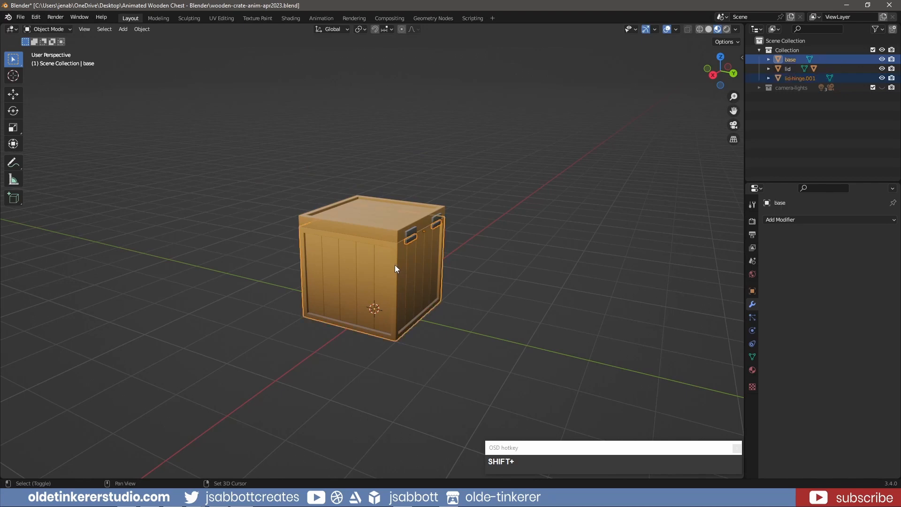
{"action": "key", "text": "ctrl+p"}
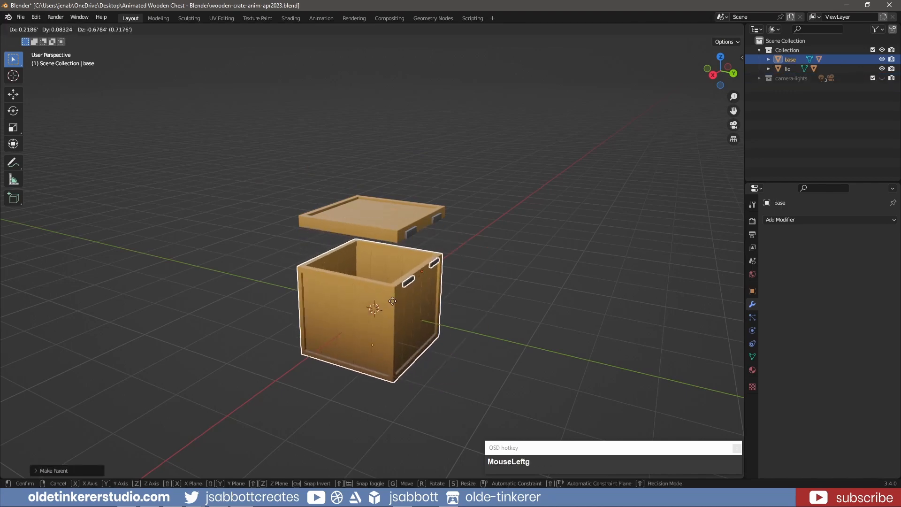
{"action": "key", "text": "ctrl+z"}
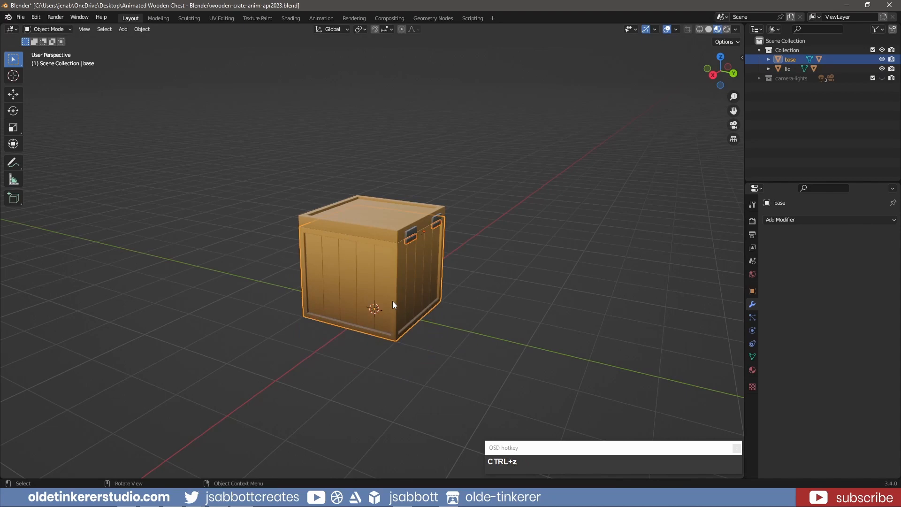
{"action": "left_click", "coordinate": [195, 271]}
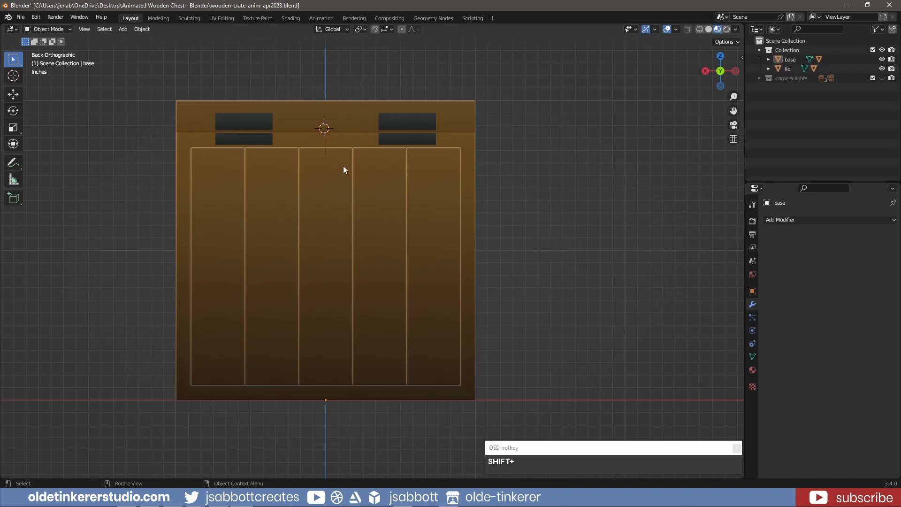
{"action": "right_click", "coordinate": [324, 130]}
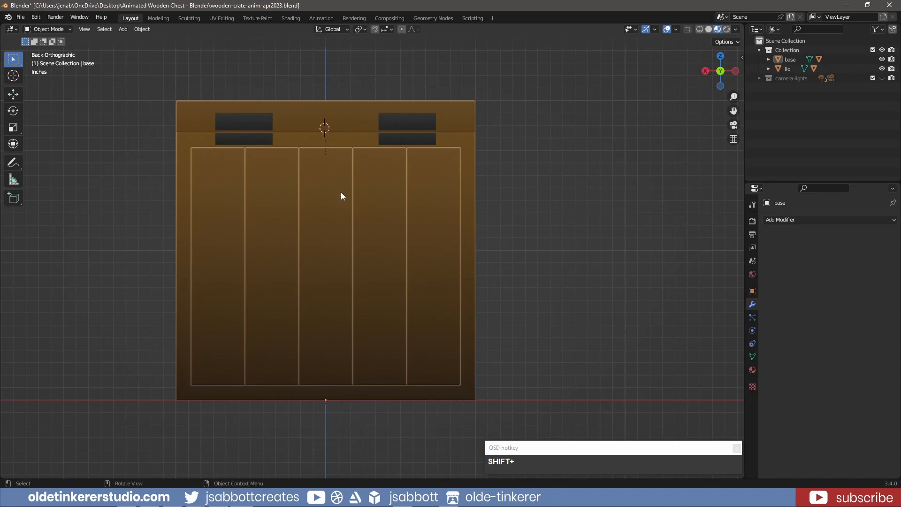
{"action": "scroll", "scroll_direction": "down", "scroll_amount": 3}
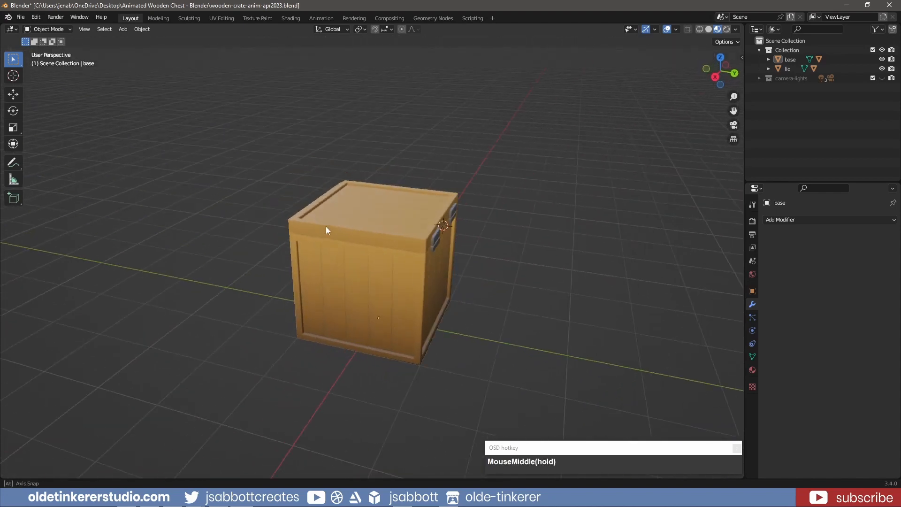
Add a single-bone armature at the hinge, rotated 90° on X and scaled to the lid's length
{"action": "key", "text": "shift+a"}
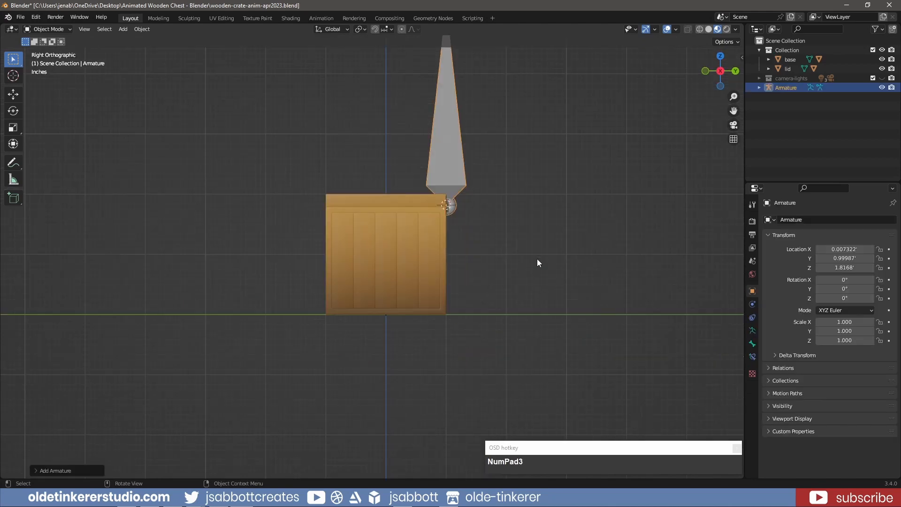
{"action": "key", "text": "r"}
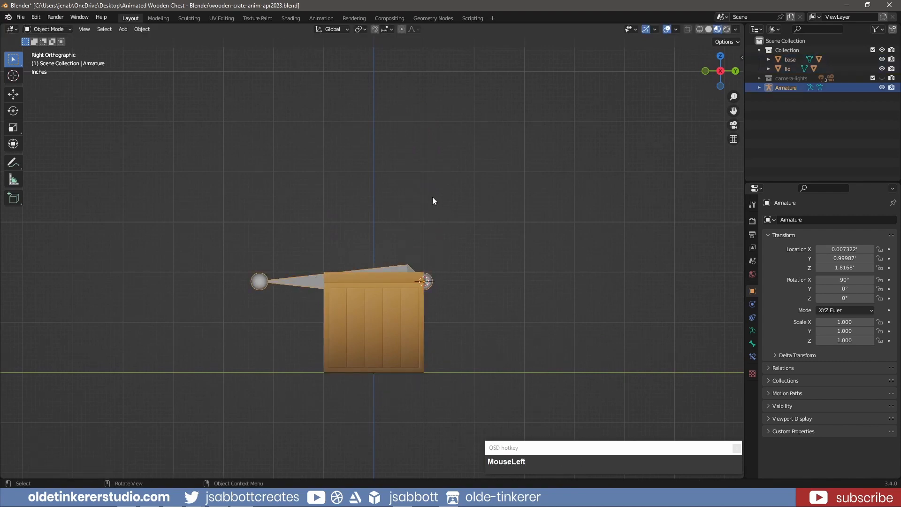
{"action": "key", "text": "s"}
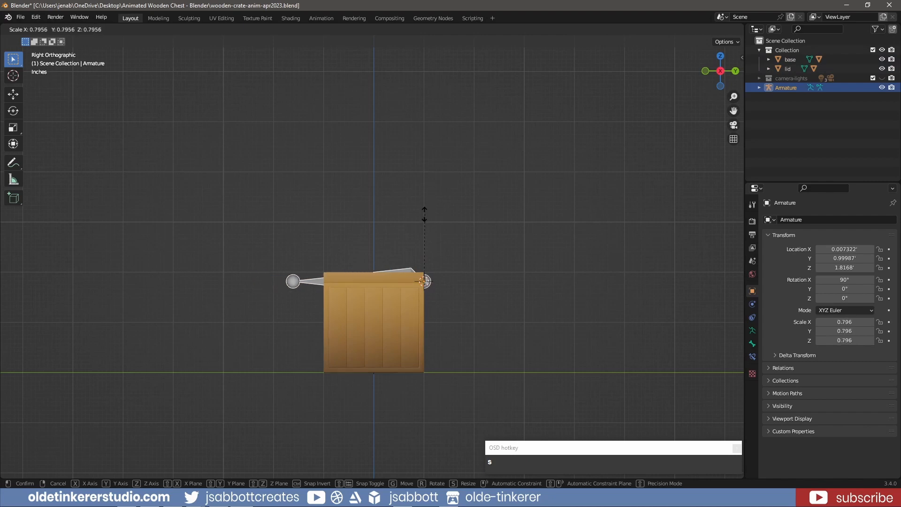
{"action": "left_click", "coordinate": [429, 225]}
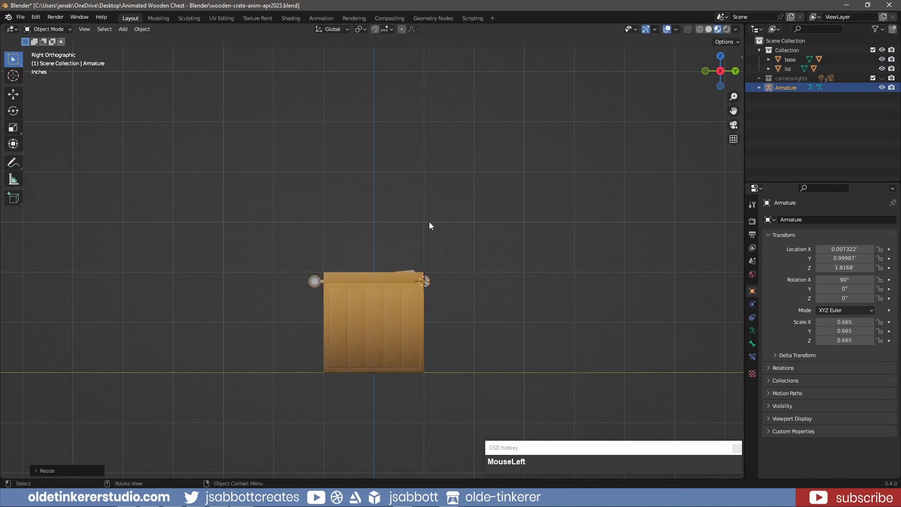
Apply the bone's rotation and scale with Ctrl+A
{"action": "key", "text": "ctrl+a"}
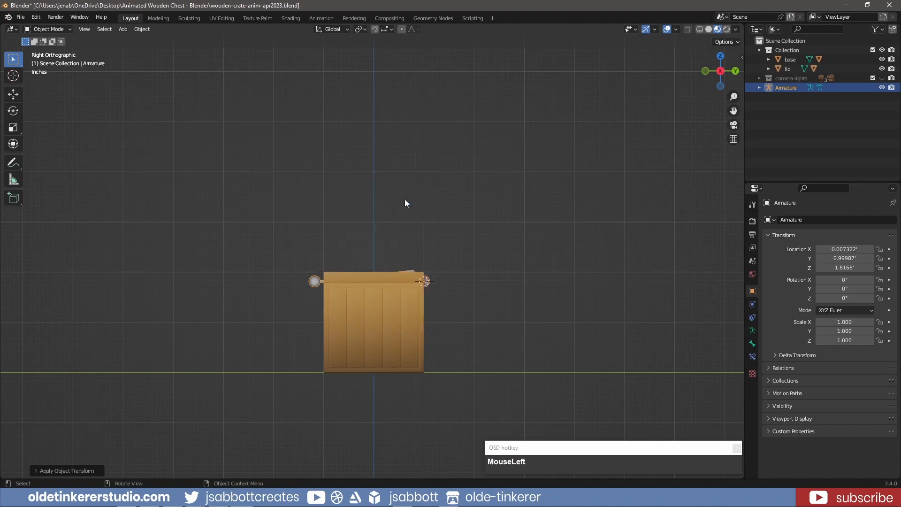
{"action": "mouse_move", "coordinate": [400, 229]}
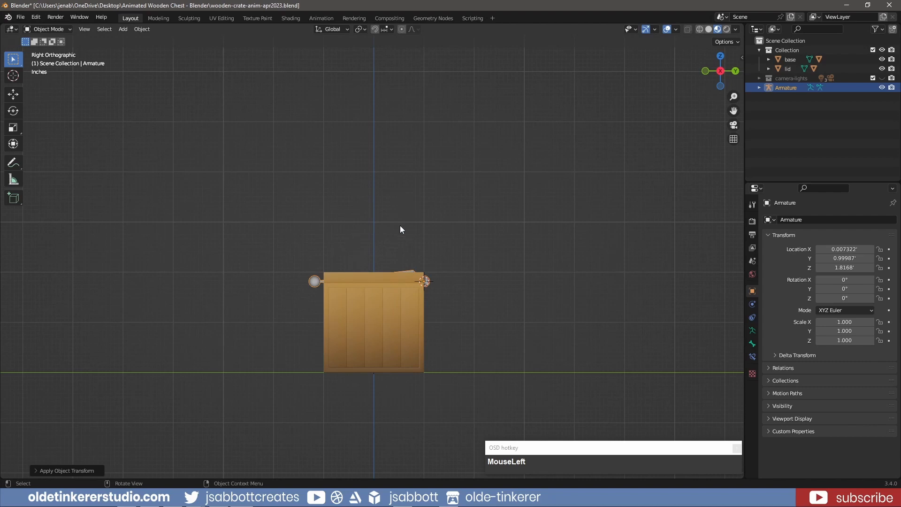
{"action": "left_click", "coordinate": [373, 280]}
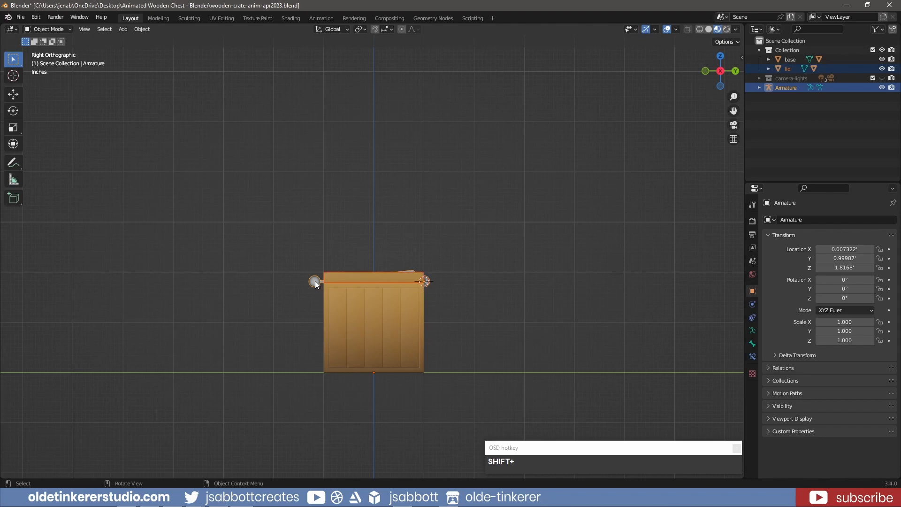
Parent the lid to the armature with automatic weights and switch the armature to Pose Mode
{"action": "key", "text": "ctrl"}
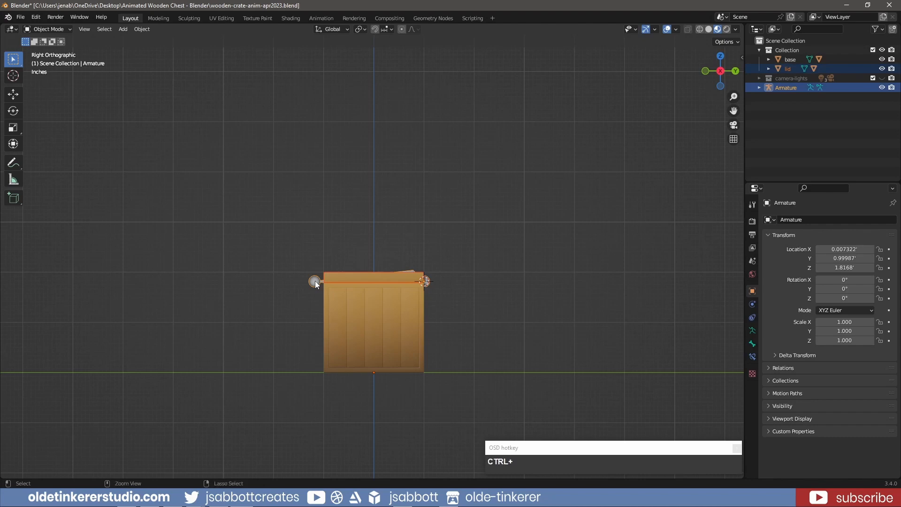
{"action": "key", "text": "ctrl+p"}
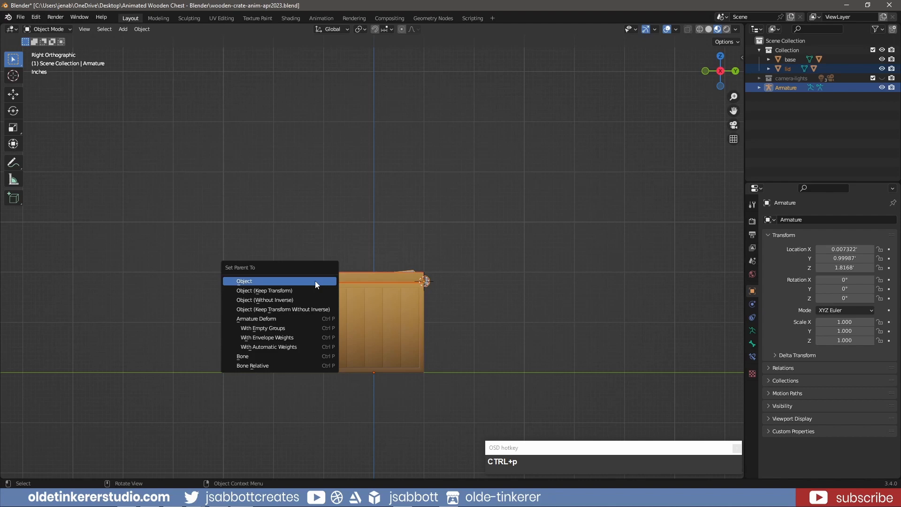
{"action": "mouse_move", "coordinate": [303, 347]}
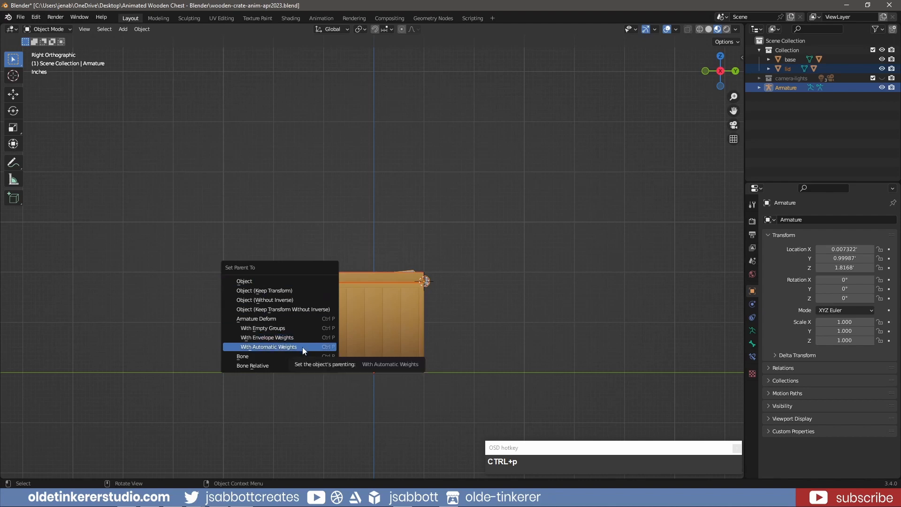
{"action": "left_click", "coordinate": [268, 347]}
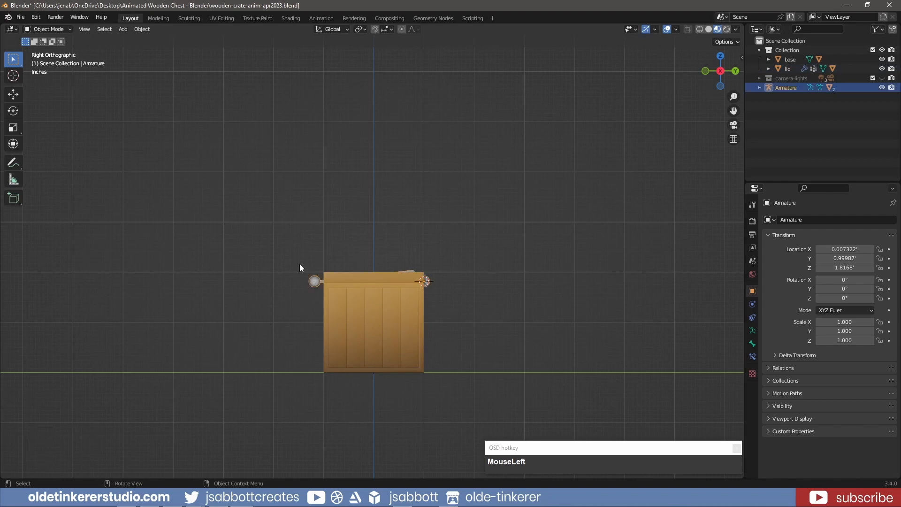
{"action": "left_click", "coordinate": [48, 29]}
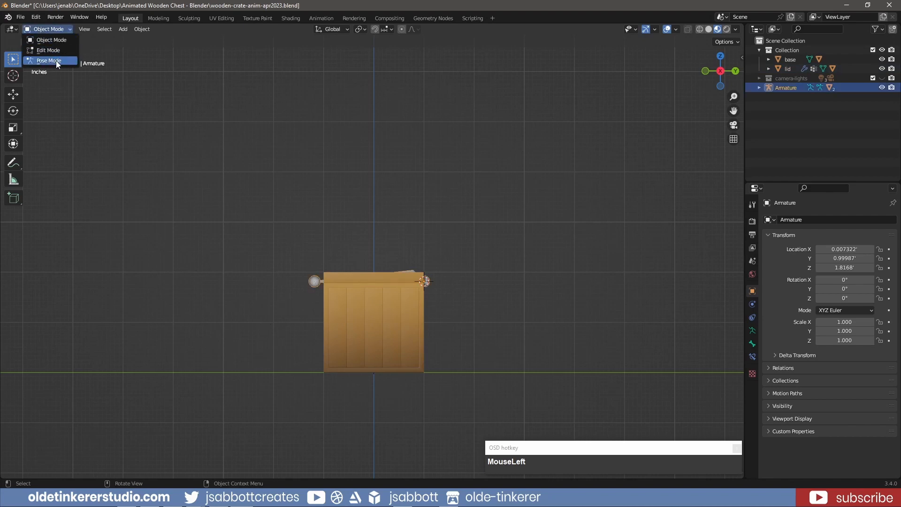
{"action": "left_click", "coordinate": [48, 60]}
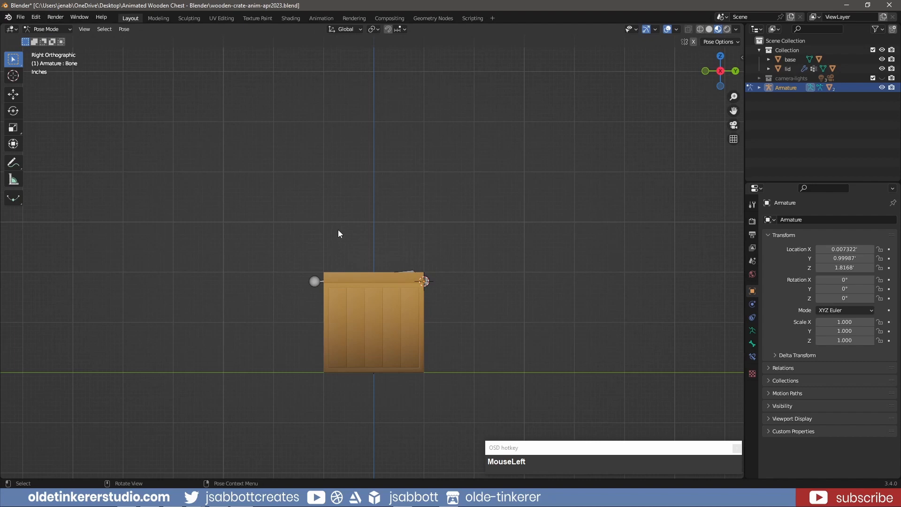
{"action": "mouse_move", "coordinate": [357, 199]}
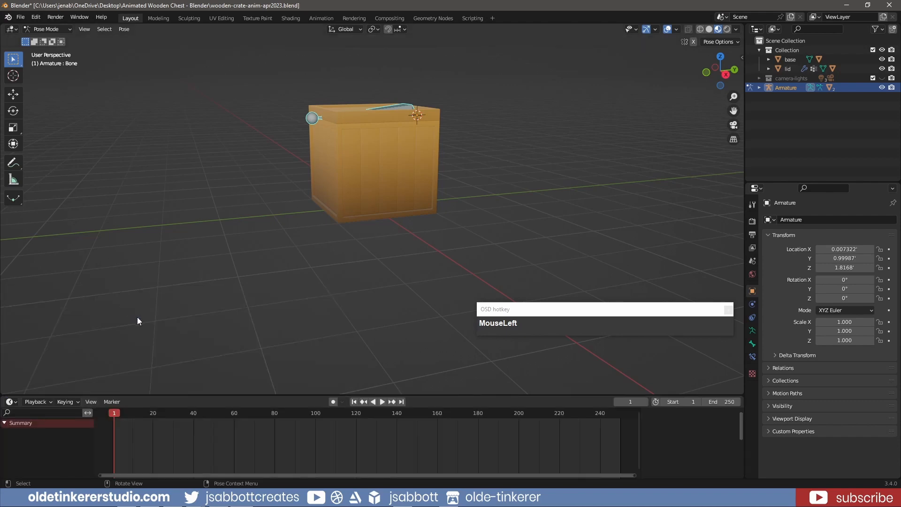
Show the Output Properties where the frame range end is set to 30
{"action": "scroll", "scroll_direction": "up", "scroll_amount": 3}
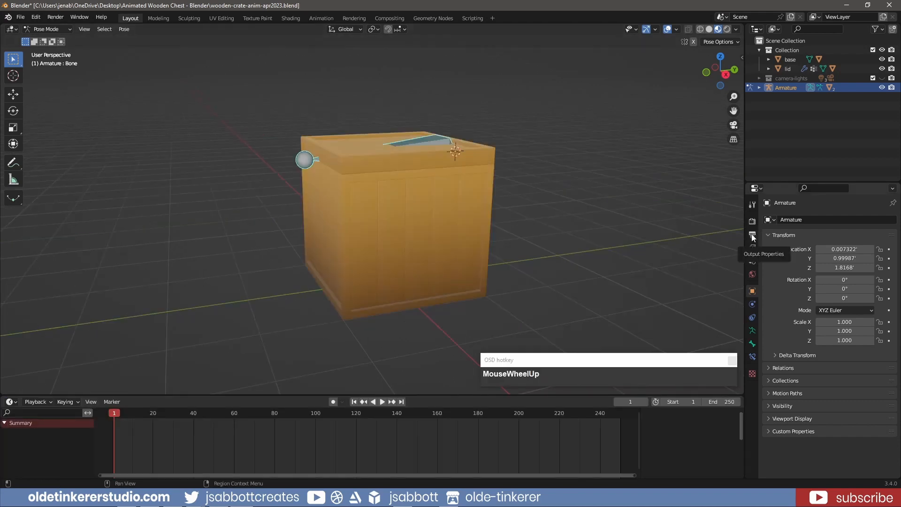
{"action": "left_click", "coordinate": [752, 234]}
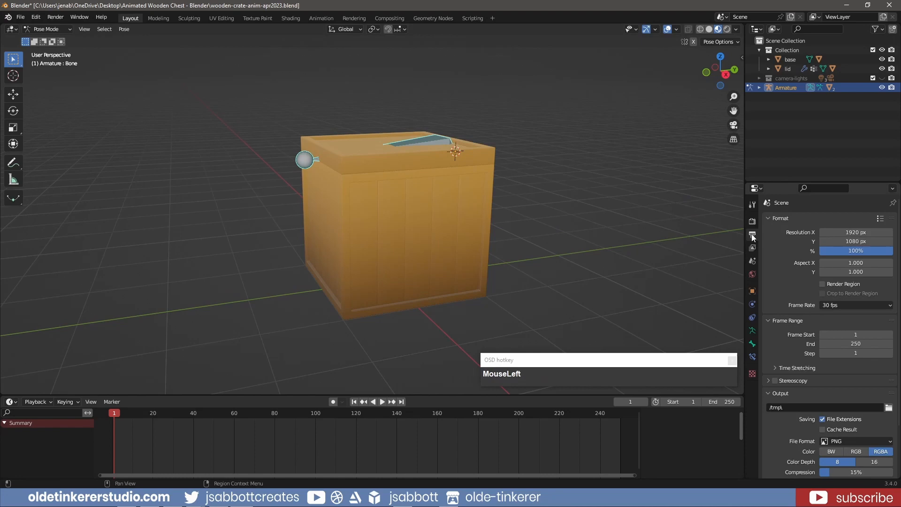
{"action": "mouse_move", "coordinate": [789, 303]}
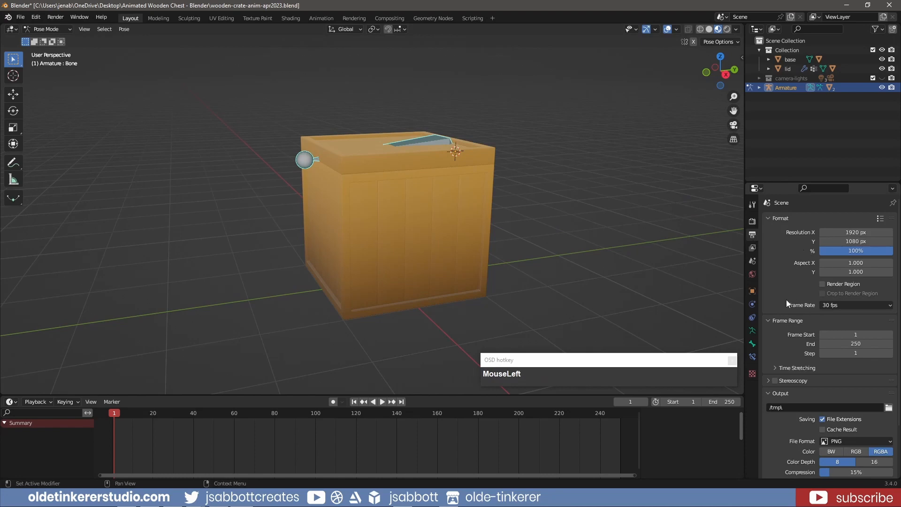
{"action": "mouse_move", "coordinate": [856, 343]}
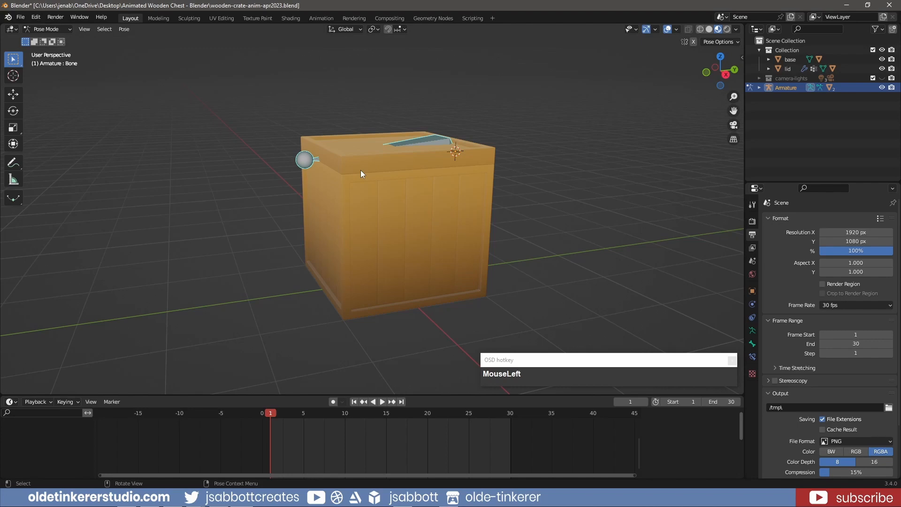
Keyframe the lid bone's location and rotation closed at frame 1 and copy it to frame 30
{"action": "key", "text": "i"}
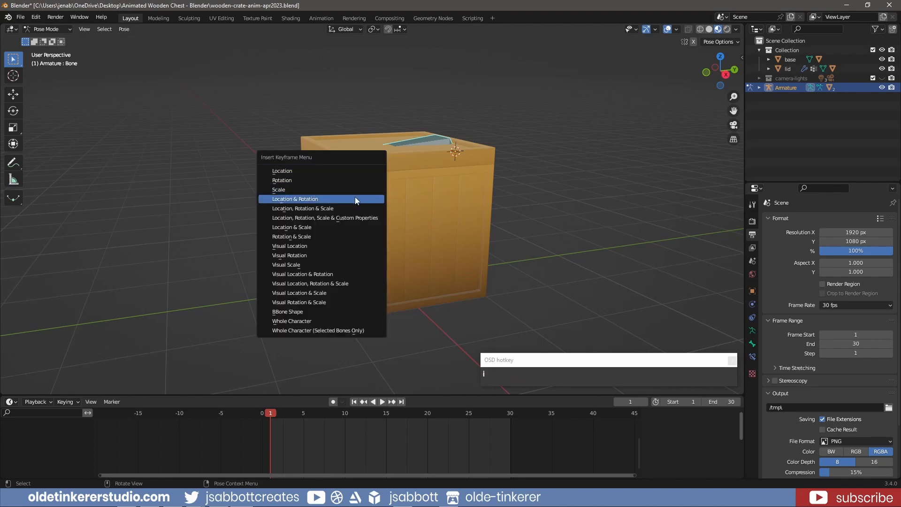
{"action": "left_click", "coordinate": [294, 199]}
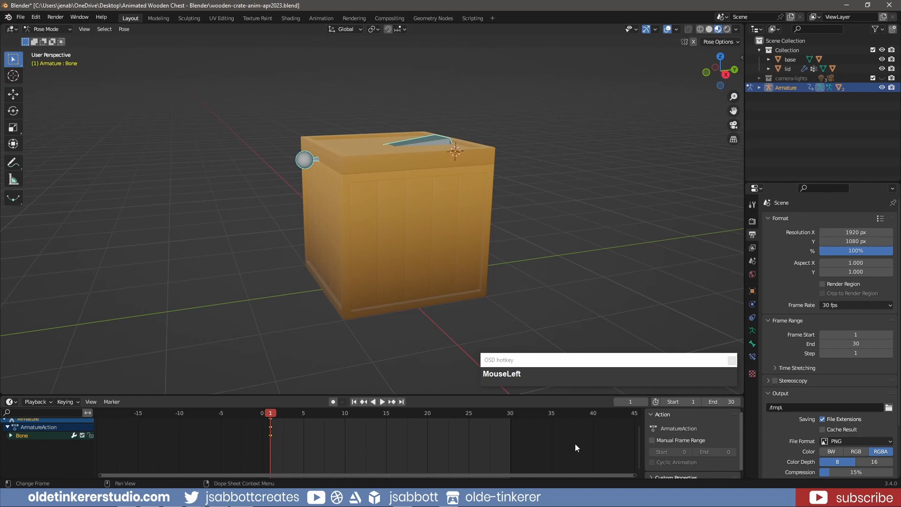
{"action": "key", "text": "n"}
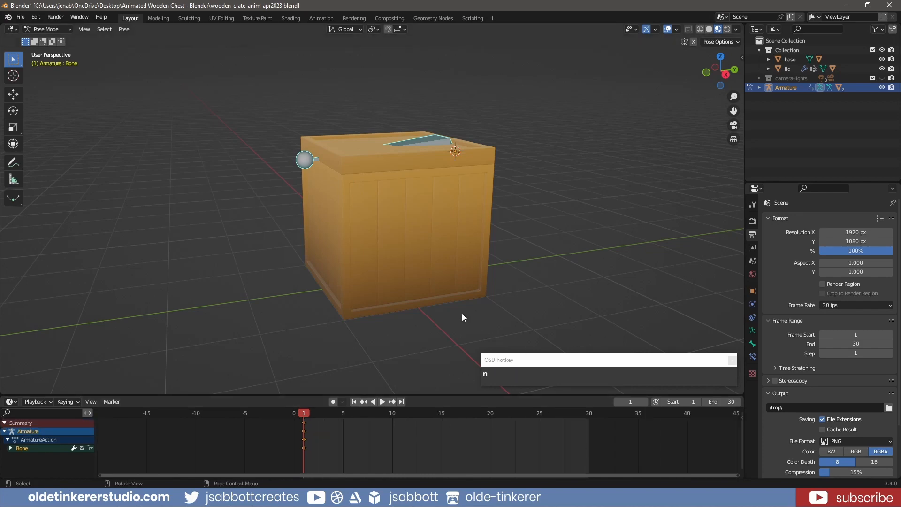
{"action": "mouse_move", "coordinate": [360, 454]}
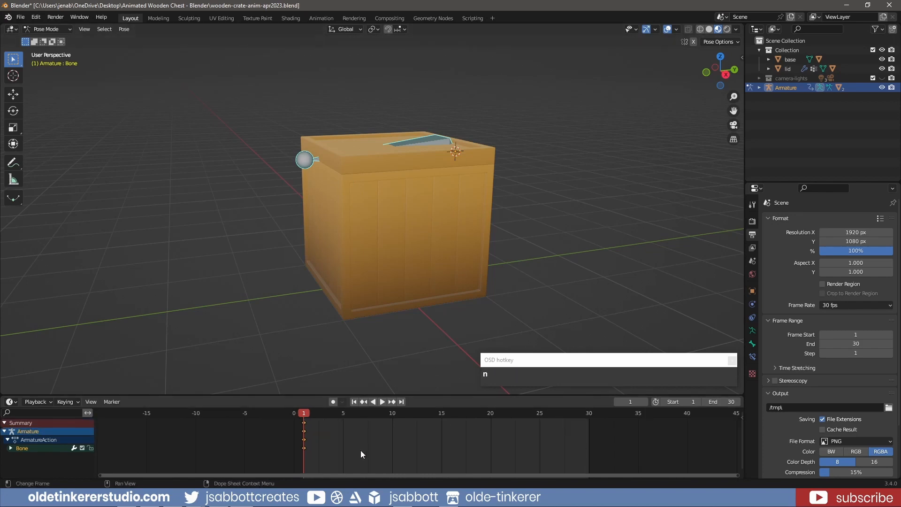
{"action": "key", "text": "ctrl+c"}
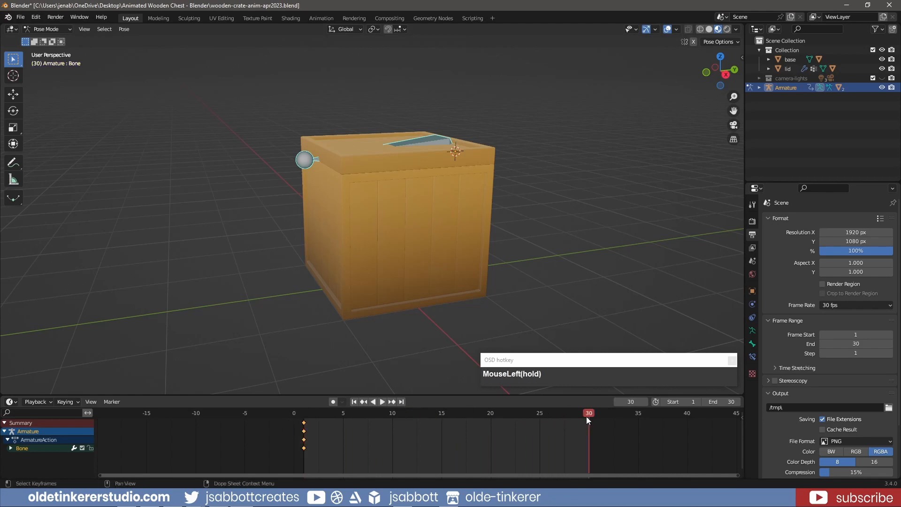
{"action": "key", "text": "ctrl+v"}
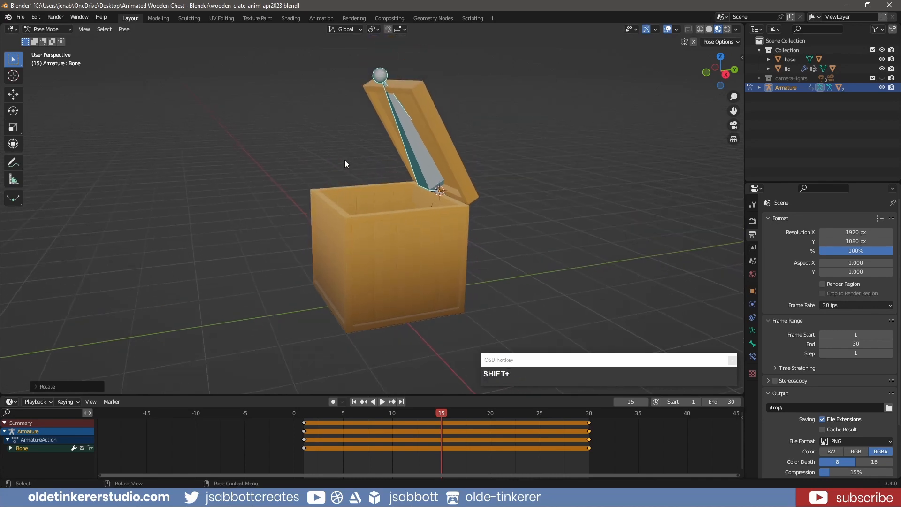
Keyframe the lid swung open at frame 15 and save the crate file
{"action": "key", "text": "i"}
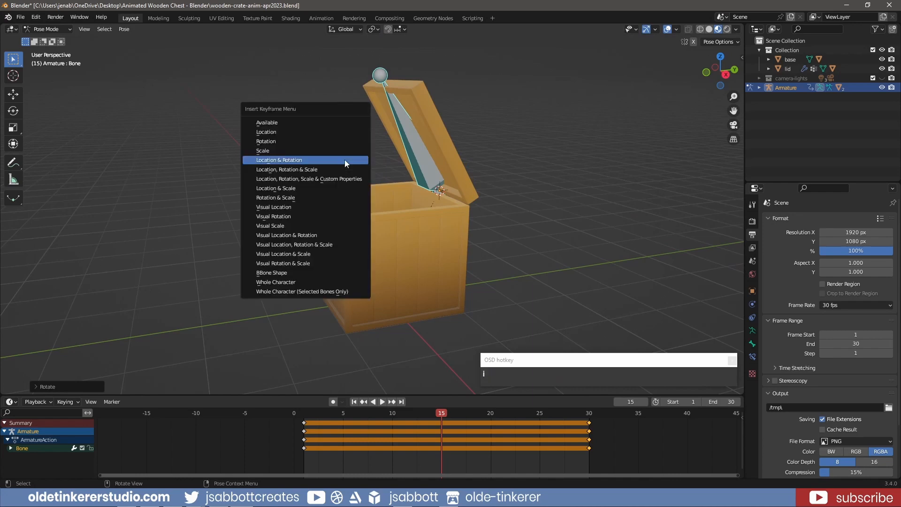
{"action": "left_click", "coordinate": [278, 159]}
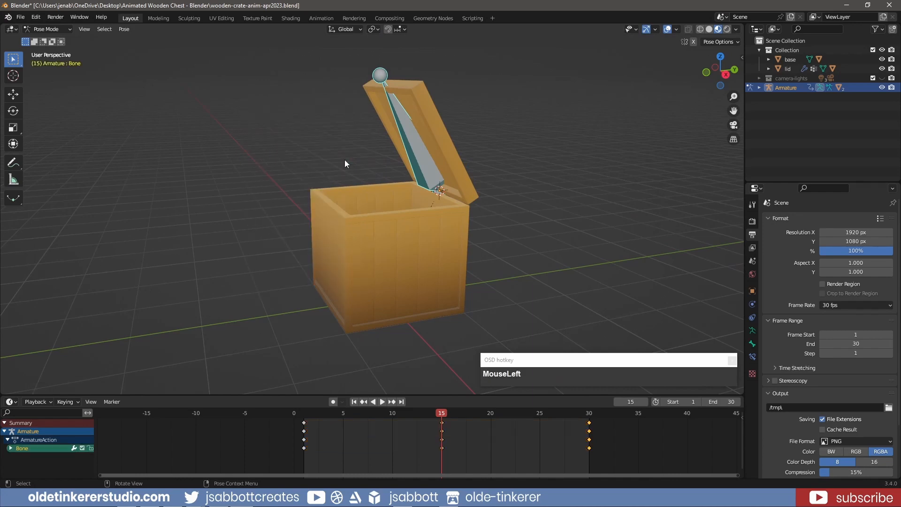
{"action": "key", "text": "ctrl+s"}
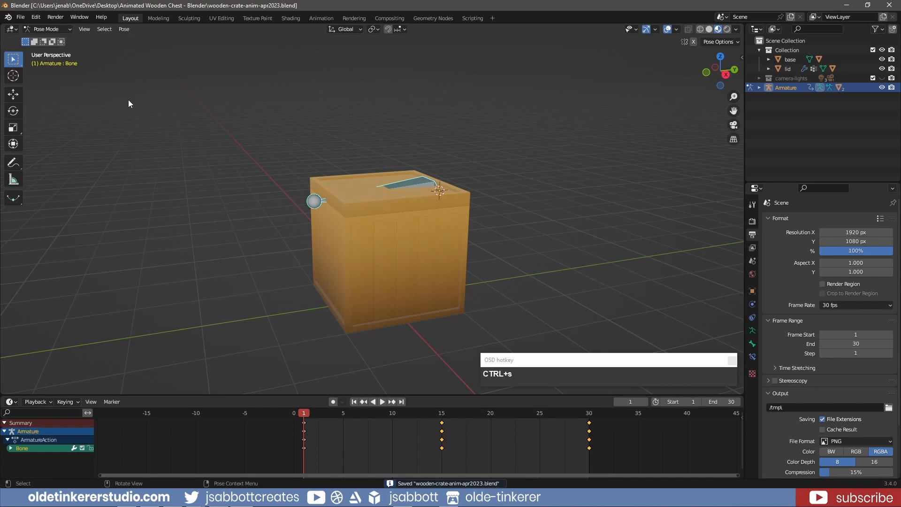
{"action": "left_click", "coordinate": [19, 17]}
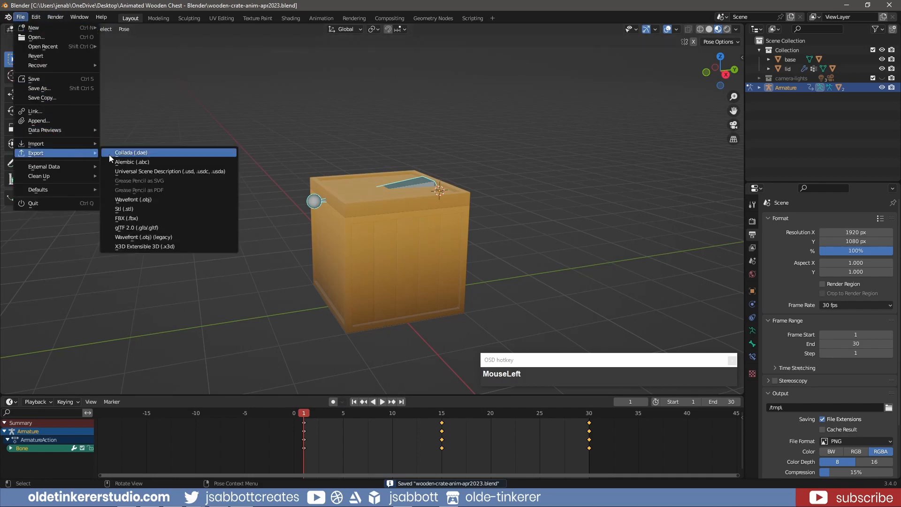
{"action": "mouse_move", "coordinate": [170, 227]}
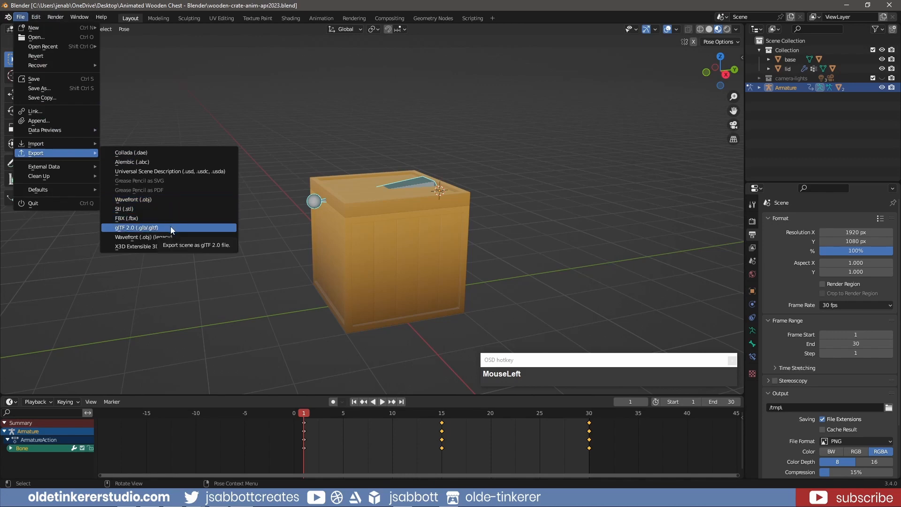
{"action": "mouse_move", "coordinate": [169, 218]}
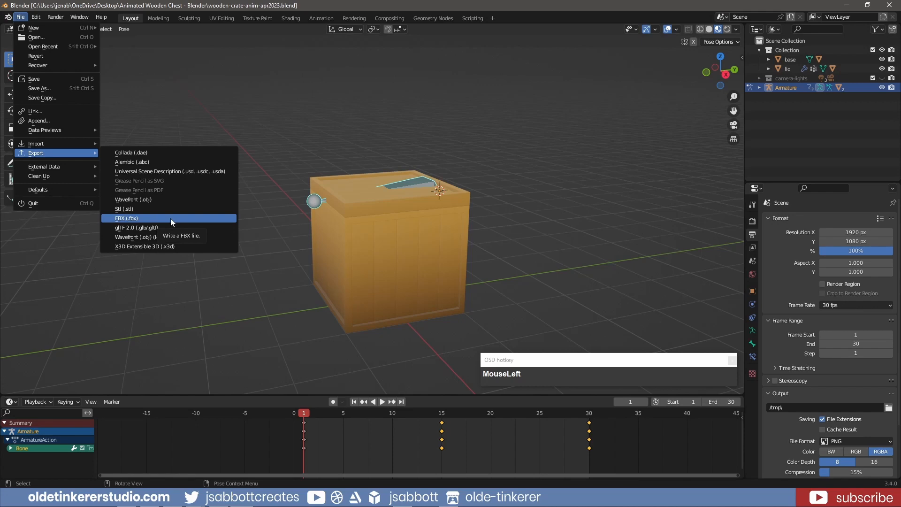
{"action": "scroll", "scroll_direction": "down", "scroll_amount": 3}
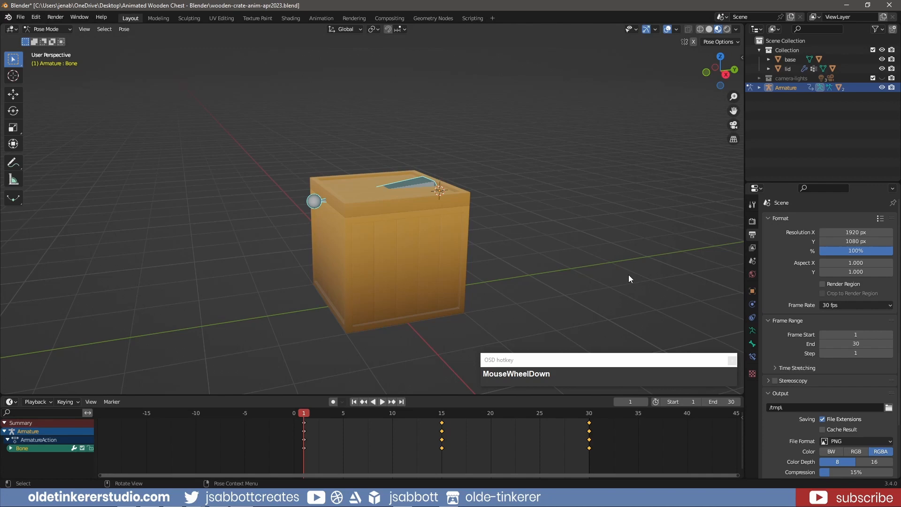
{"action": "mouse_move", "coordinate": [621, 242]}
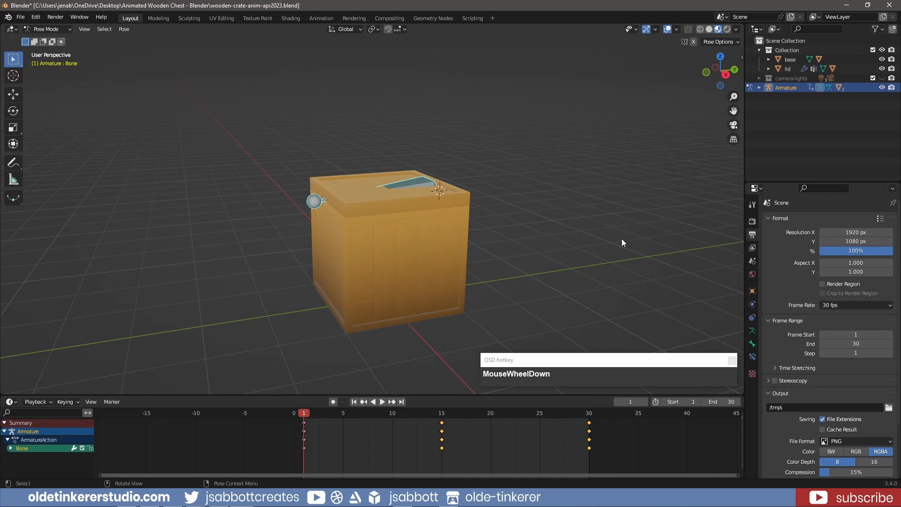
Select the scene camera in the camera-lights collection and set its rotation to 30°, 0°, 0°
{"action": "key", "text": "n"}
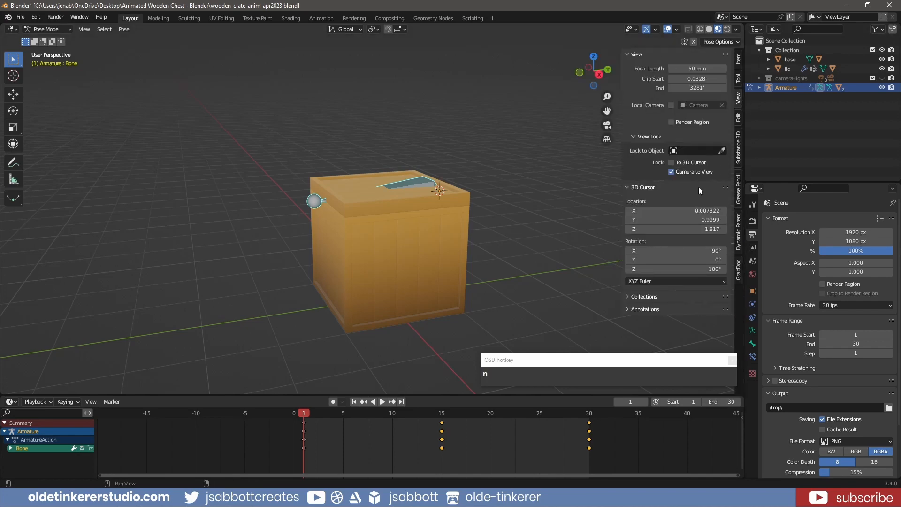
{"action": "mouse_move", "coordinate": [693, 180]}
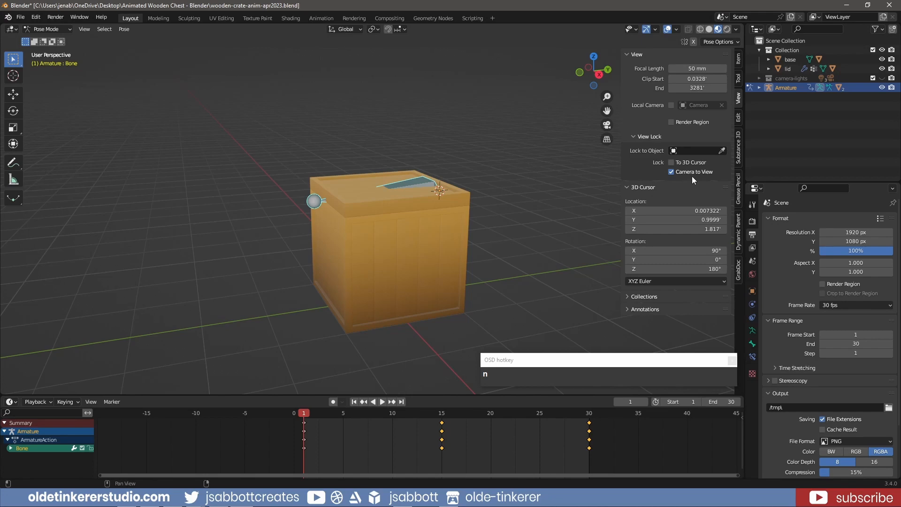
{"action": "mouse_move", "coordinate": [589, 214]}
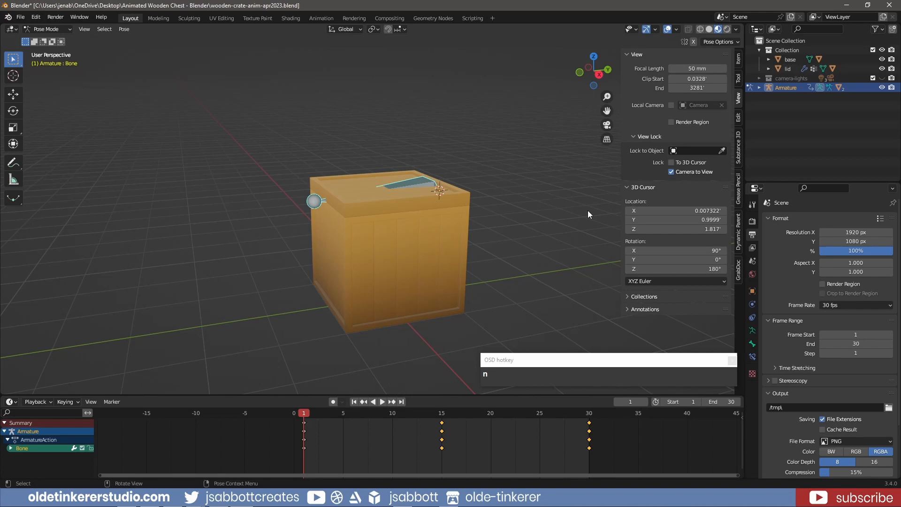
{"action": "mouse_move", "coordinate": [585, 179]}
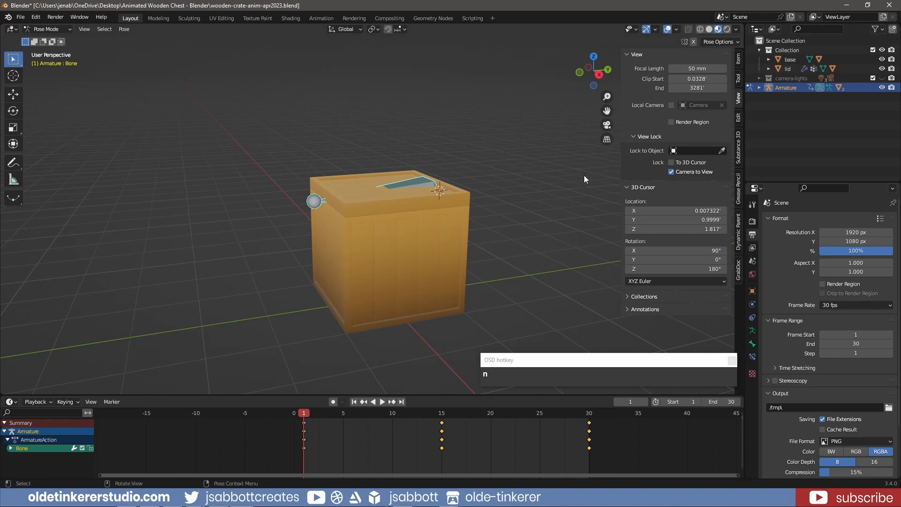
{"action": "left_click", "coordinate": [760, 78]}
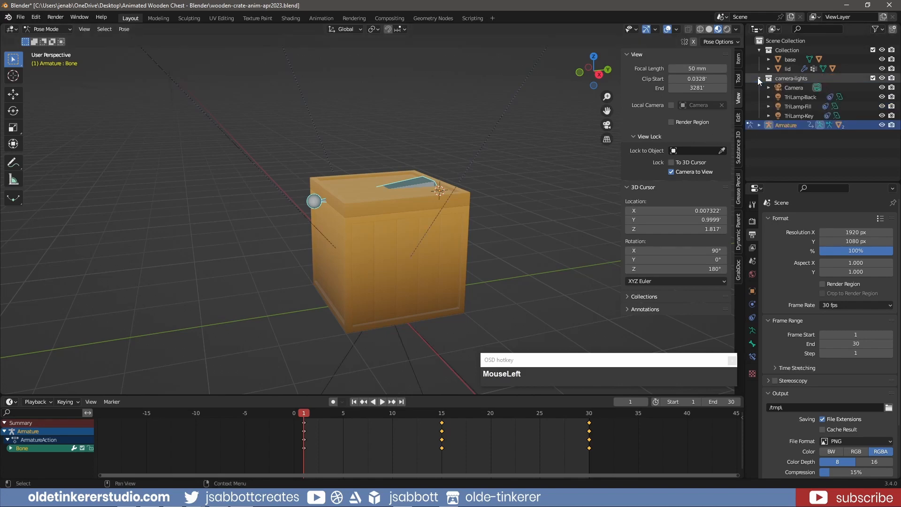
{"action": "left_click", "coordinate": [794, 87]}
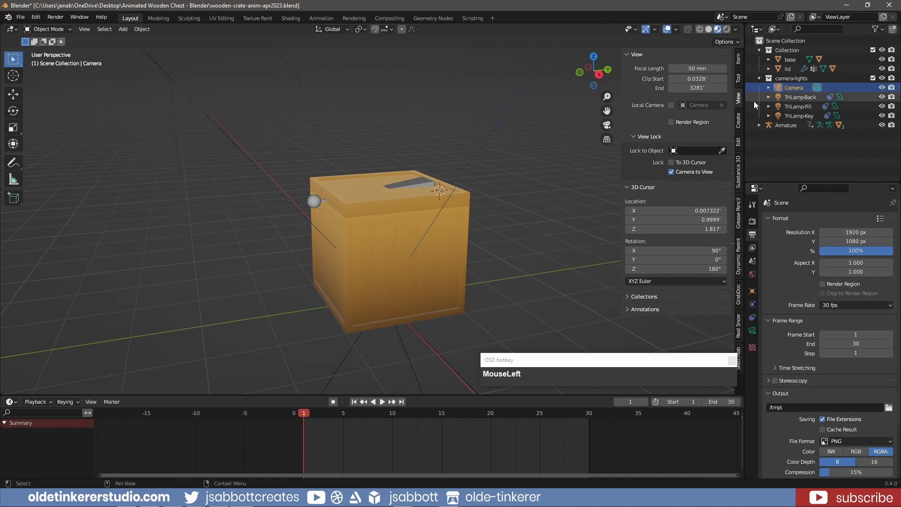
{"action": "left_click", "coordinate": [739, 60]}
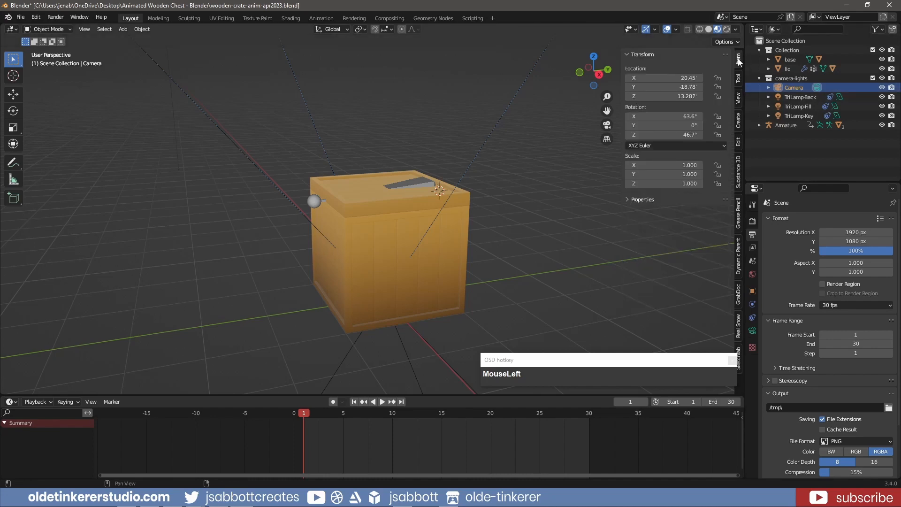
{"action": "double_click", "coordinate": [664, 116]}
{"action": "type", "text": "30"}
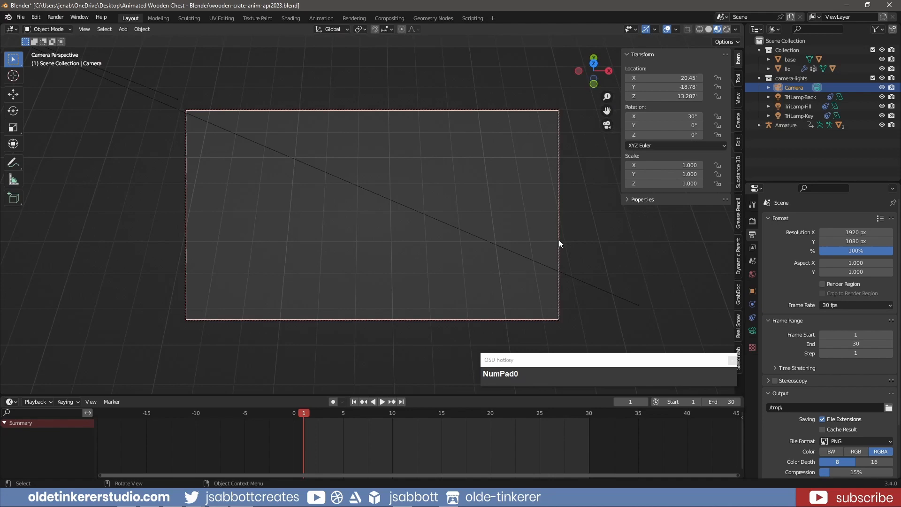
{"action": "key", "text": "shift"}
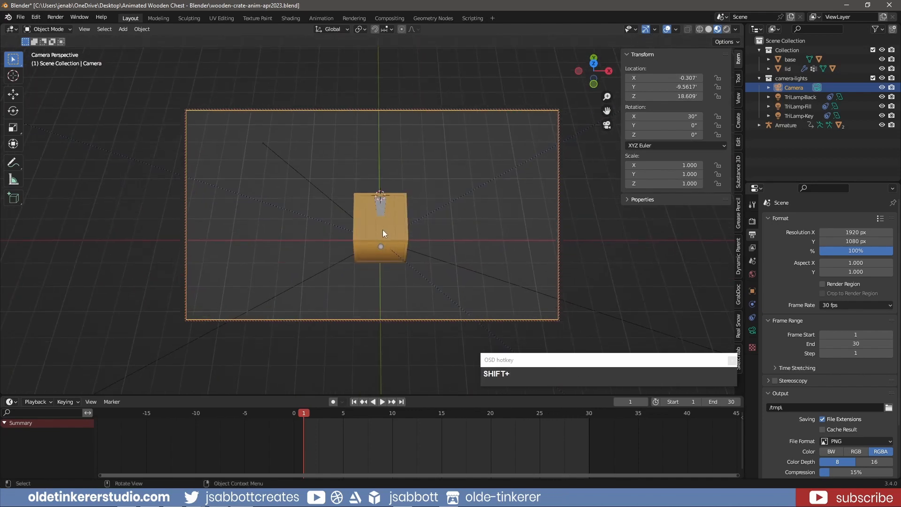
{"action": "mouse_move", "coordinate": [752, 239]}
{"action": "type", "text": "32"}
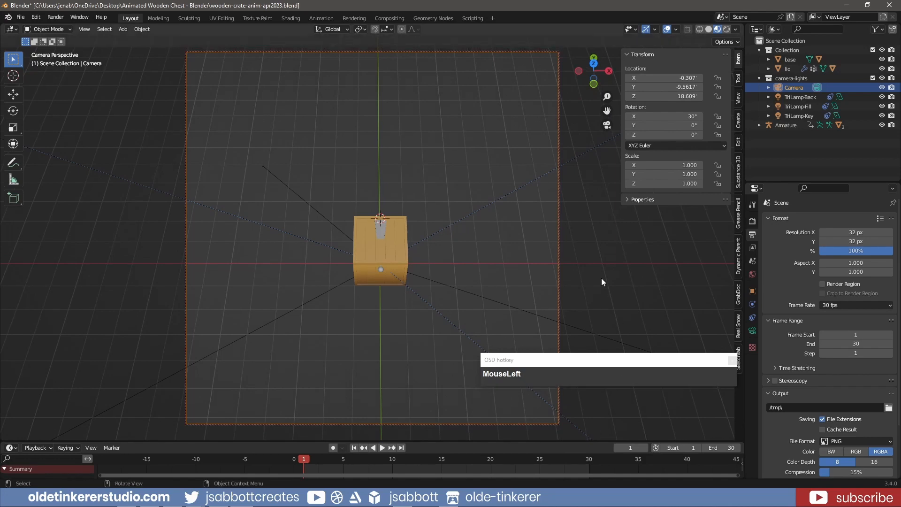
{"action": "mouse_move", "coordinate": [411, 266]}
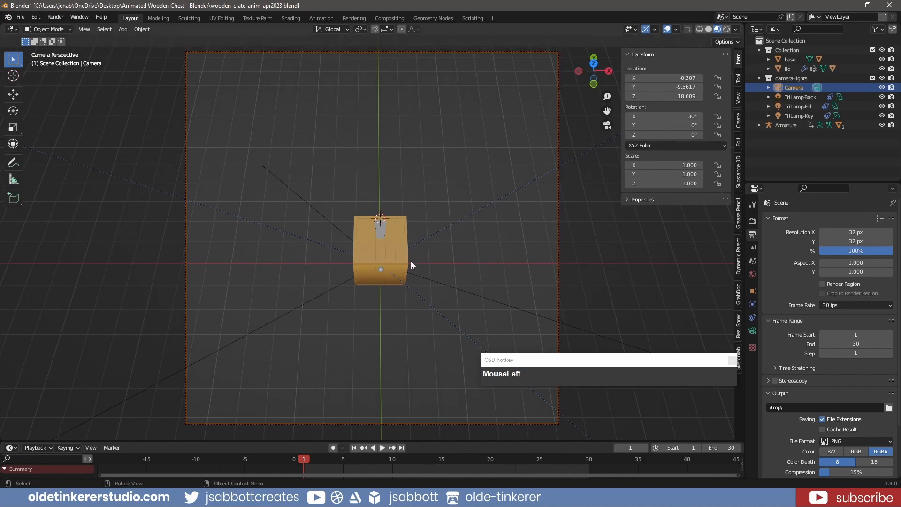
Move the camera in so the crate top fills the 32×32 px square frame
{"action": "scroll", "scroll_direction": "up", "scroll_amount": 3}
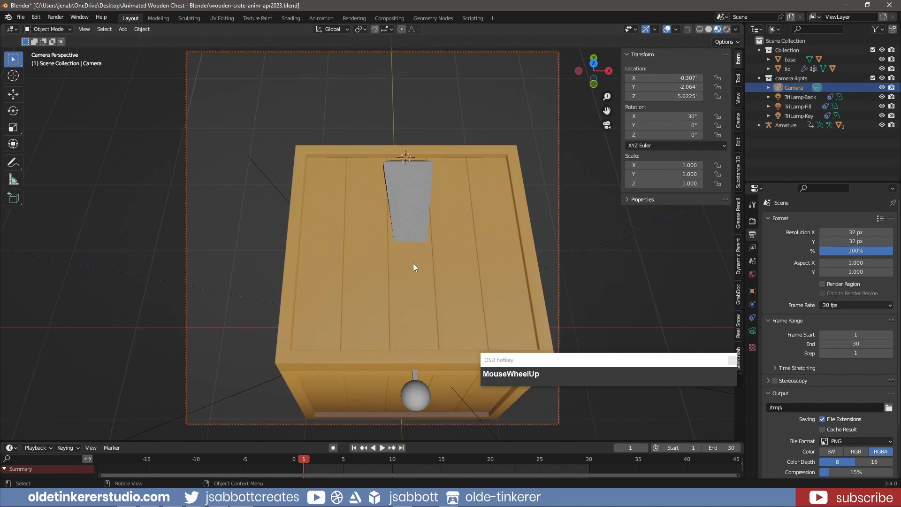
{"action": "scroll", "scroll_direction": "down", "scroll_amount": 3}
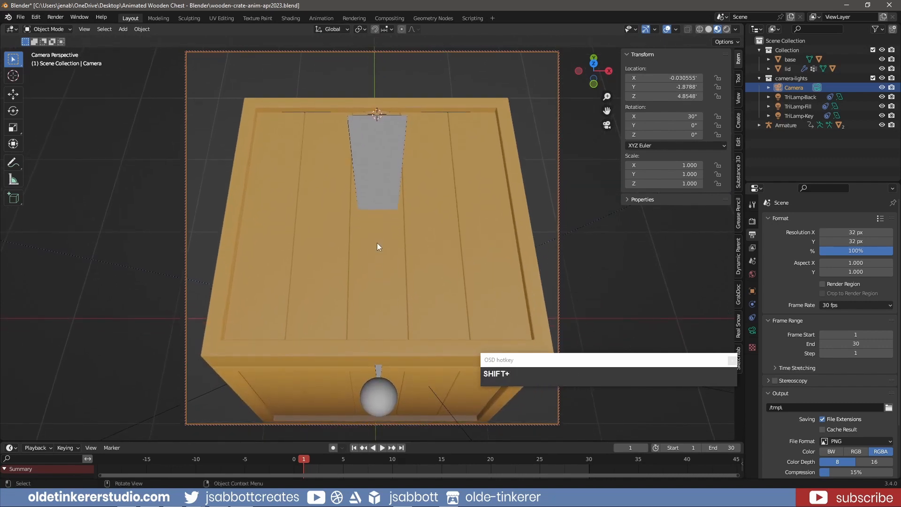
{"action": "key", "text": "g"}
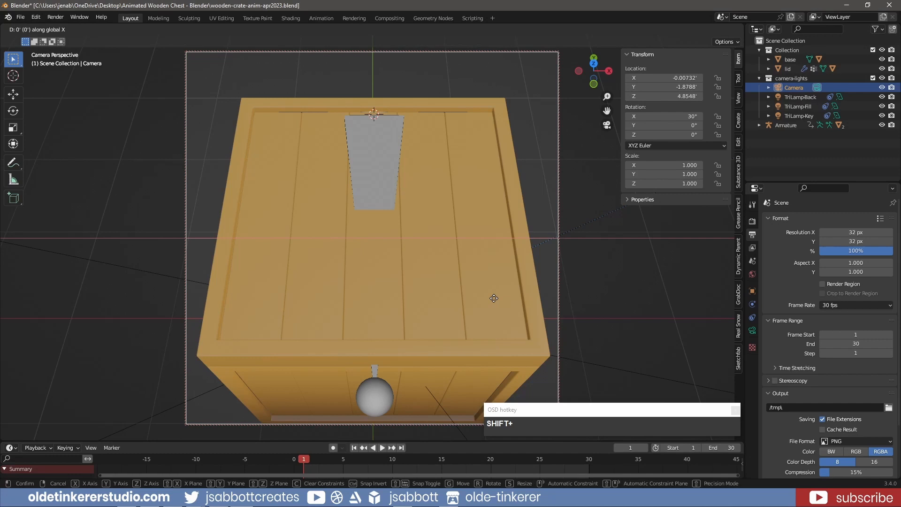
{"action": "left_click", "coordinate": [479, 305]}
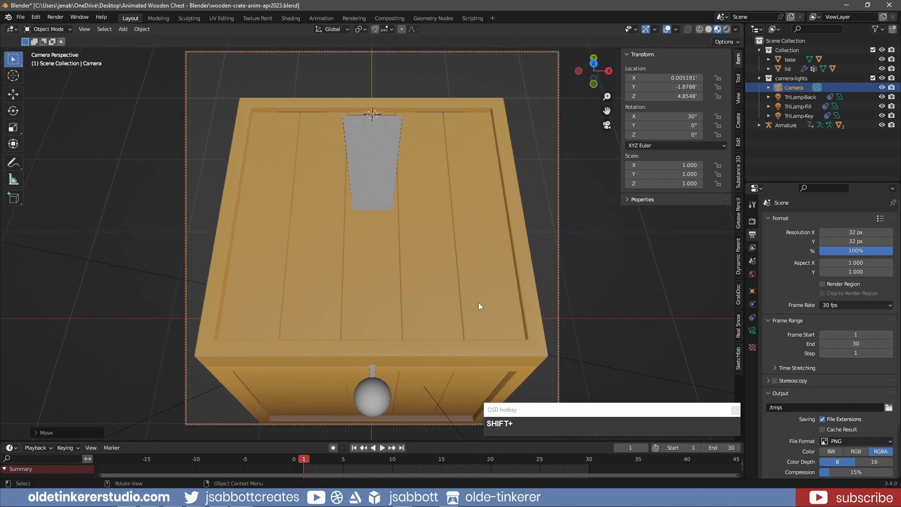
{"action": "mouse_move", "coordinate": [751, 231]}
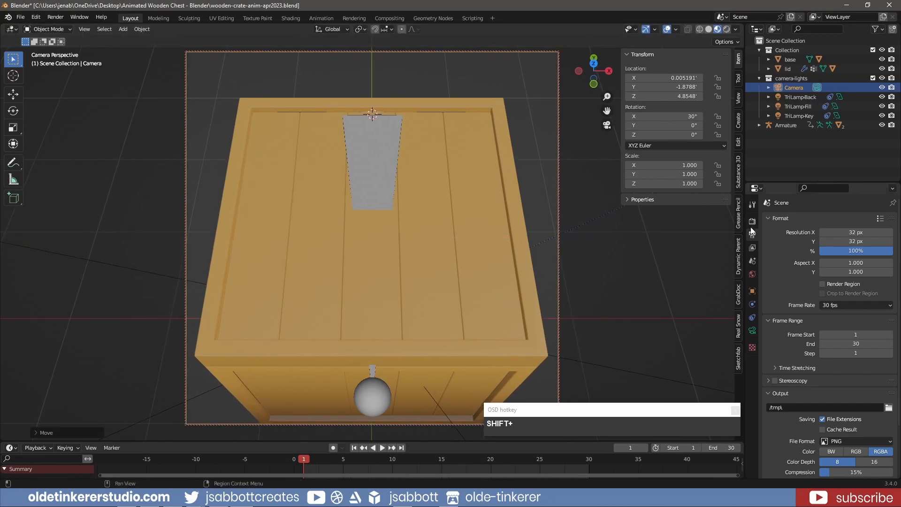
Enable transparent film and point the PNG RGBA render output to the Sprites folder
{"action": "left_click", "coordinate": [751, 220]}
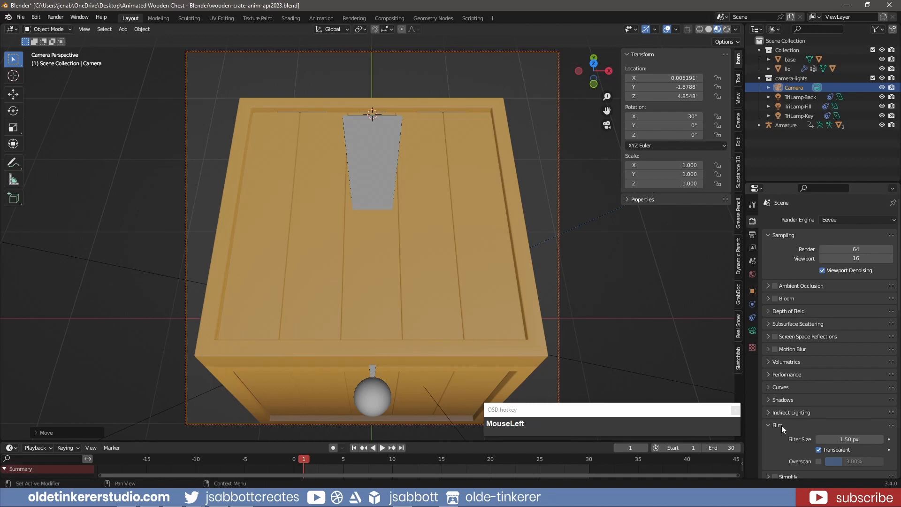
{"action": "mouse_move", "coordinate": [805, 452]}
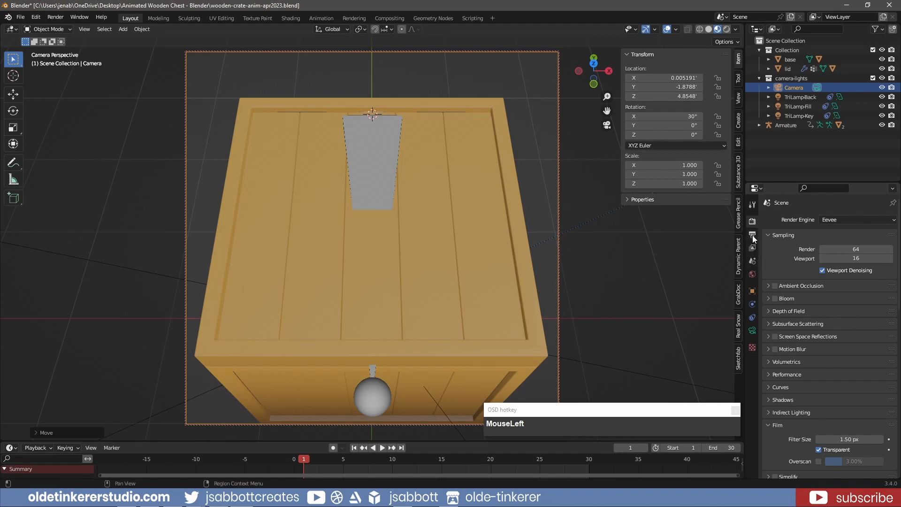
{"action": "left_click", "coordinate": [752, 235]}
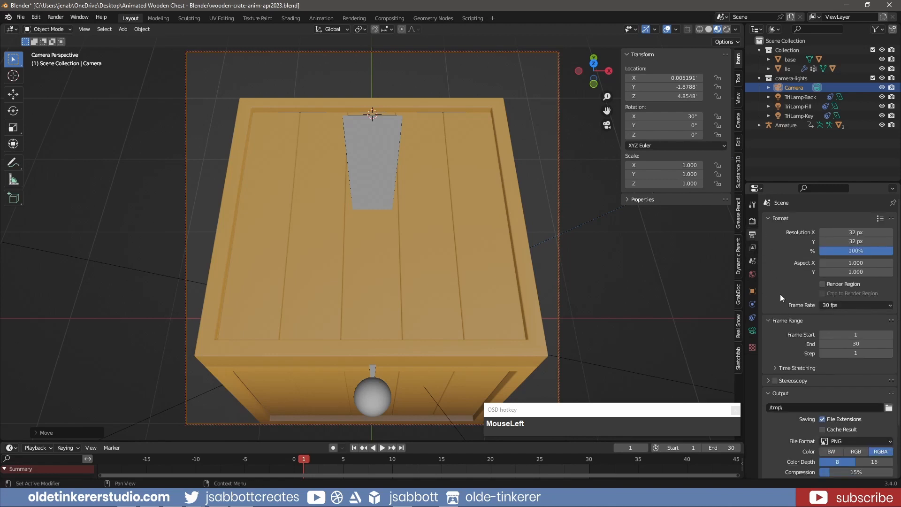
{"action": "scroll", "scroll_direction": "down", "scroll_amount": 3}
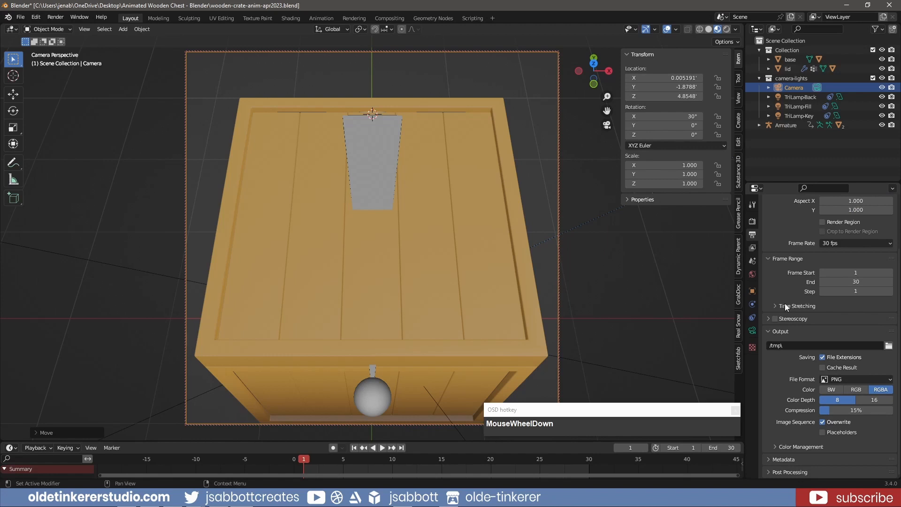
{"action": "mouse_move", "coordinate": [888, 345]}
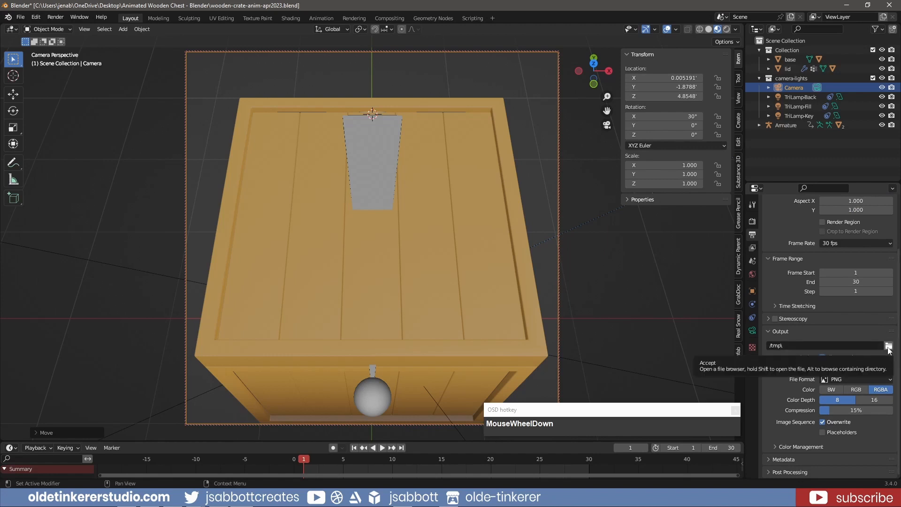
{"action": "left_click", "coordinate": [889, 345]}
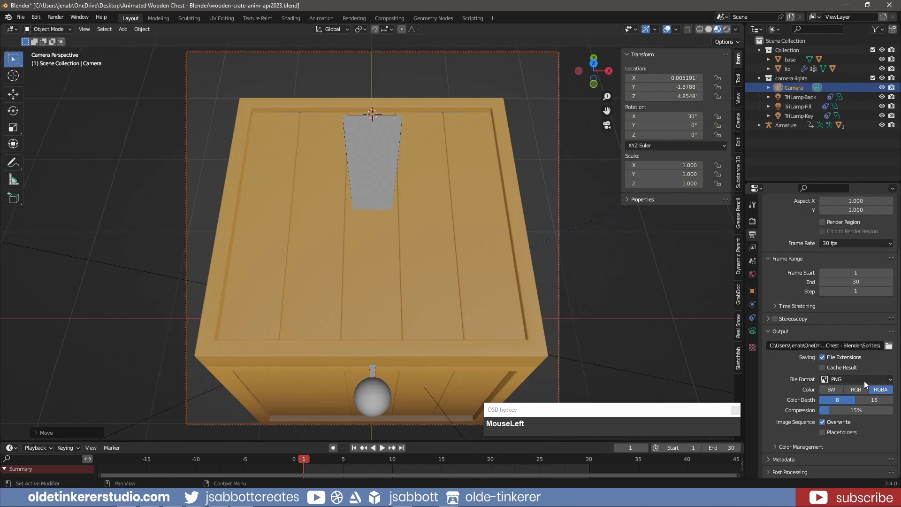
{"action": "mouse_move", "coordinate": [859, 379]}
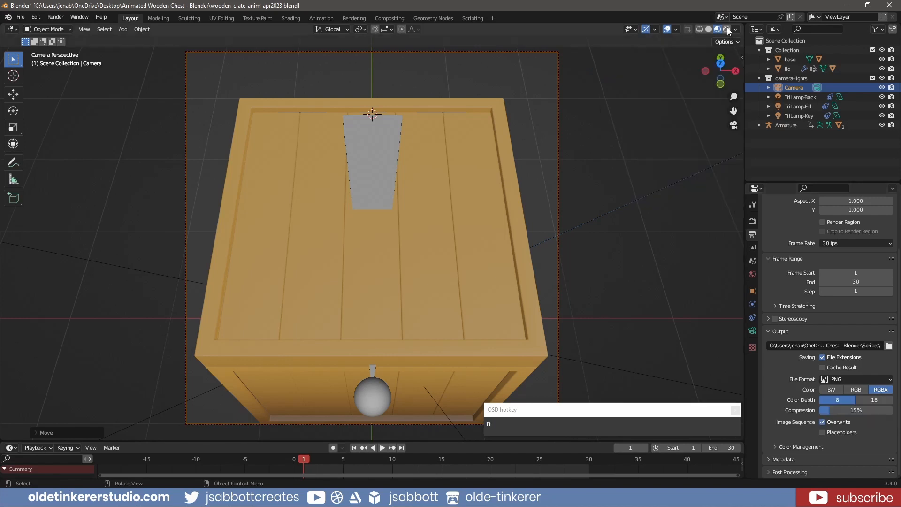
Preview rendered shading and set the back, fill and key lamps to 75, 150 and 300 W
{"action": "left_click", "coordinate": [715, 29]}
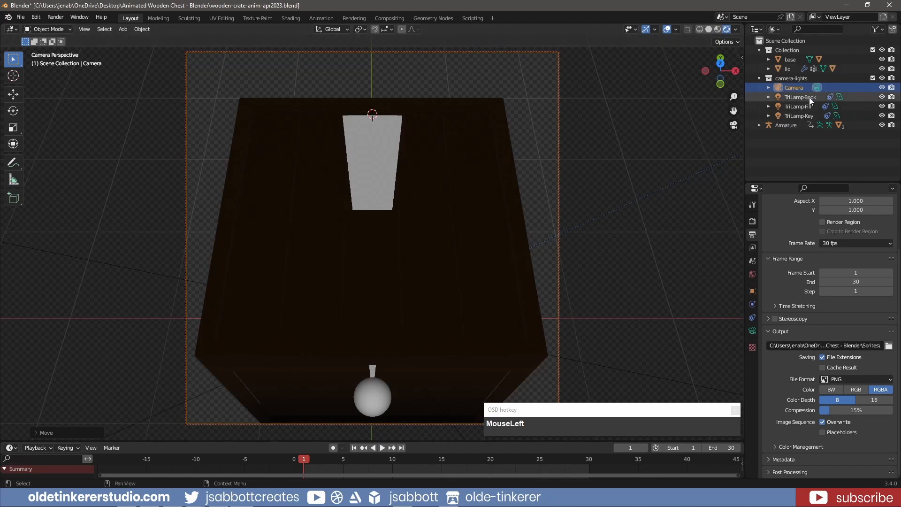
{"action": "left_click", "coordinate": [798, 97]}
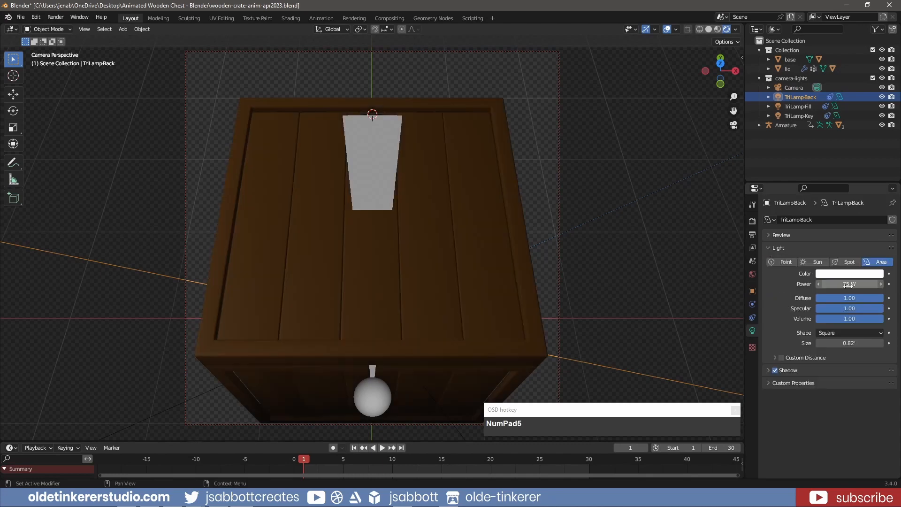
{"action": "left_click", "coordinate": [798, 106]}
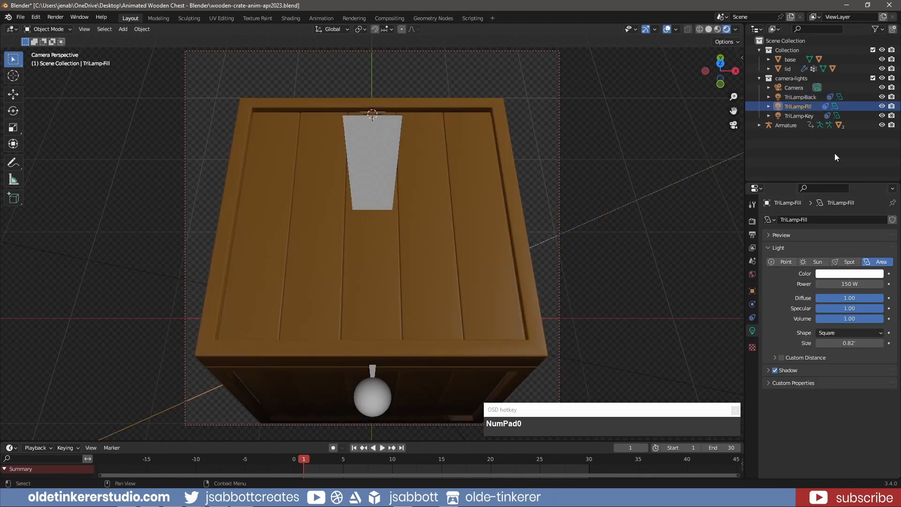
{"action": "left_click", "coordinate": [798, 115]}
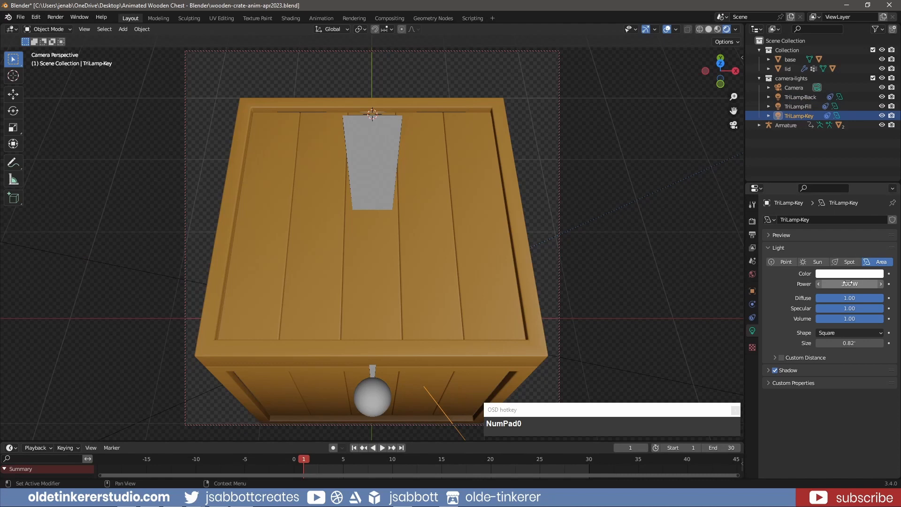
{"action": "scroll", "scroll_direction": "down", "scroll_amount": 3}
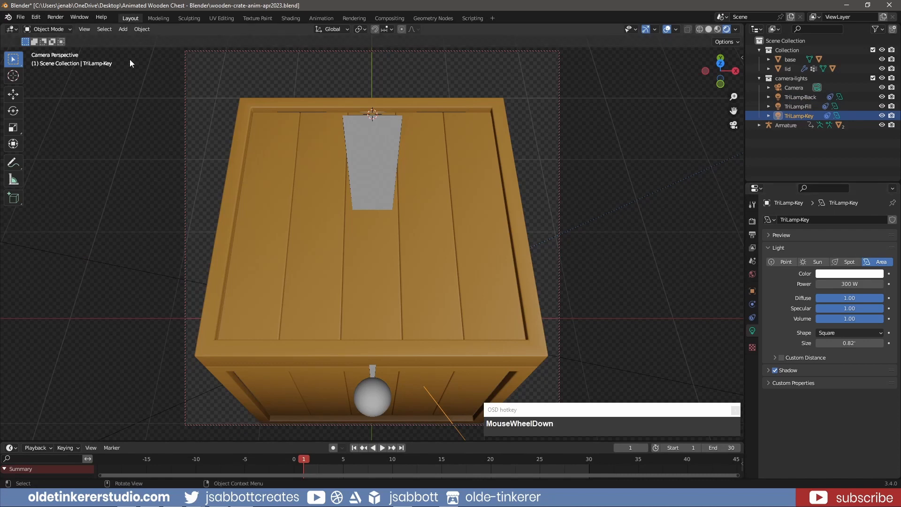
{"action": "left_click", "coordinate": [56, 16]}
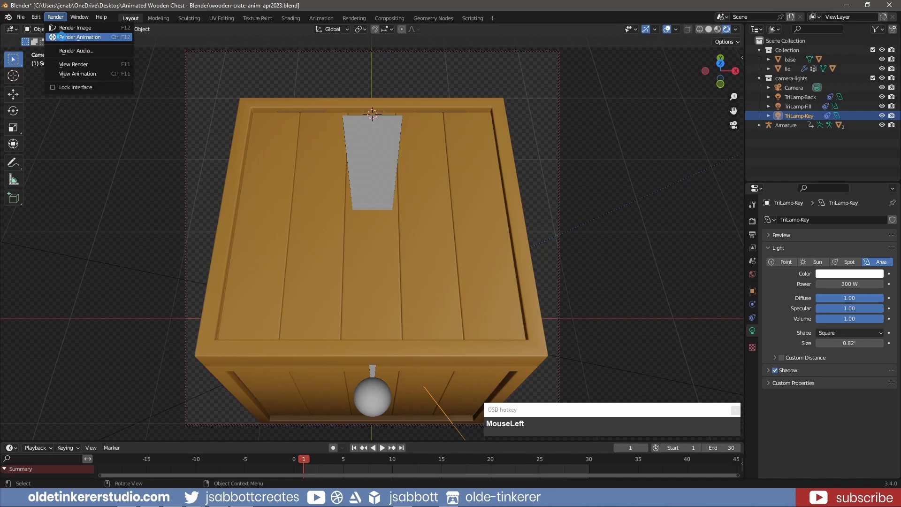
Render all 30 frames of the lid animation out as PNGs
{"action": "left_click", "coordinate": [79, 37]}
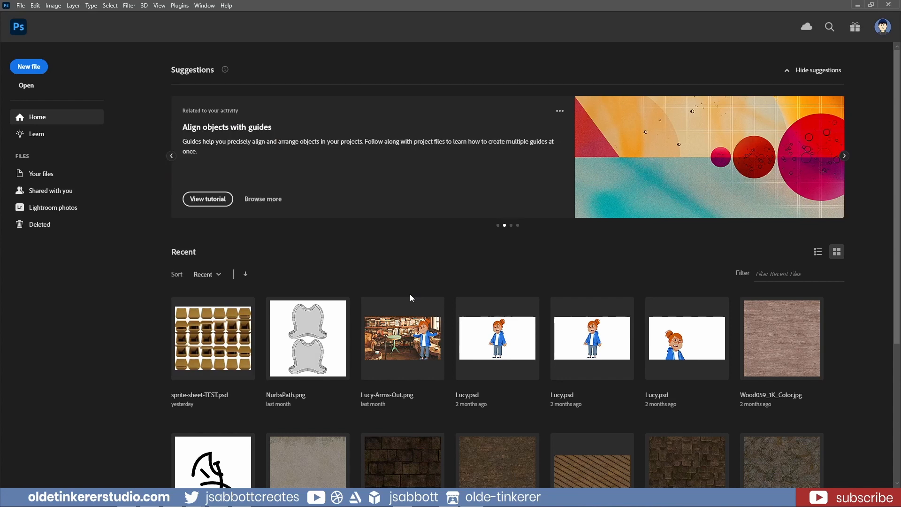
Create a new 192×160 px Photoshop document with a transparent background
{"action": "left_click", "coordinate": [844, 156]}
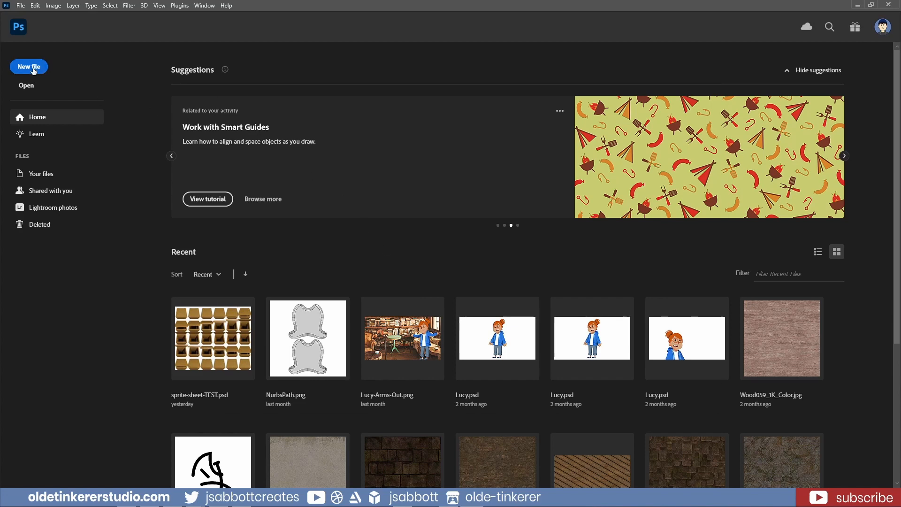
{"action": "left_click", "coordinate": [28, 66]}
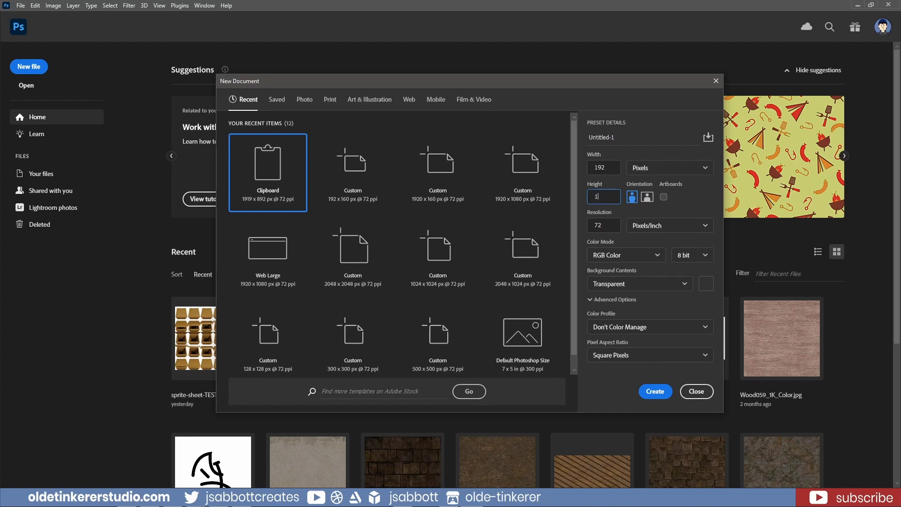
{"action": "type", "text": "160"}
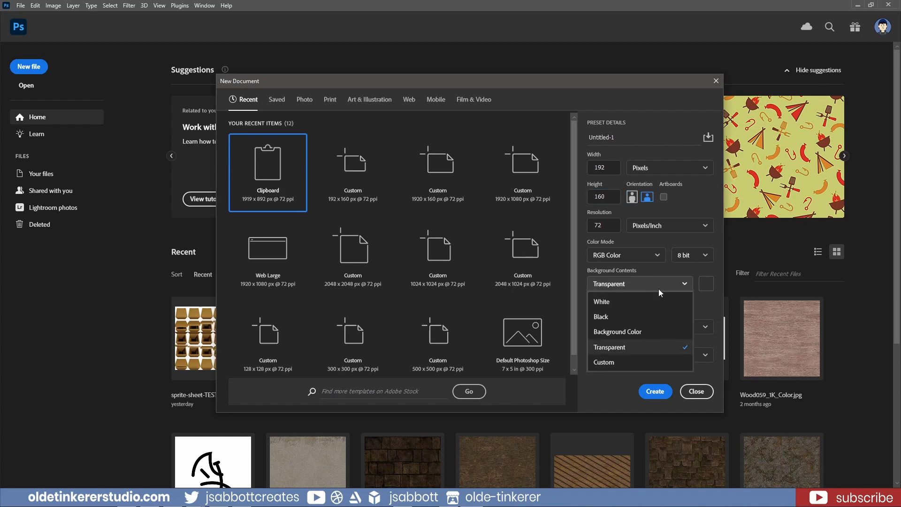
{"action": "left_click", "coordinate": [609, 347]}
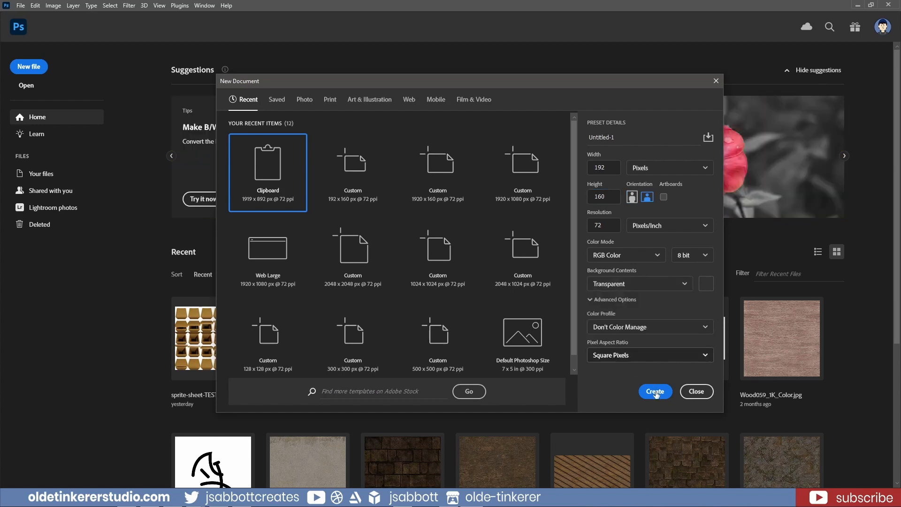
{"action": "left_click", "coordinate": [654, 392]}
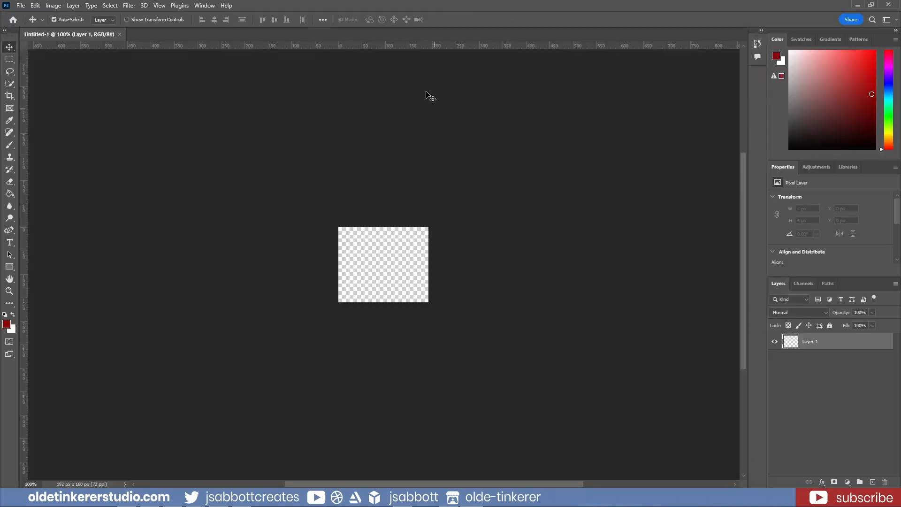
Add a guide layout of 6 columns and 5 rows with 0 px gutters
{"action": "left_click", "coordinate": [160, 5]}
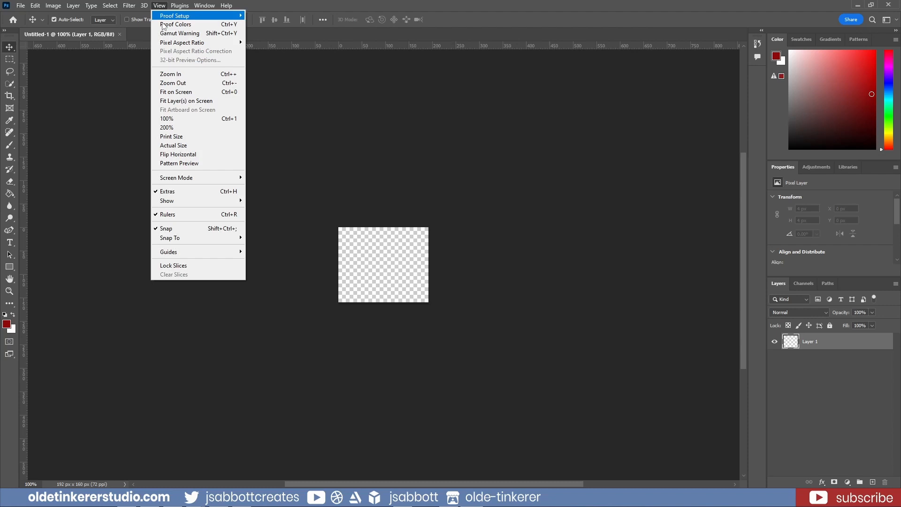
{"action": "mouse_move", "coordinate": [168, 252]}
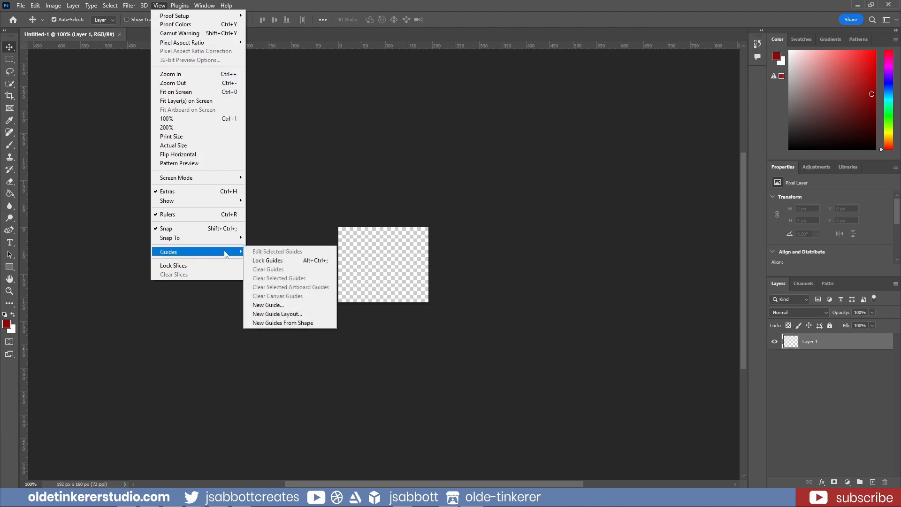
{"action": "mouse_move", "coordinate": [277, 314]}
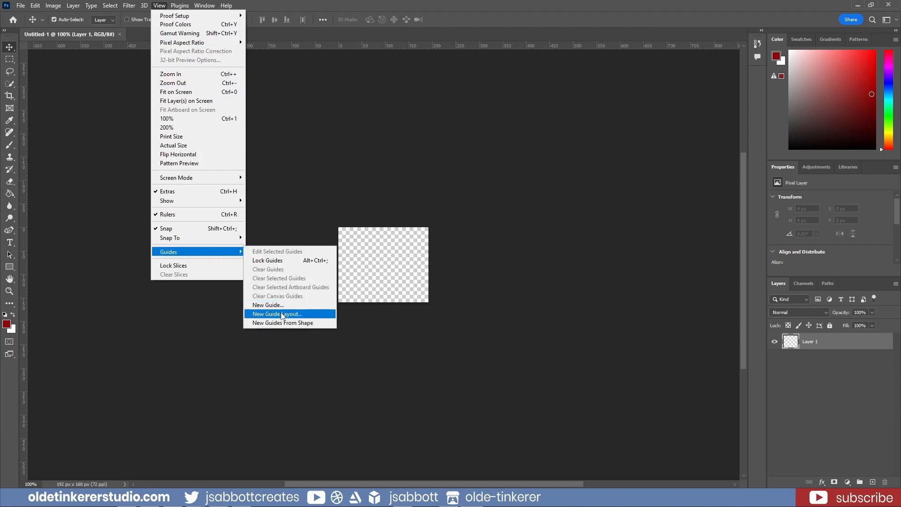
{"action": "left_click", "coordinate": [276, 314]}
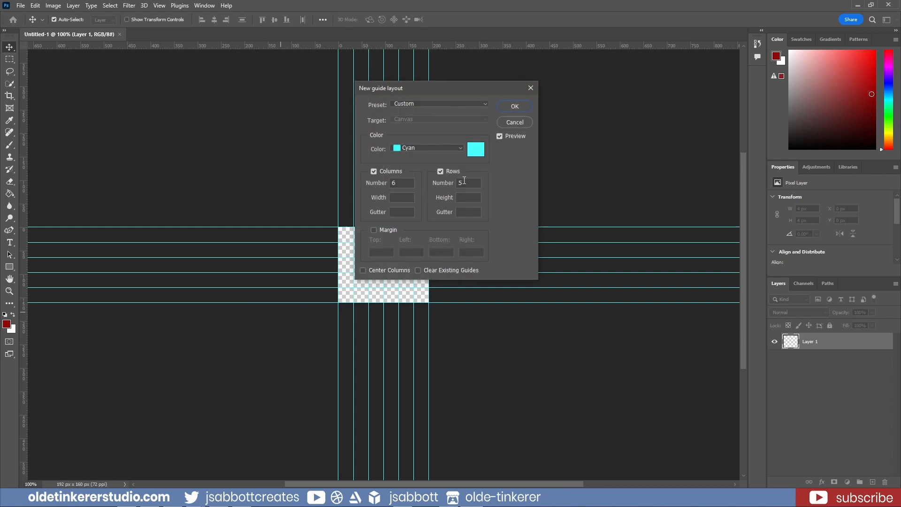
{"action": "mouse_move", "coordinate": [457, 232]}
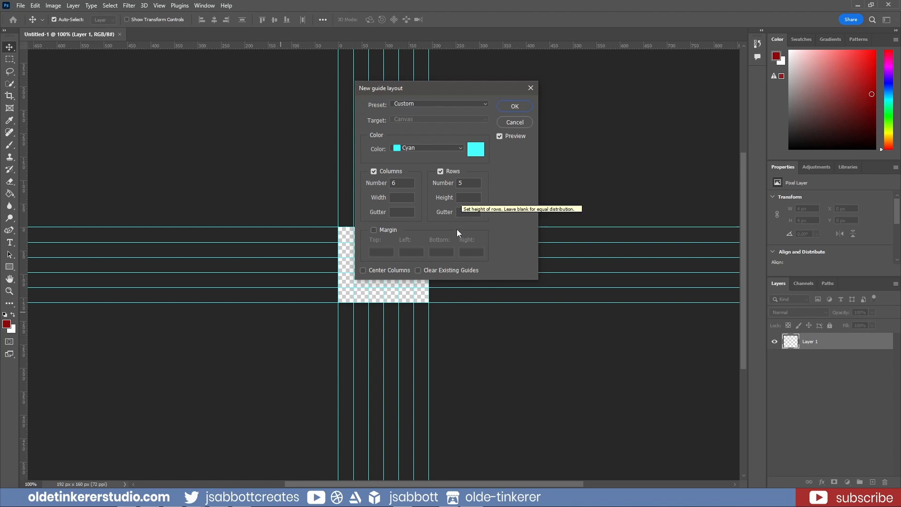
{"action": "mouse_move", "coordinate": [397, 211]}
{"action": "type", "text": "0"}
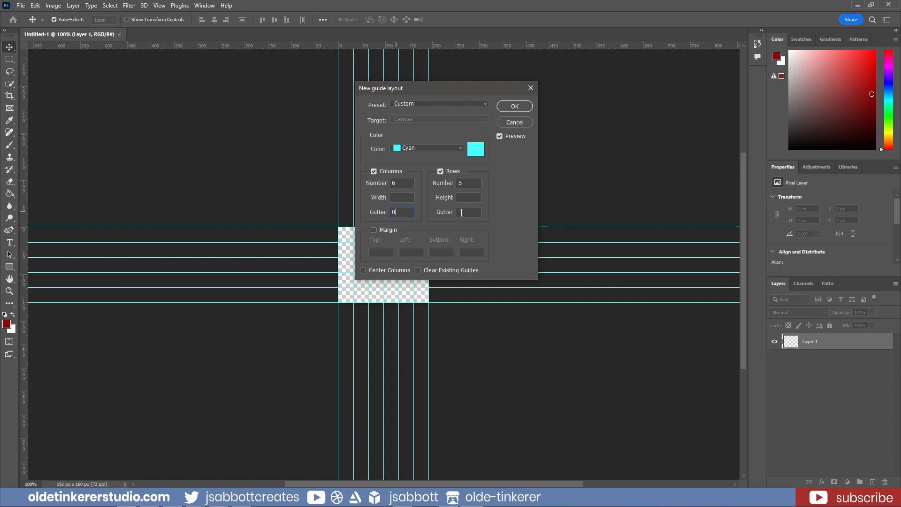
{"action": "left_click", "coordinate": [467, 211]}
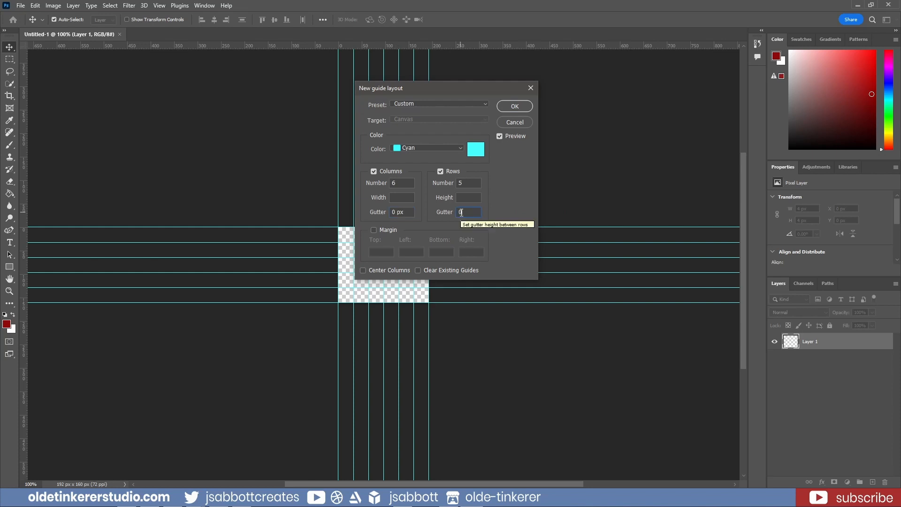
{"action": "left_click", "coordinate": [513, 106]}
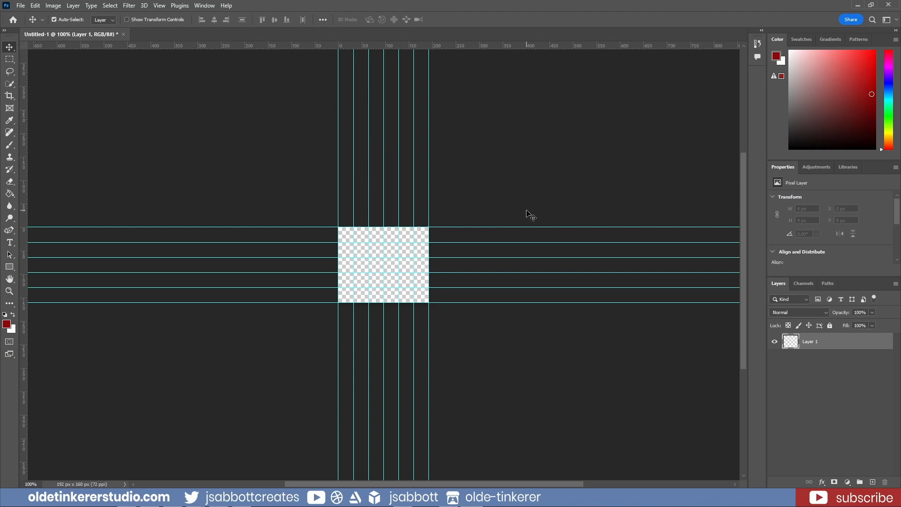
{"action": "mouse_move", "coordinate": [142, 471]}
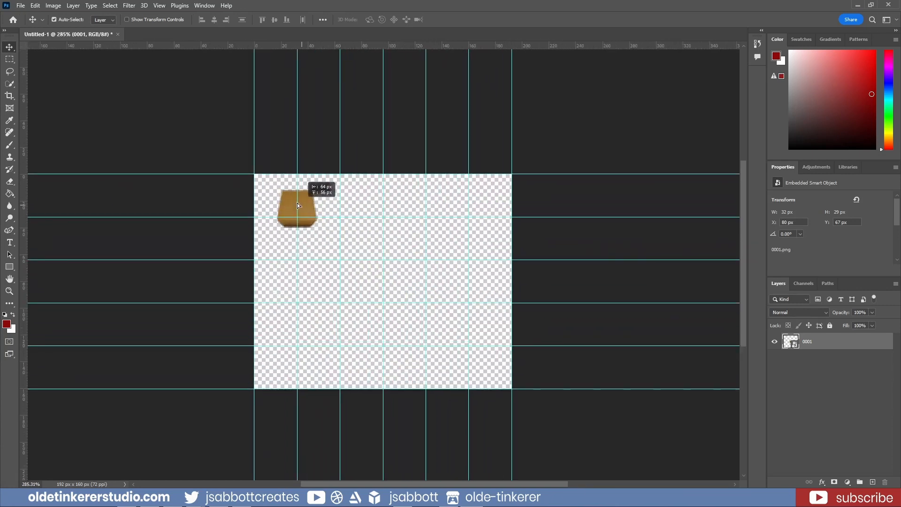
Snap the rendered frames 0001–0030 into the 6×5 guide cells to fill the sprite sheet
{"action": "left_click_drag", "start_coordinate": [295, 207], "coordinate": [276, 195]}
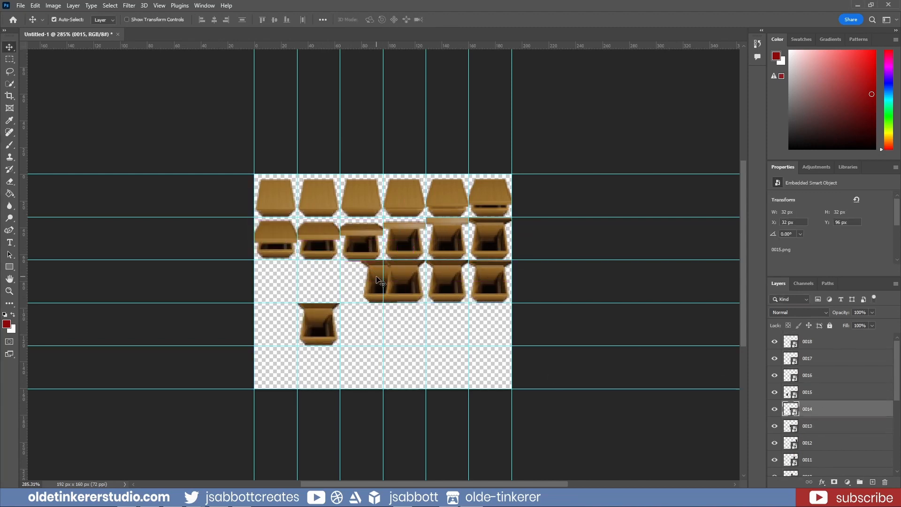
{"action": "left_click", "coordinate": [807, 425]}
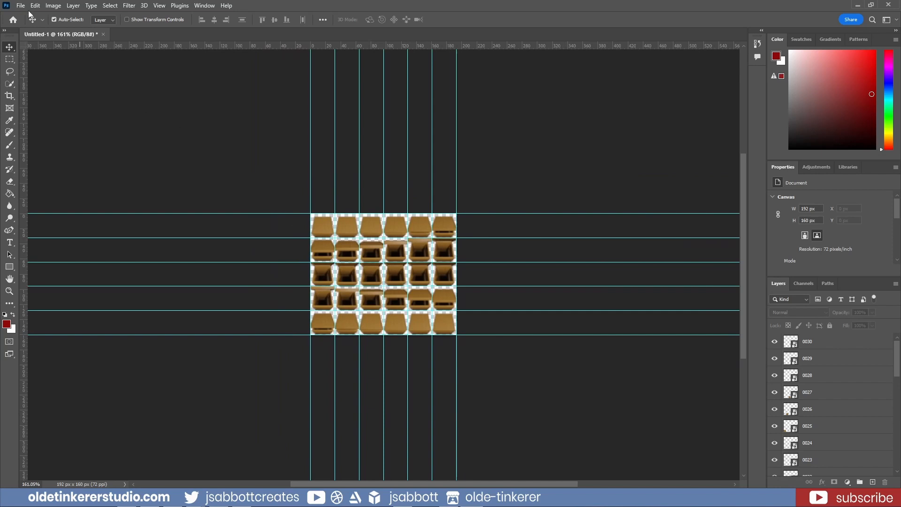
{"action": "left_click", "coordinate": [20, 6]}
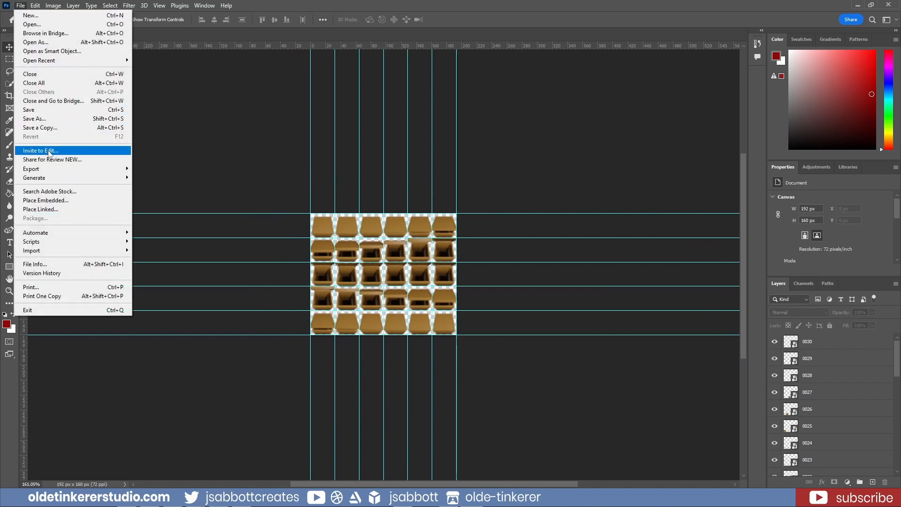